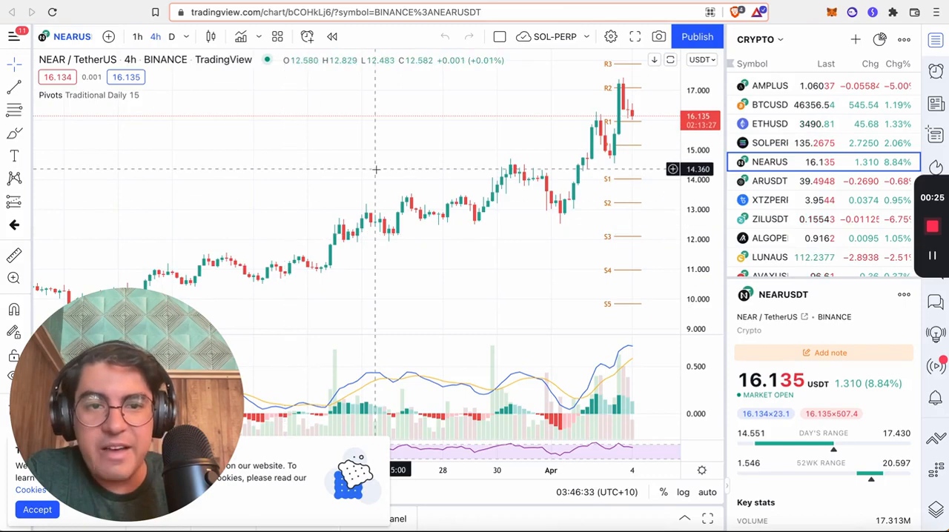
mouse_move(478, 106)
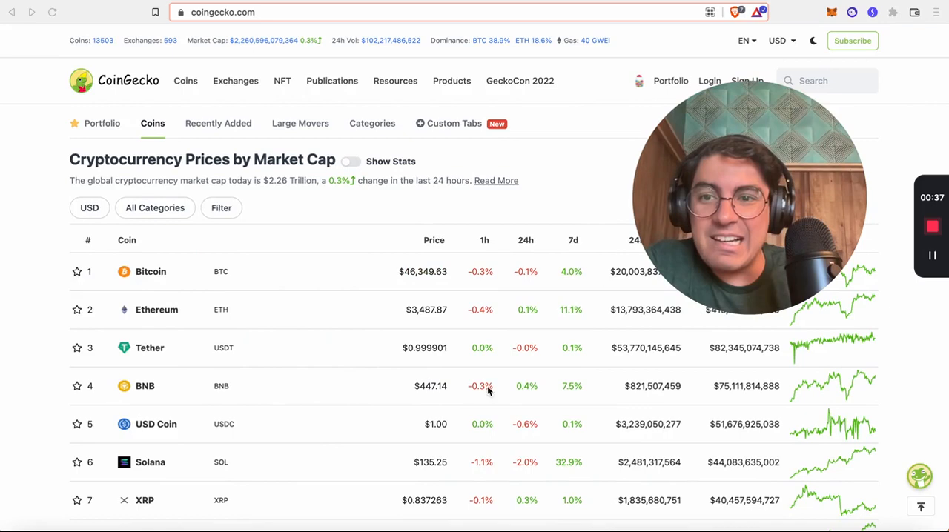
- Scroll the CoinGecko rankings past the top ten to NEAR Protocol at #19, priced $16.19
scroll(down, 3)
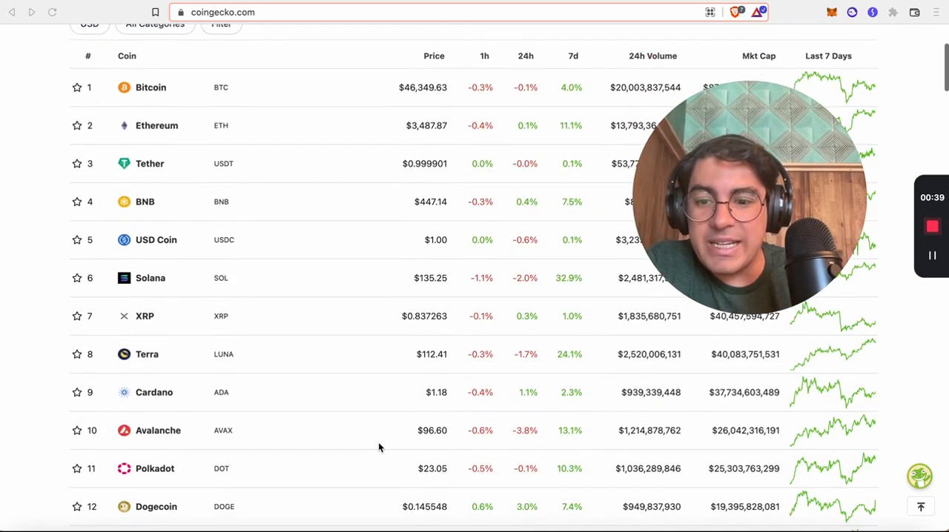
scroll(down, 3)
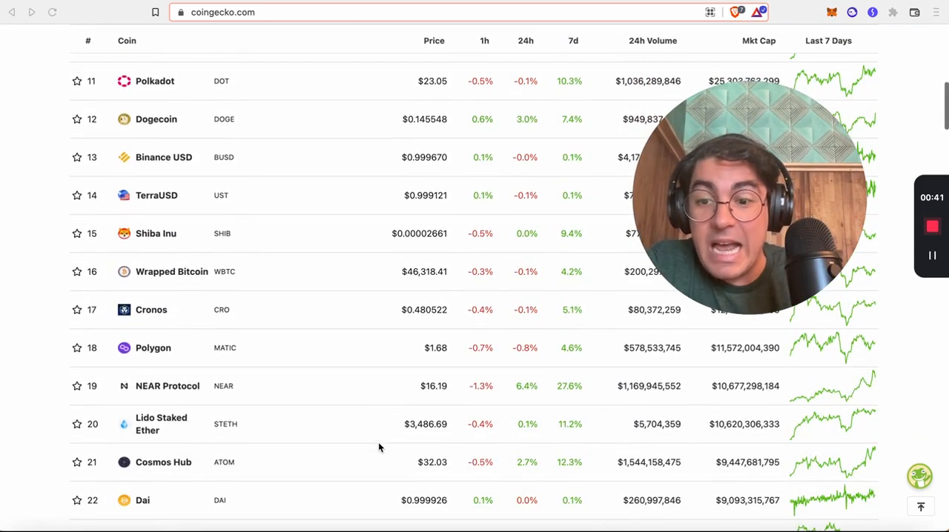
mouse_move(342, 391)
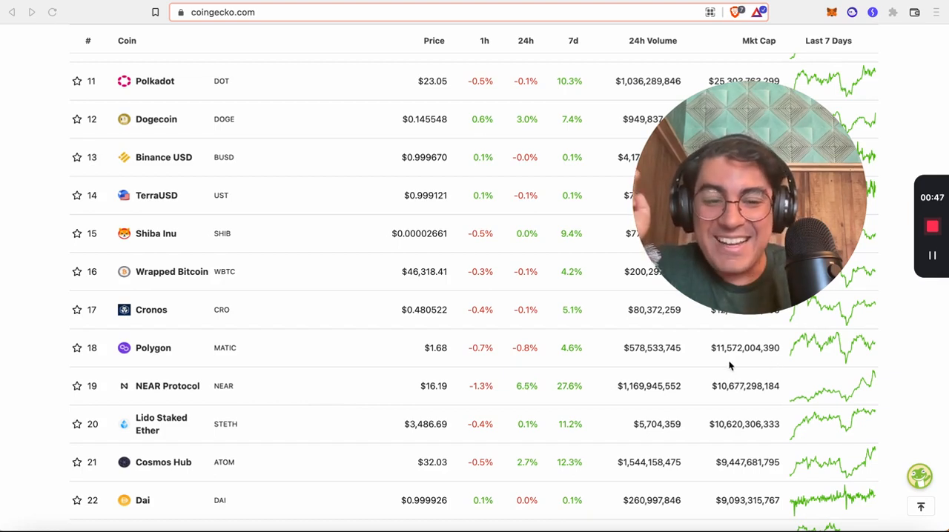
mouse_move(771, 337)
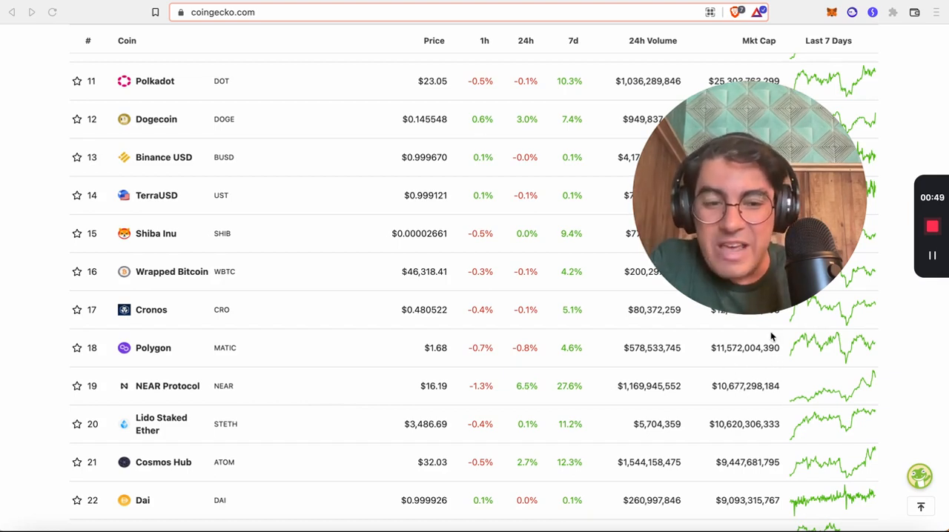
mouse_move(764, 356)
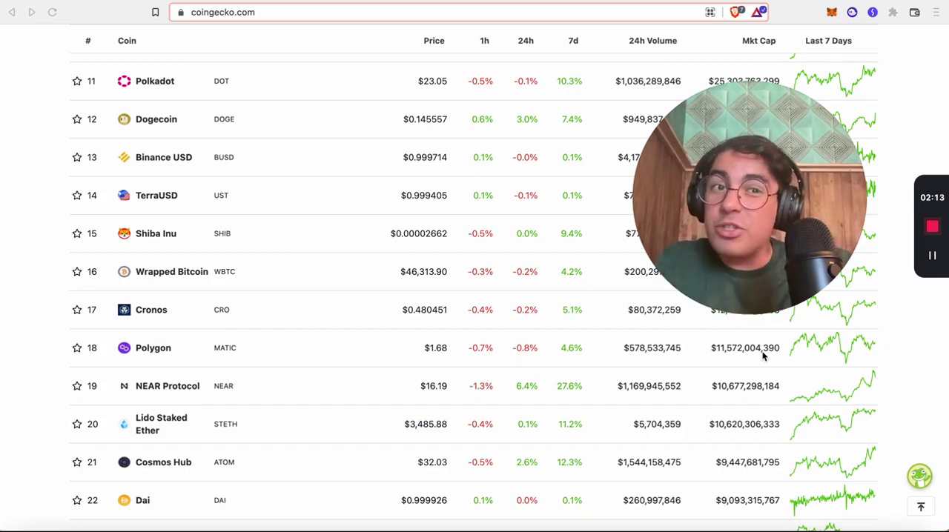
mouse_move(523, 285)
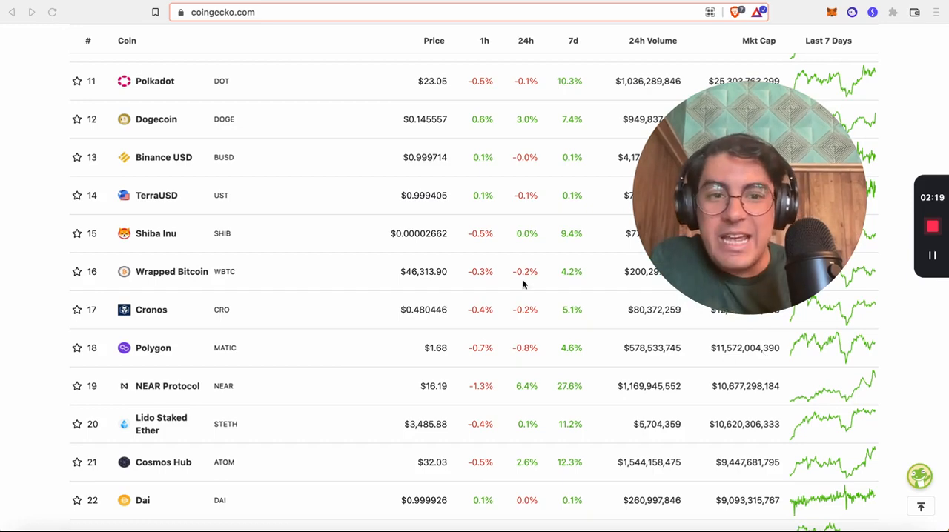
- Switch to the aurora.dev tab presenting Ethereum compatibility on NEAR with ~1 sec blocks
click(166, 385)
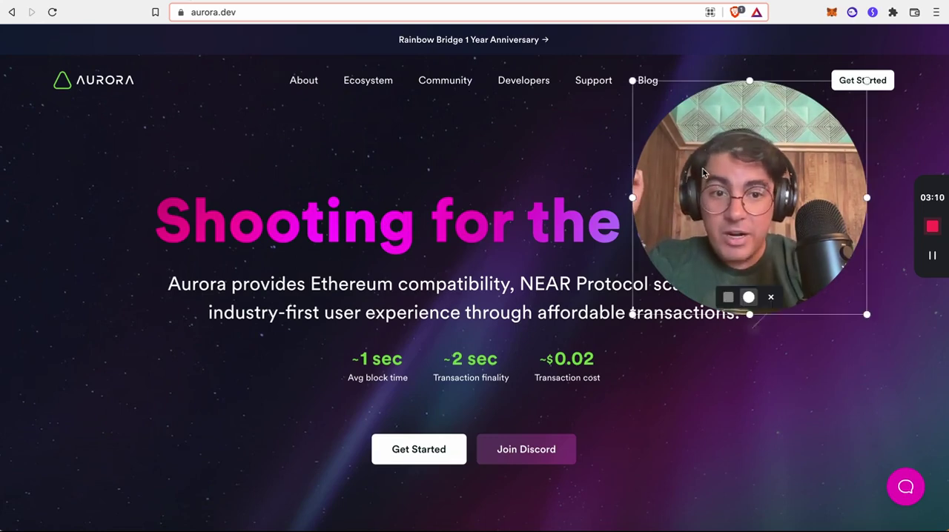
- Bring up the tweet with the NEAR VM and Aurora (EVM) diagram over the sharding article
drag(749, 196, 128, 393)
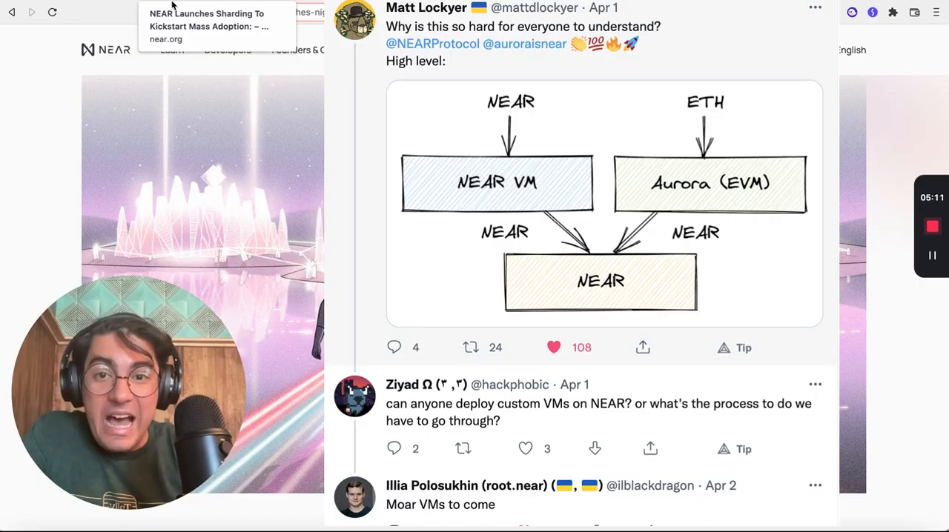
- Dismiss the tweet overlay to reveal the Nightshade sharding launch article header
click(208, 26)
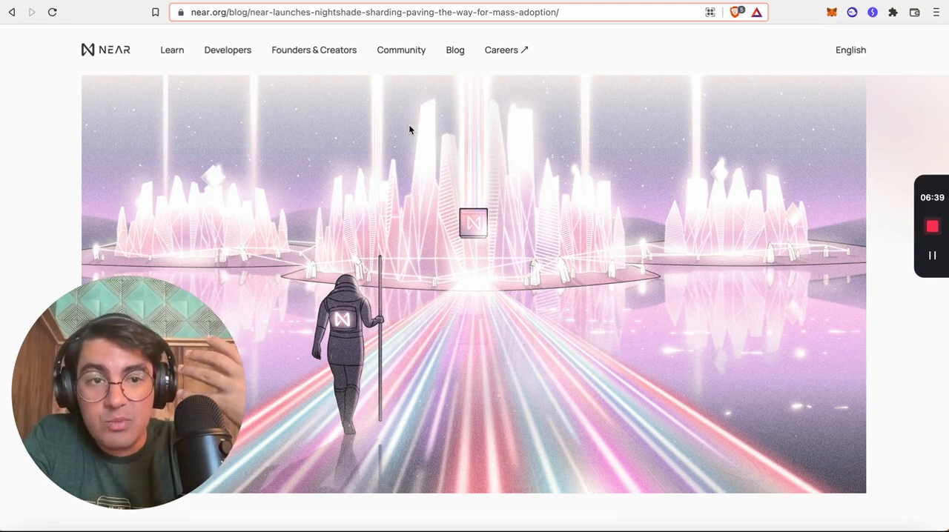
scroll(down, 3)
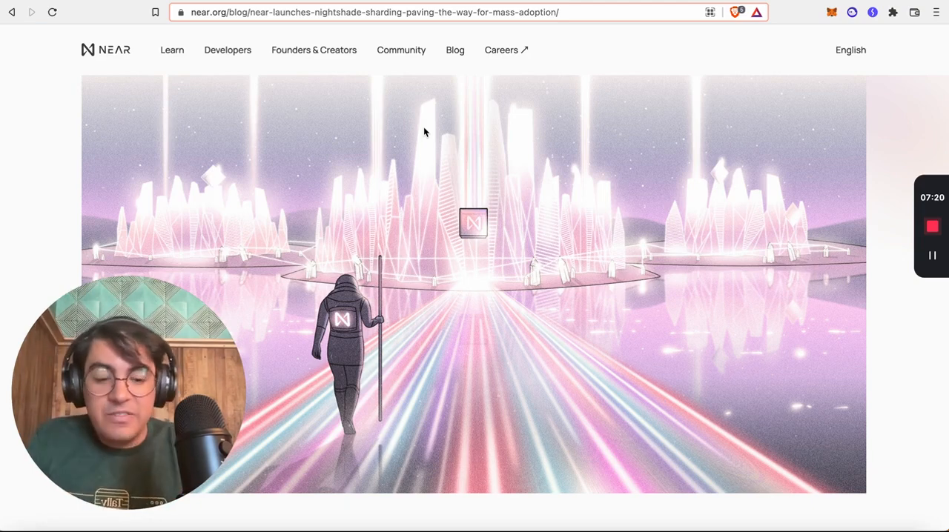
- Read through the Simple Nightshade intro to the Sharding Basics page on cross-shard transactions
scroll(down, 3)
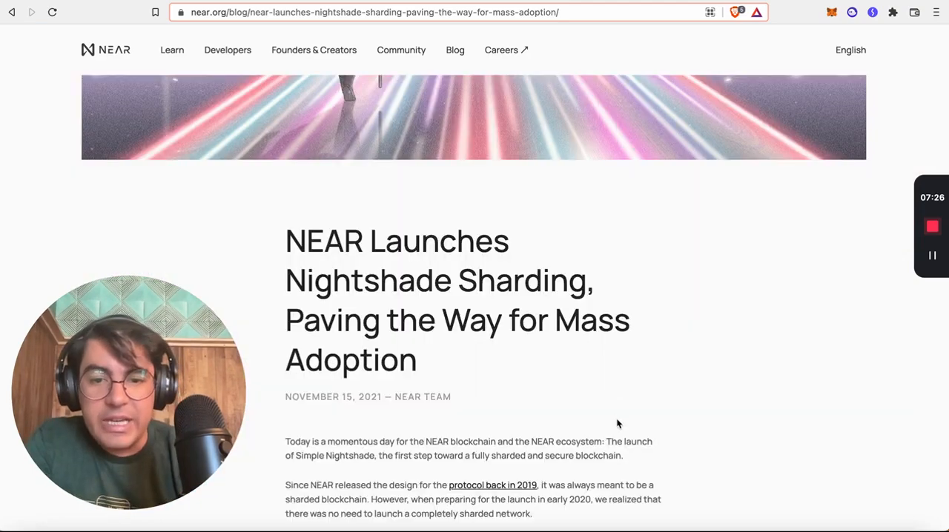
scroll(down, 3)
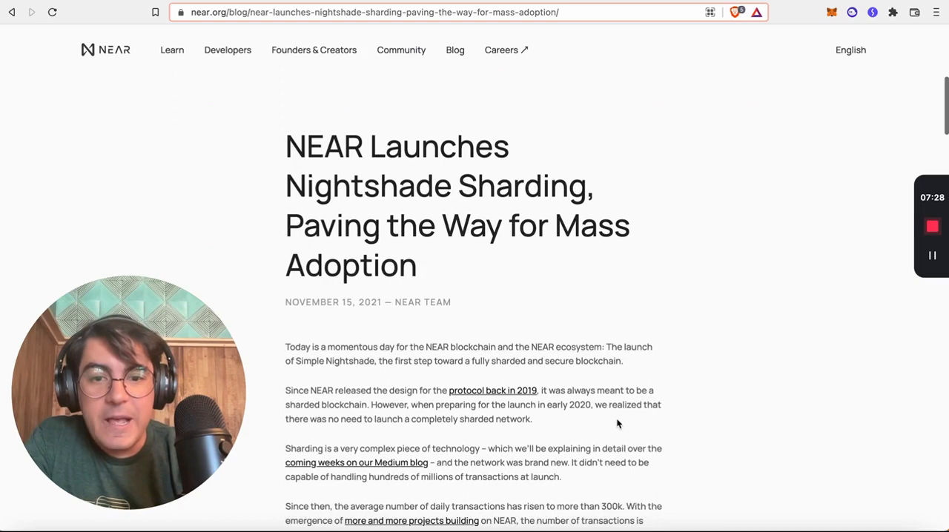
scroll(down, 3)
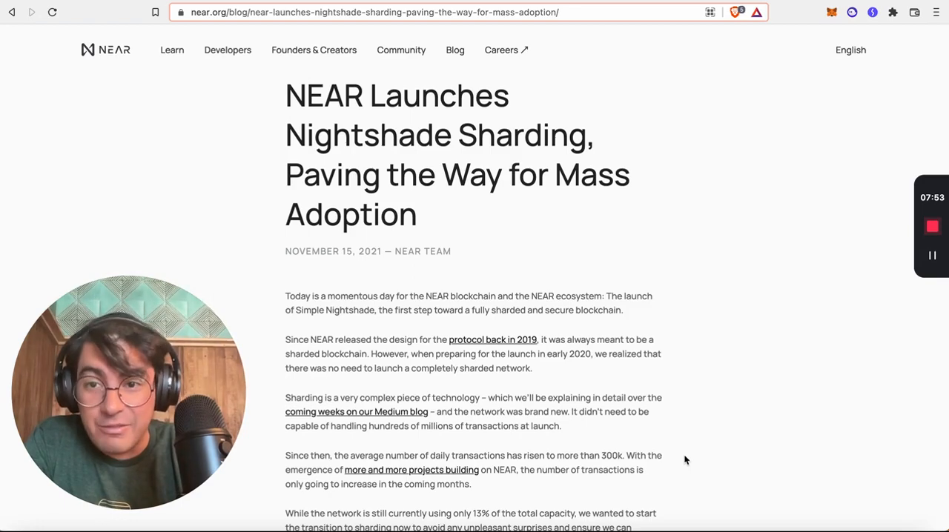
scroll(down, 3)
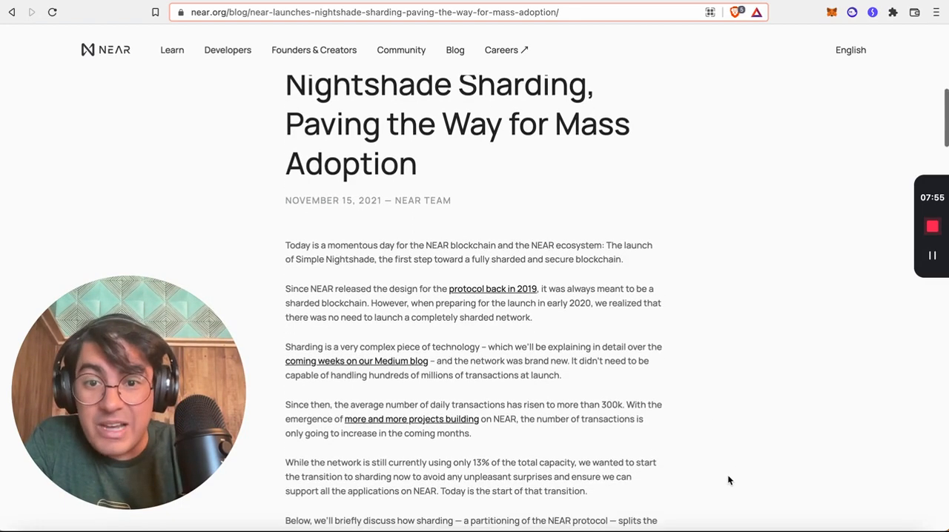
scroll(down, 3)
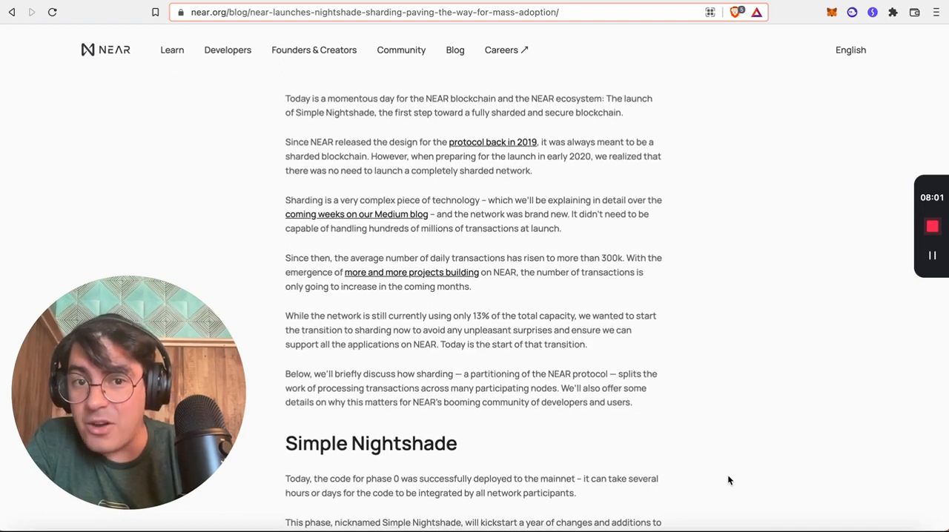
scroll(down, 3)
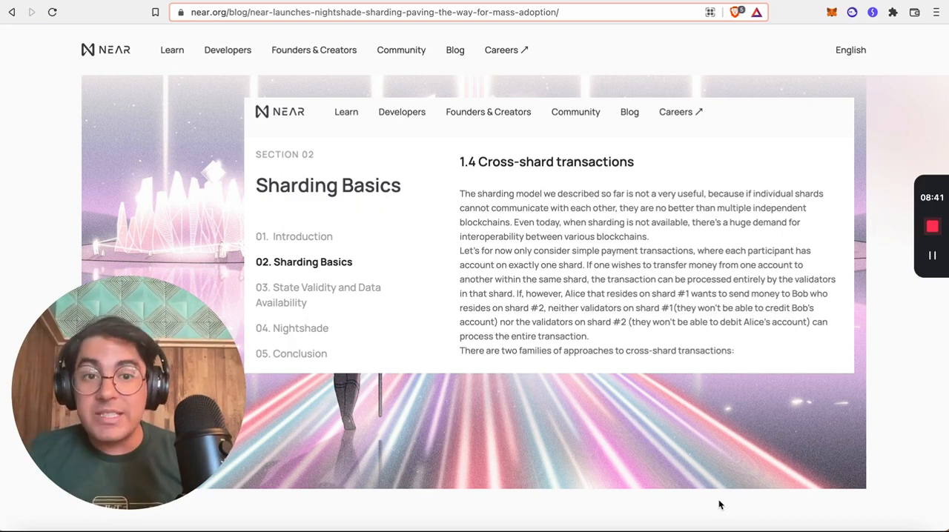
scroll(down, 3)
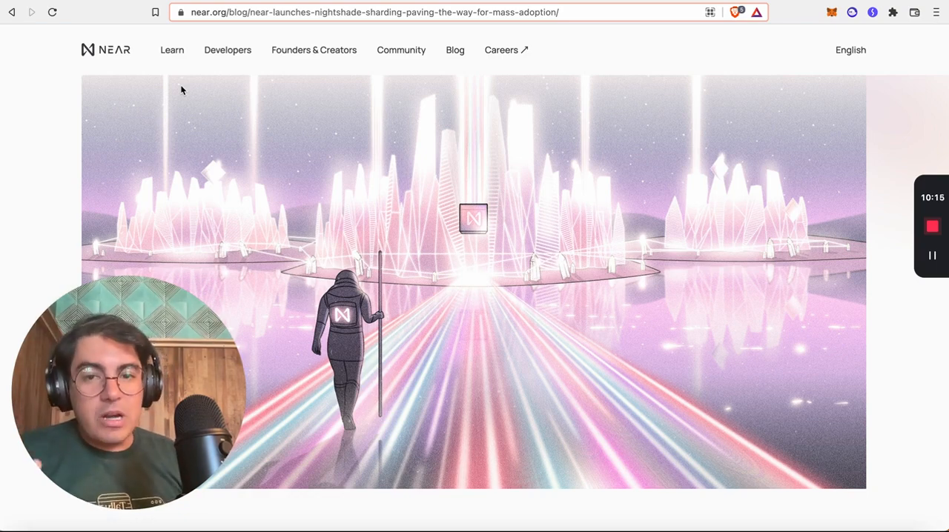
- Leave the Nightshade post for the aurora.dev homepage advertising ~$0.02 transaction costs
scroll(down, 3)
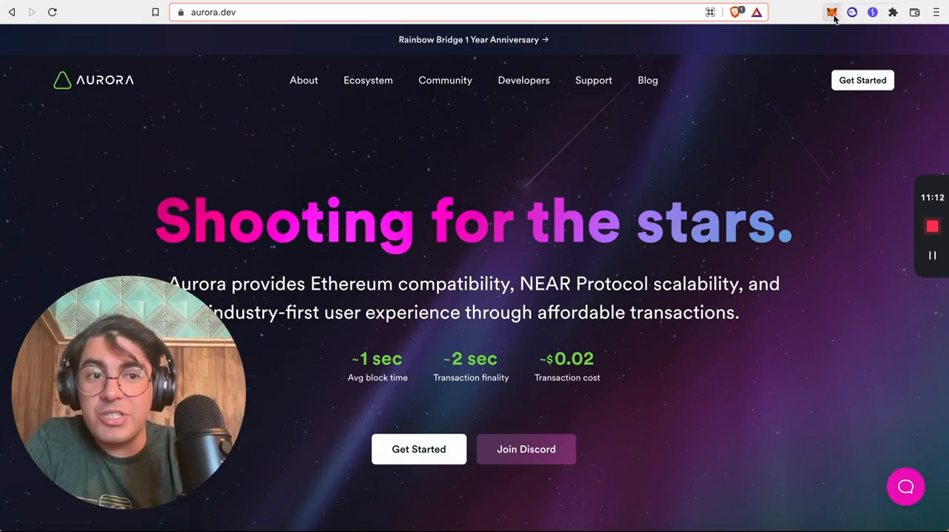
mouse_move(832, 12)
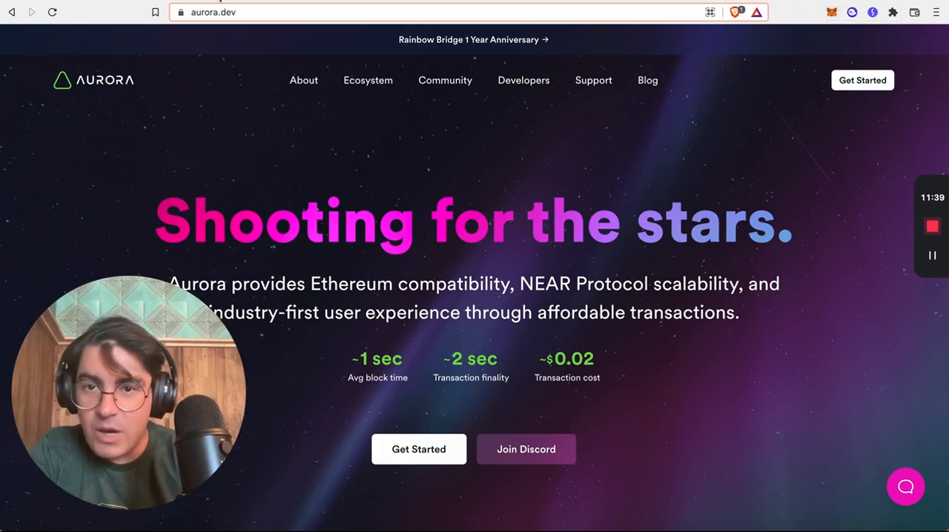
click(374, 12)
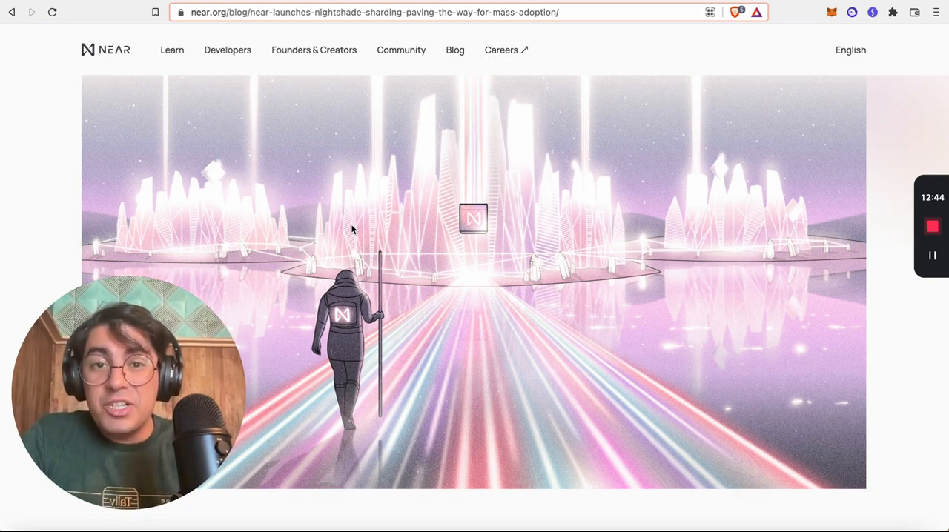
mouse_move(356, 270)
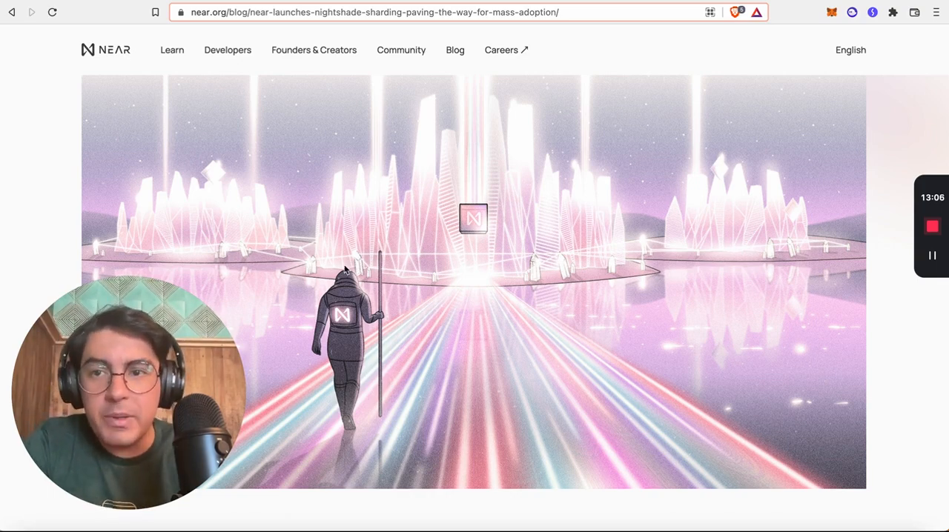
mouse_move(438, 306)
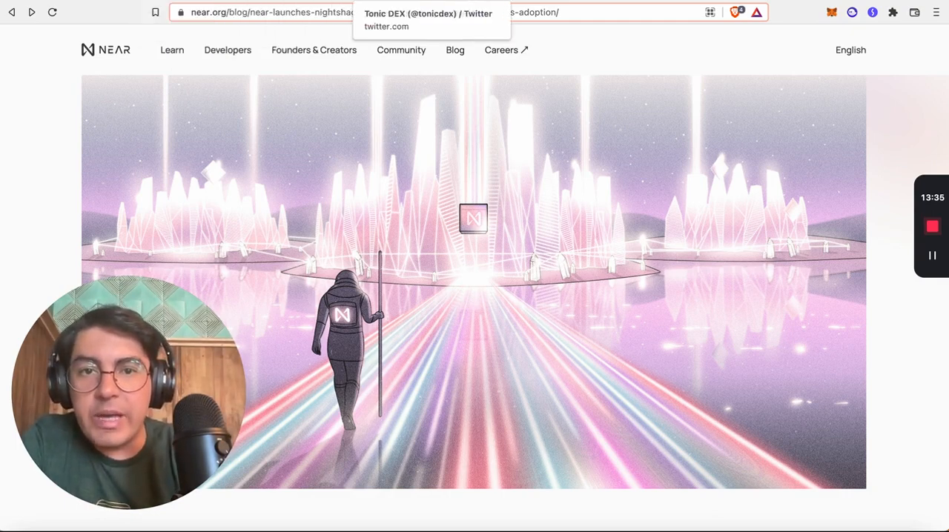
mouse_move(790, 3)
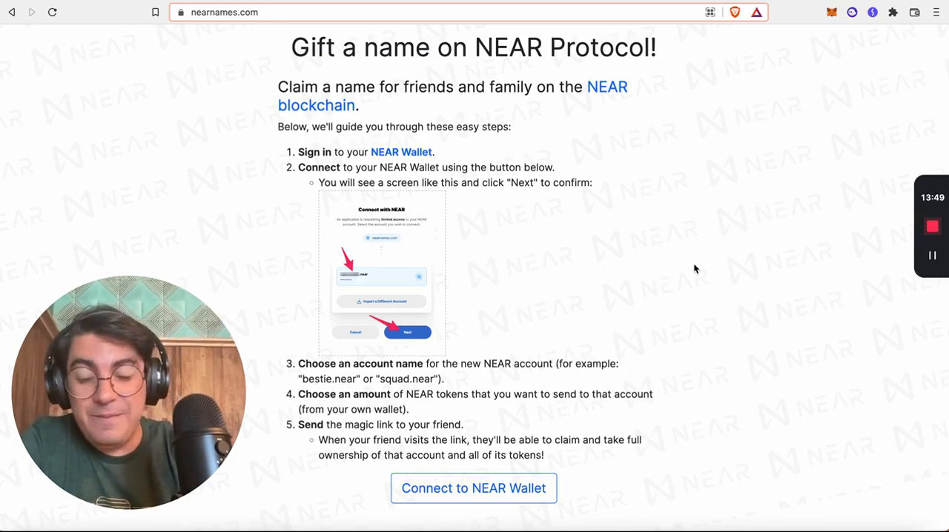
- Connect the NEAR wallet to the NEAR Names gifting site
scroll(down, 3)
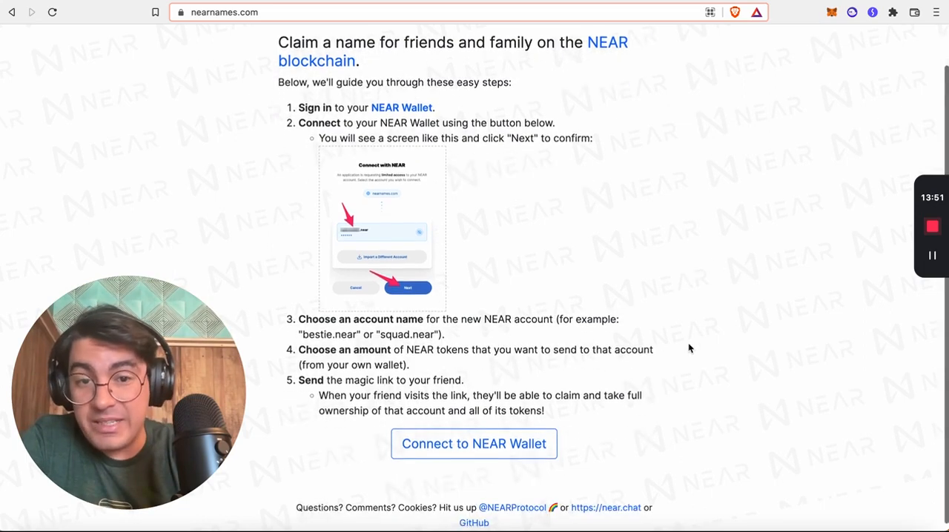
scroll(up, 3)
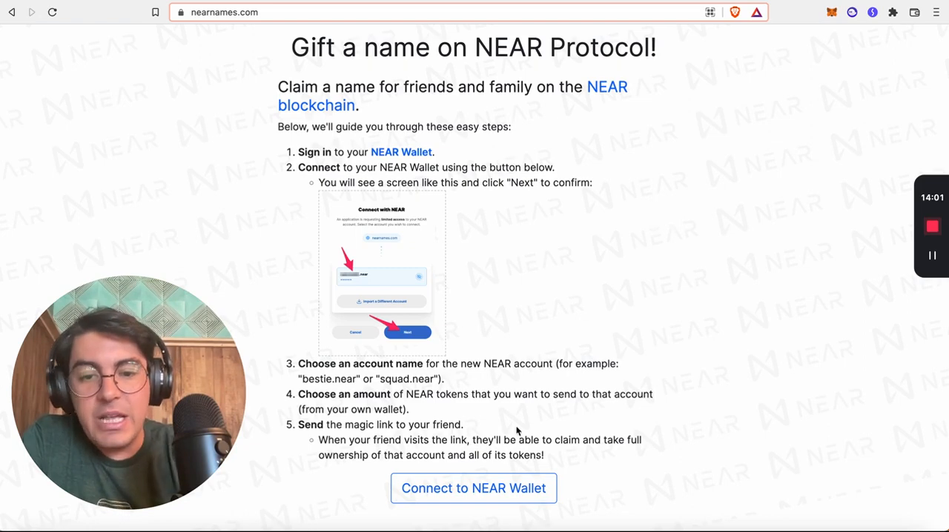
click(474, 488)
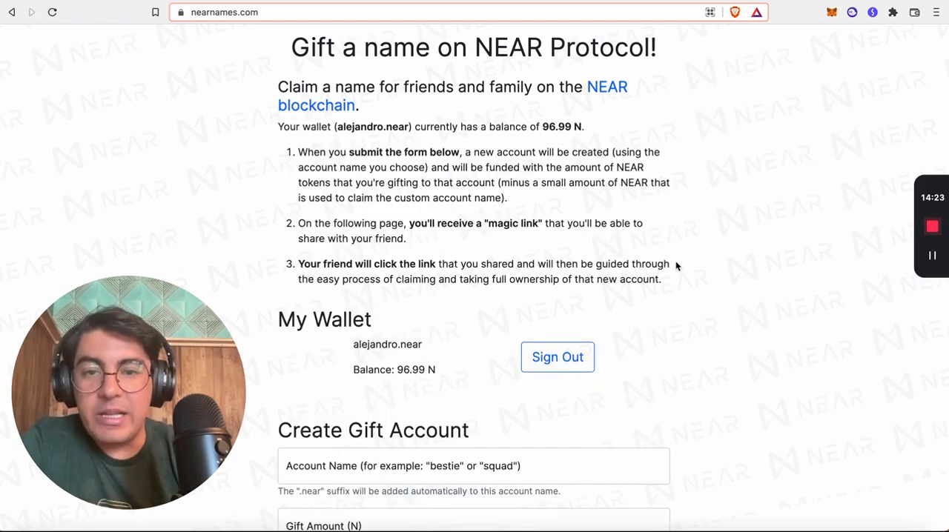
- Scroll to Create Gift Account and select the Account Name and Gift Amount fields
scroll(down, 3)
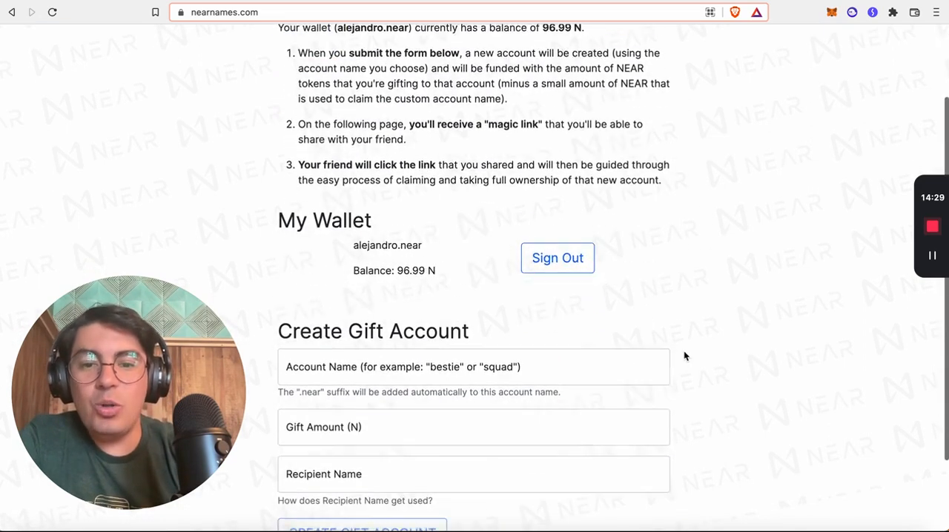
scroll(down, 3)
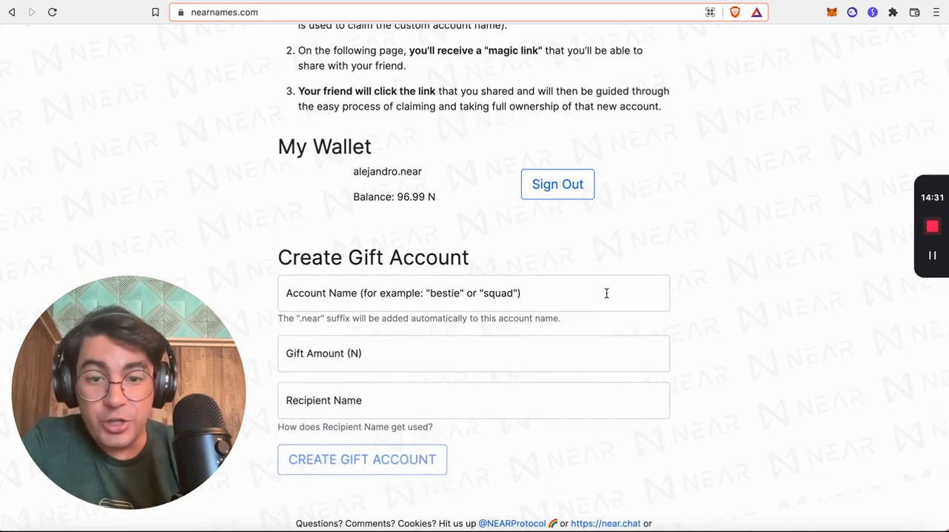
click(474, 293)
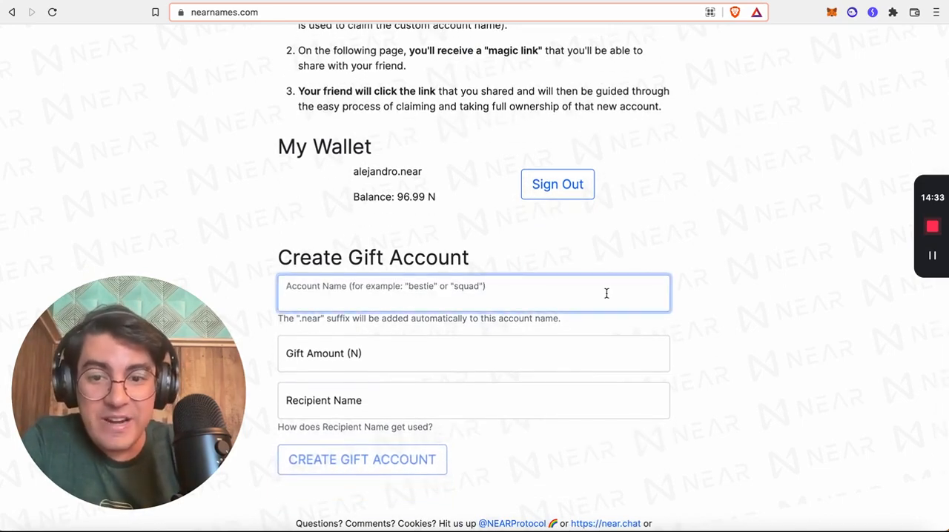
click(474, 353)
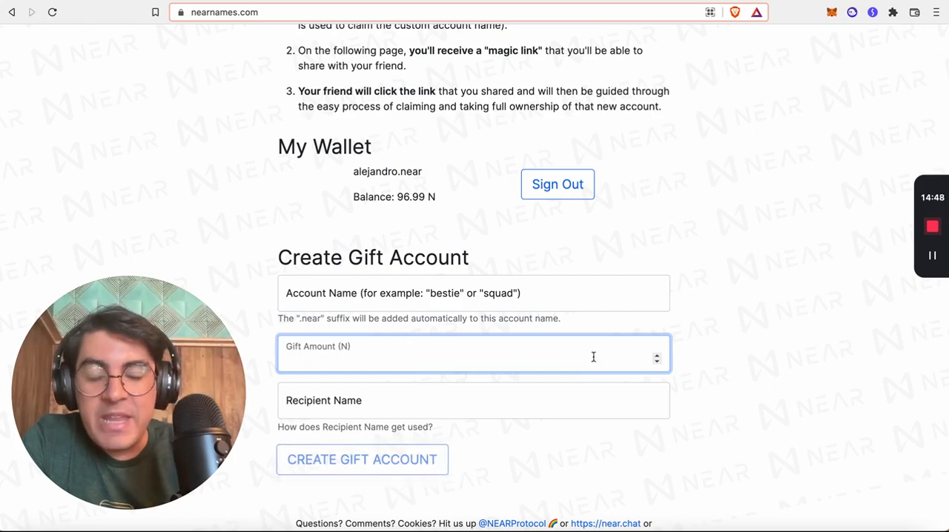
scroll(up, 3)
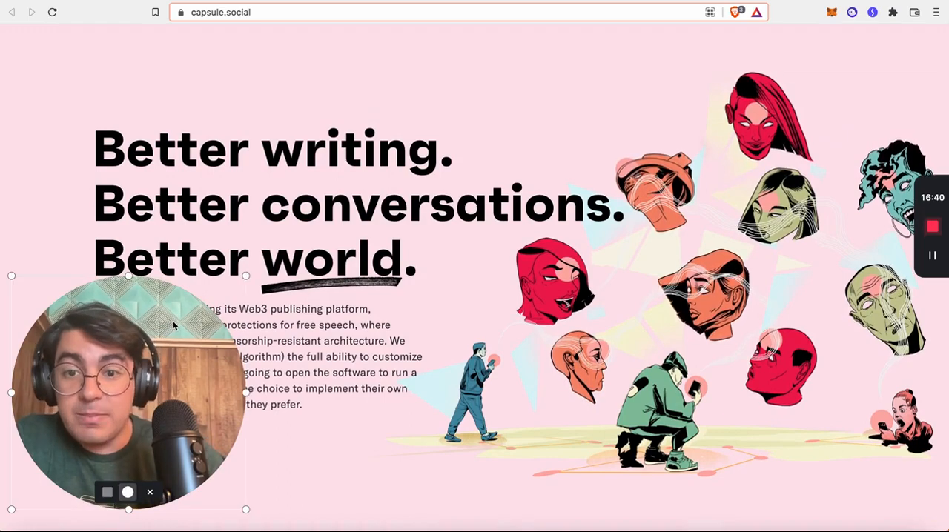
- Move from capsule.social to blogchain.app/home and scroll through the Top posts
drag(127, 394, 805, 371)
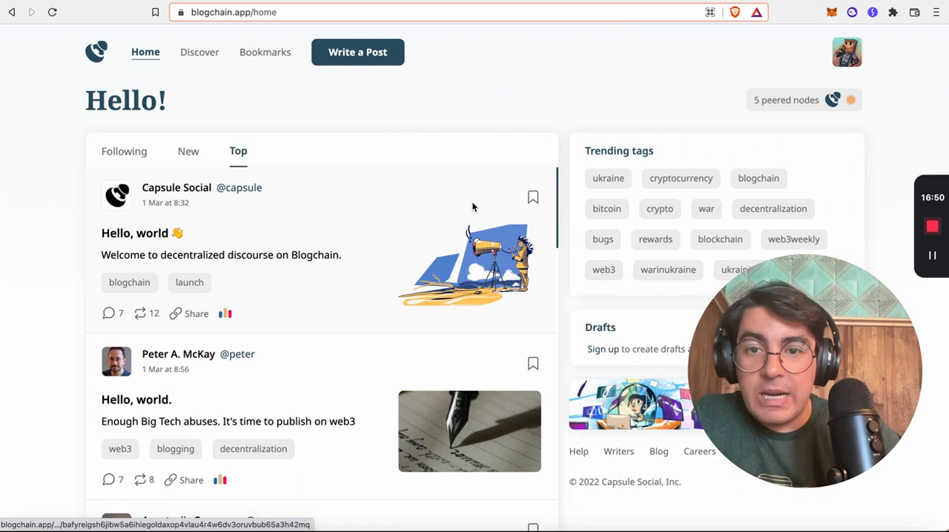
mouse_move(565, 267)
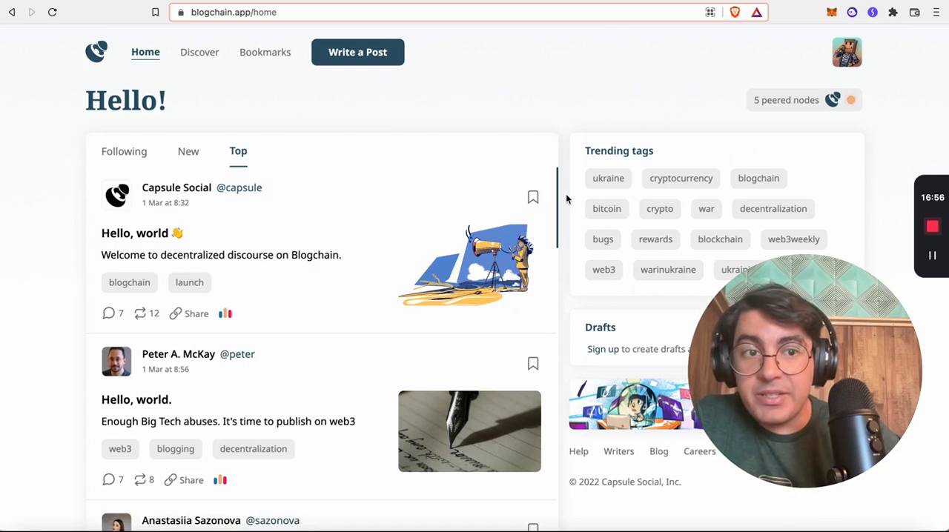
mouse_move(501, 228)
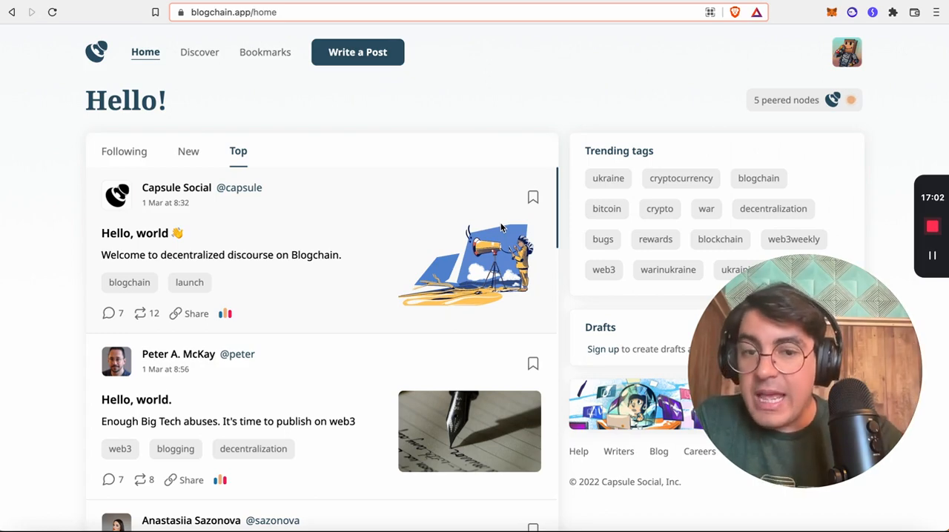
scroll(down, 3)
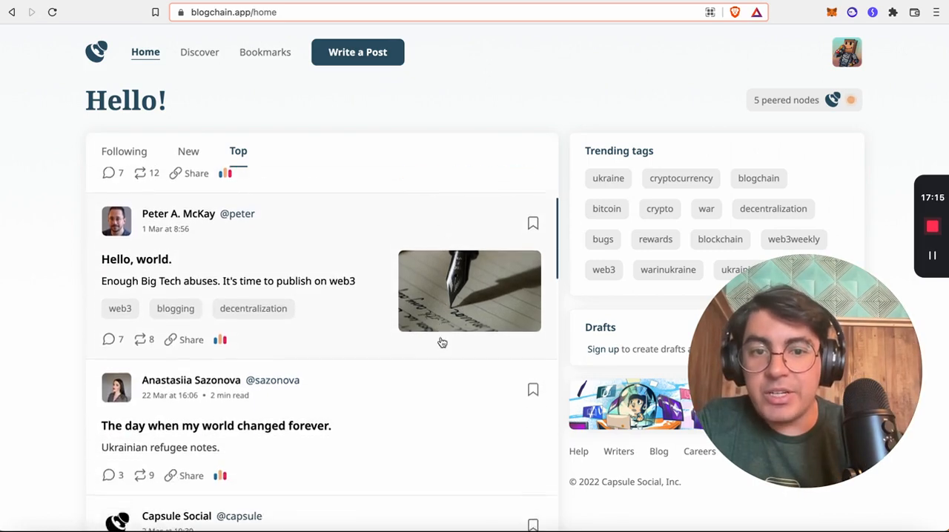
scroll(up, 3)
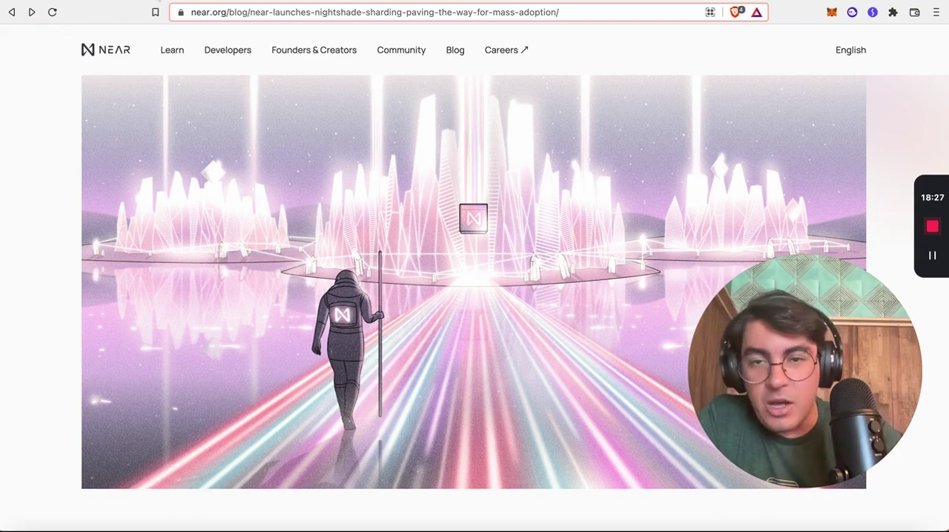
- Navigate to the near.org post 'NEAR launches Nightshade sharding, paving the way for mass adoption'
drag(801, 371, 144, 182)
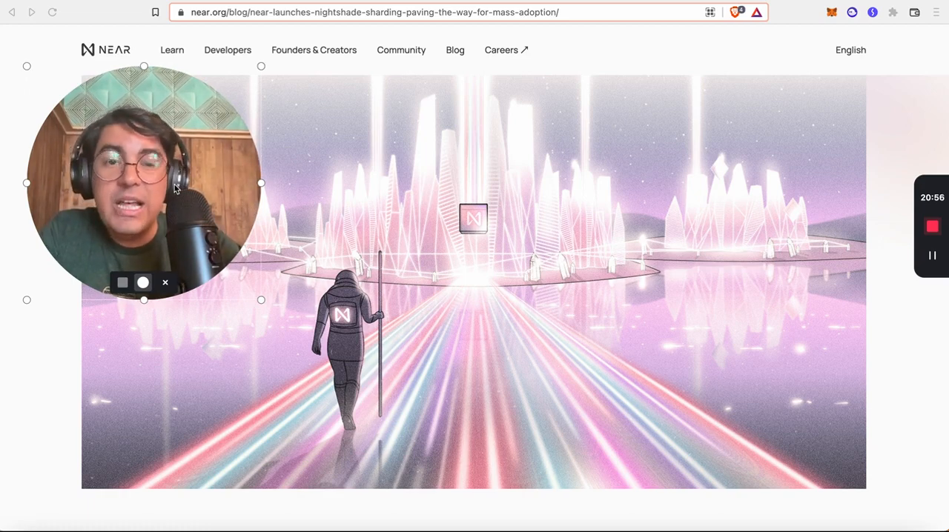
drag(144, 183, 267, 104)
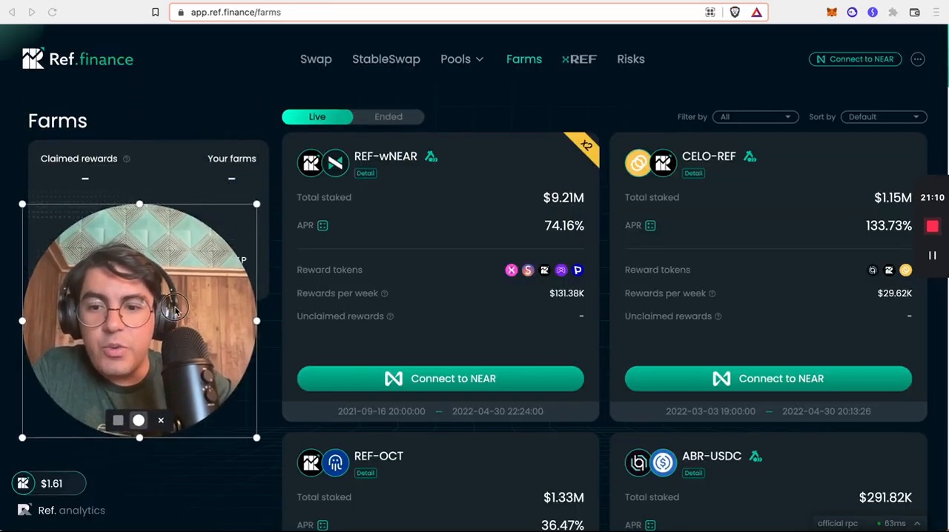
- Scroll the Ref Finance Live farms from SOL-wNEAR down to the stablecoin farms
drag(138, 319, 215, 404)
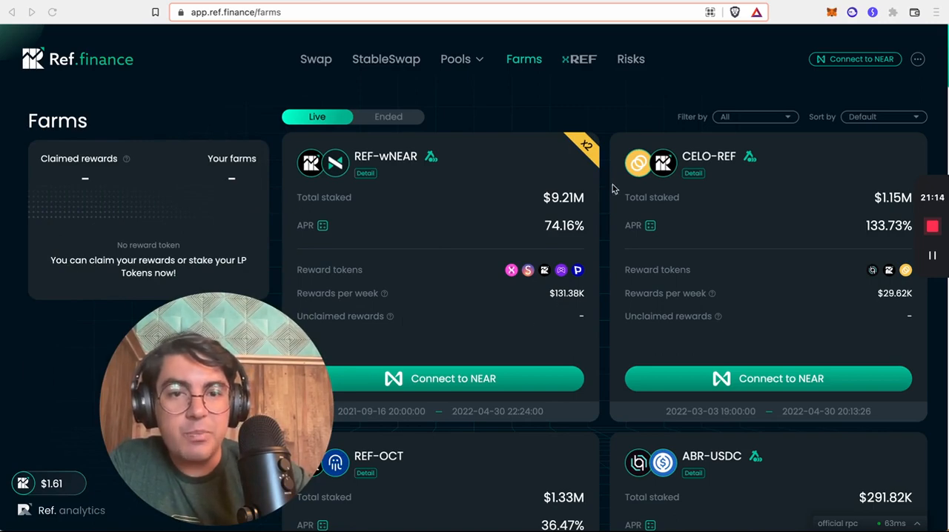
mouse_move(571, 105)
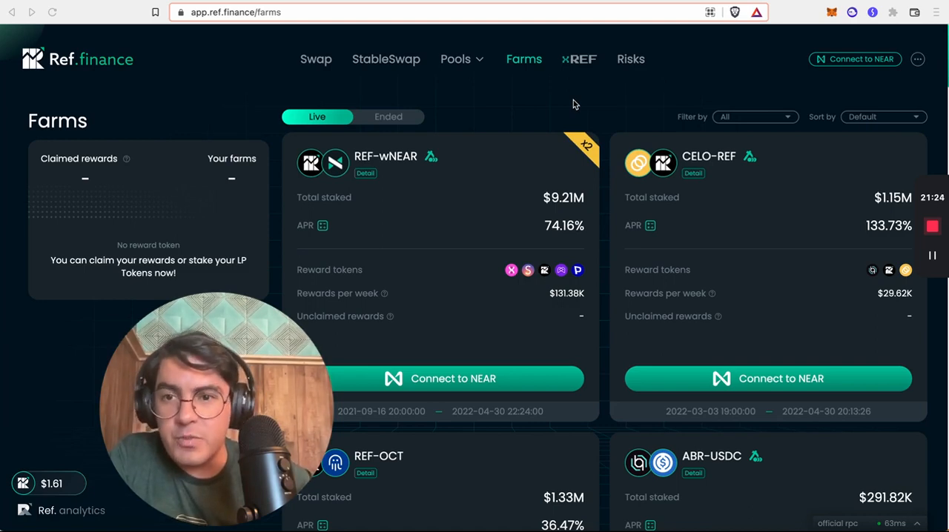
mouse_move(600, 228)
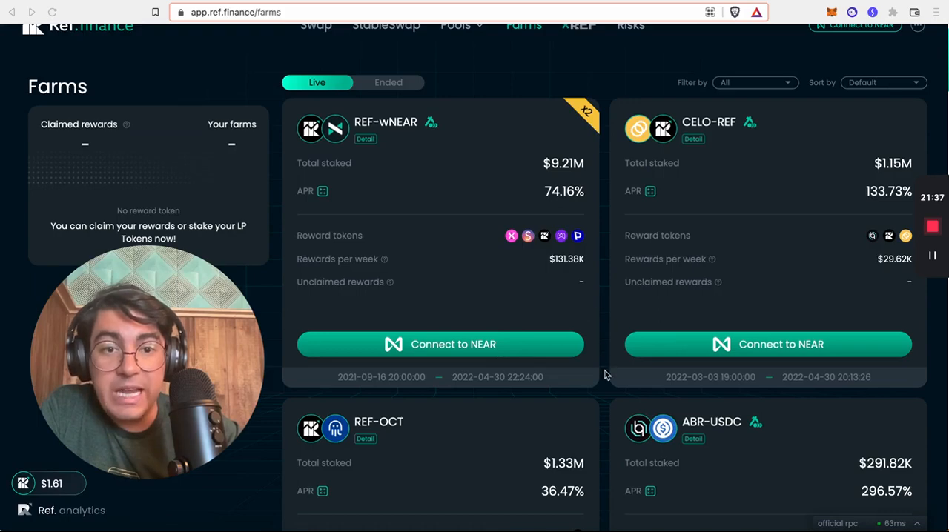
scroll(up, 3)
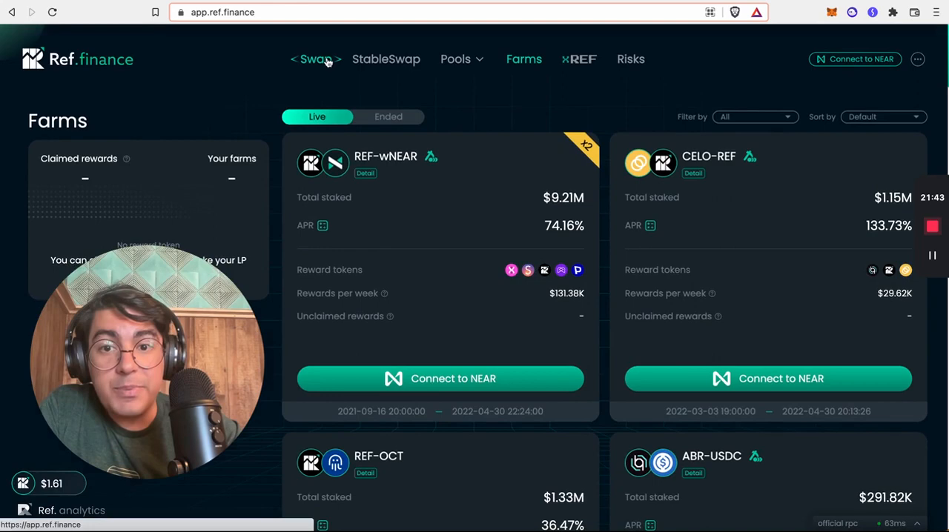
scroll(down, 3)
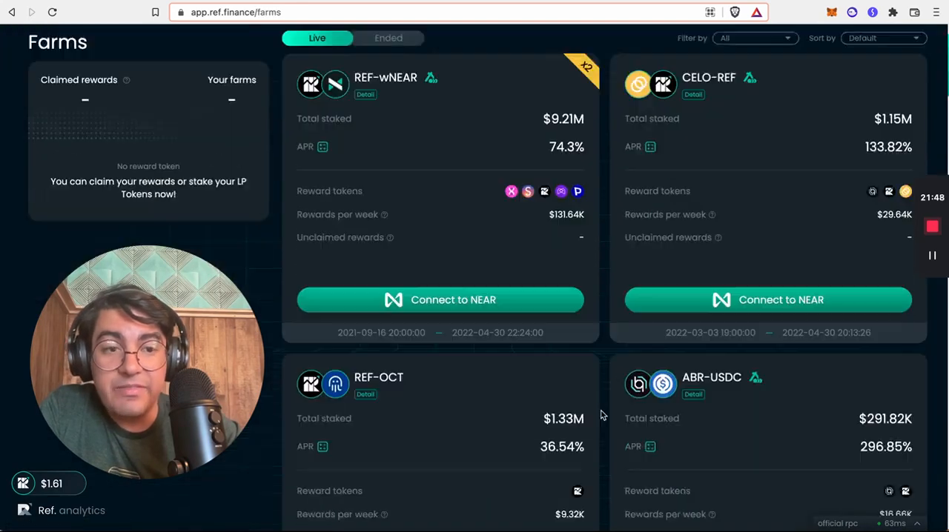
scroll(down, 3)
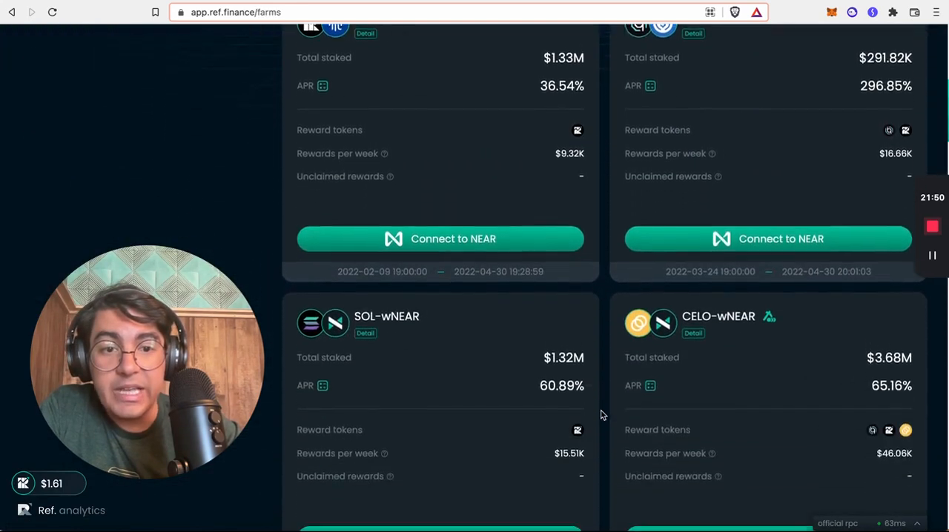
scroll(down, 3)
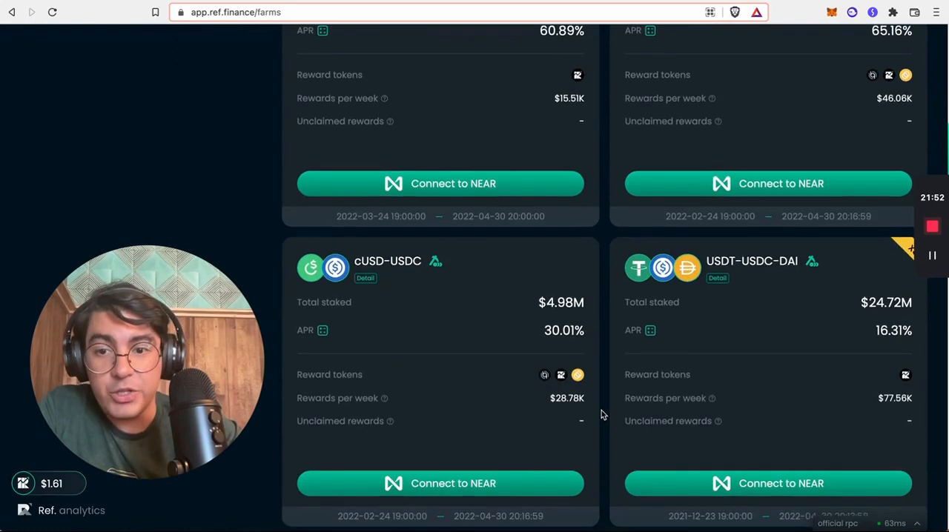
scroll(up, 3)
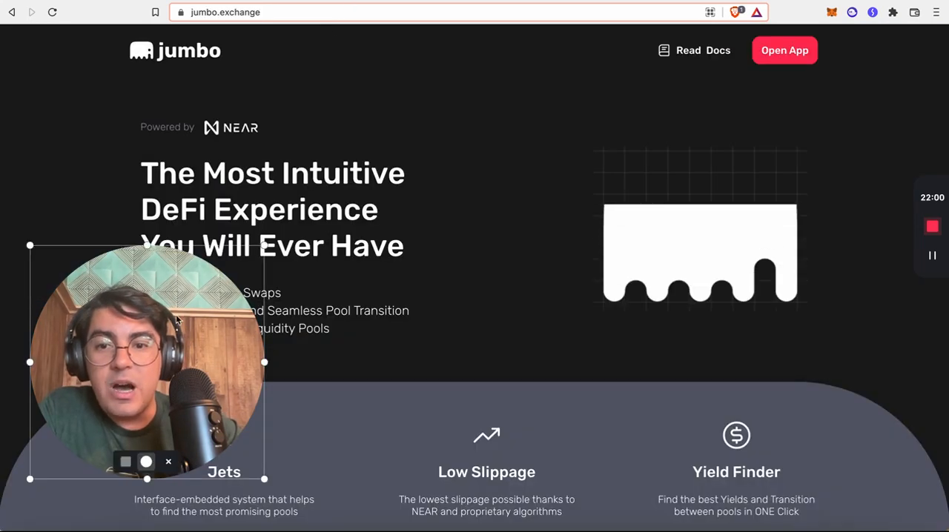
- Launch the Jumbo app to reach its NEAR-to-wNEAR swap page
click(785, 50)
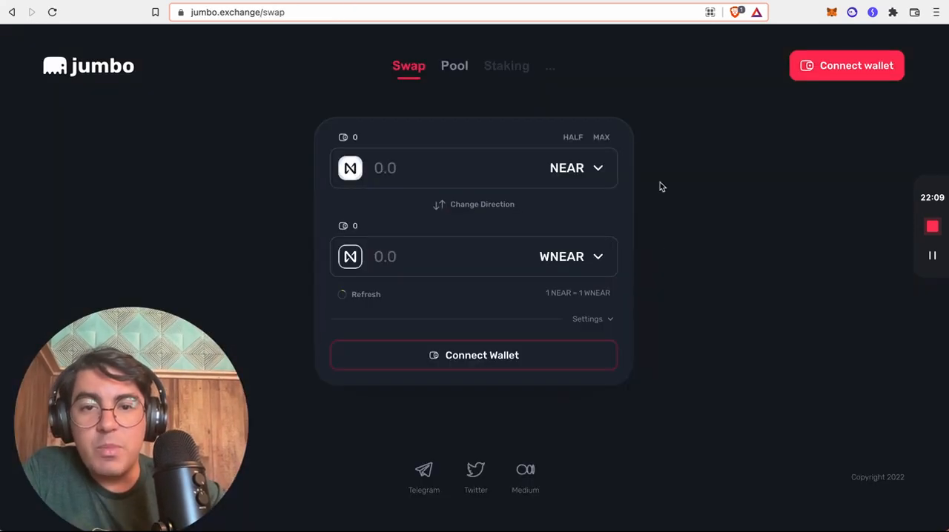
mouse_move(454, 70)
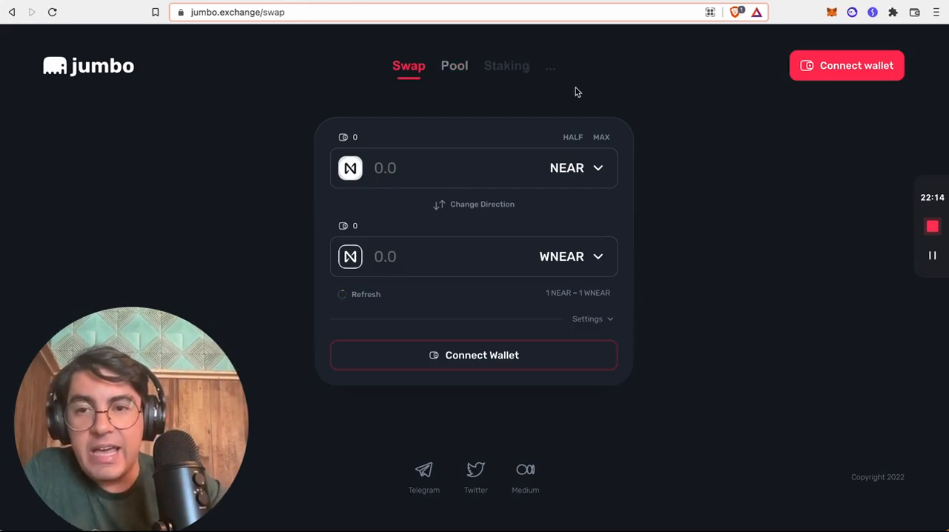
mouse_move(663, 247)
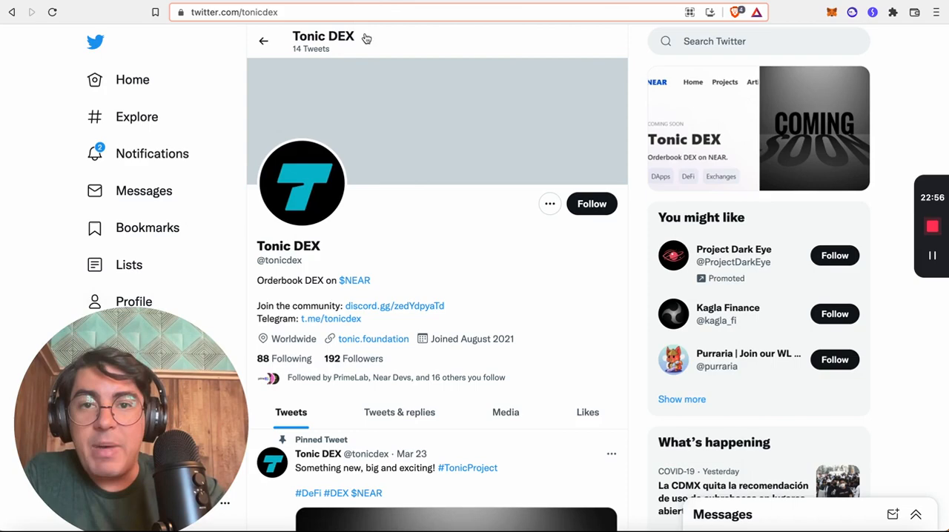
click(373, 339)
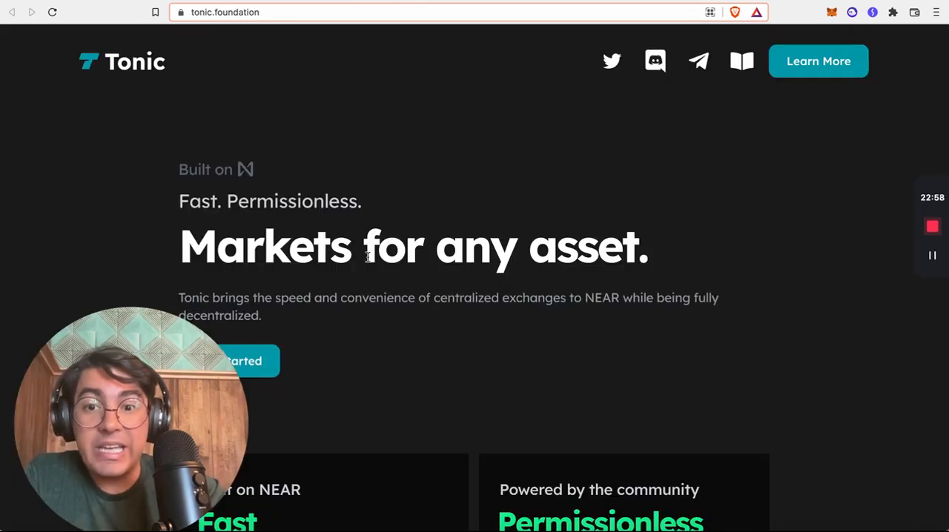
drag(130, 415, 777, 209)
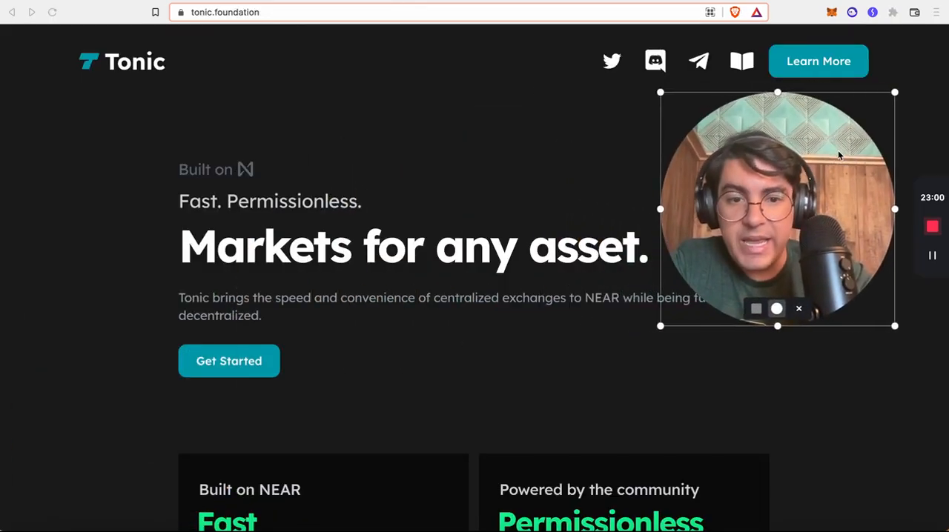
scroll(down, 3)
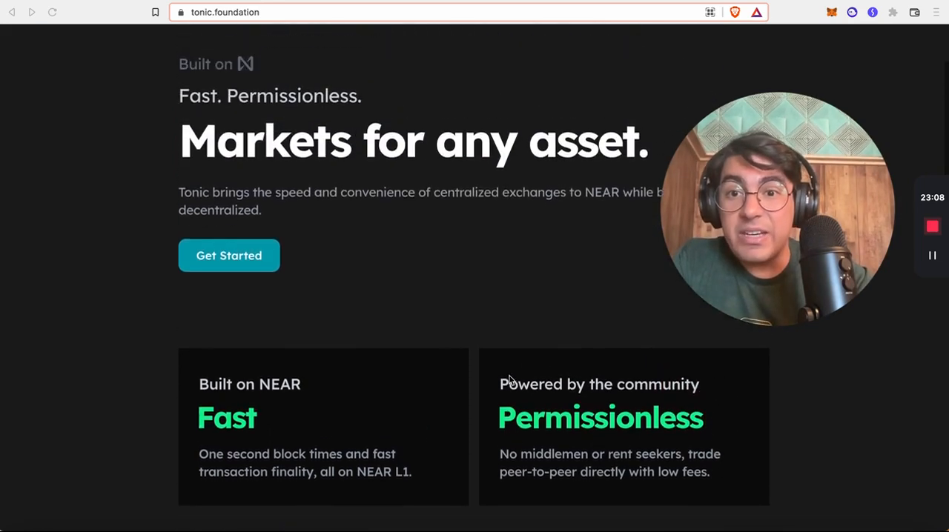
scroll(up, 3)
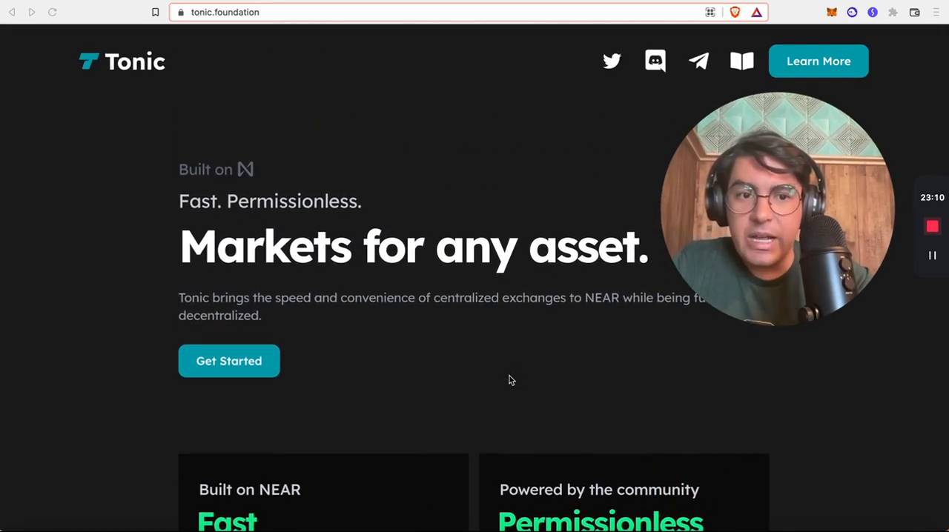
scroll(down, 3)
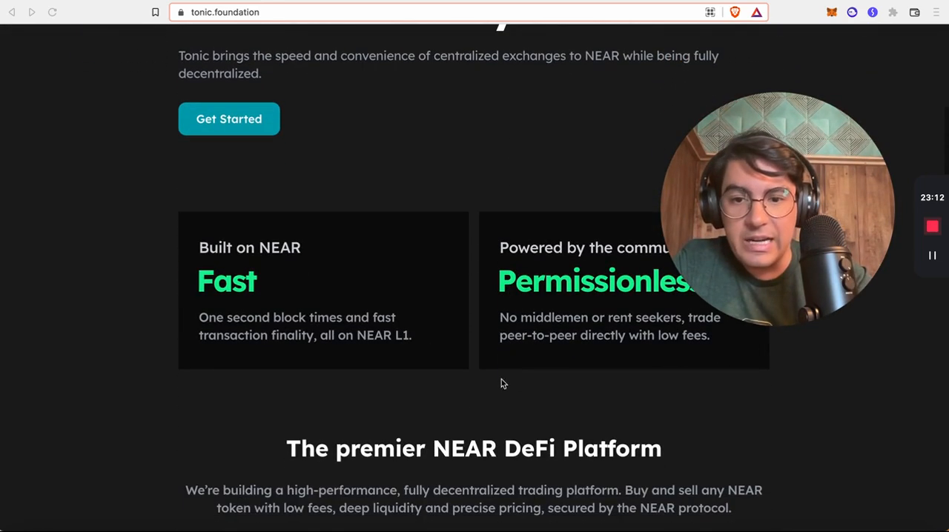
scroll(down, 3)
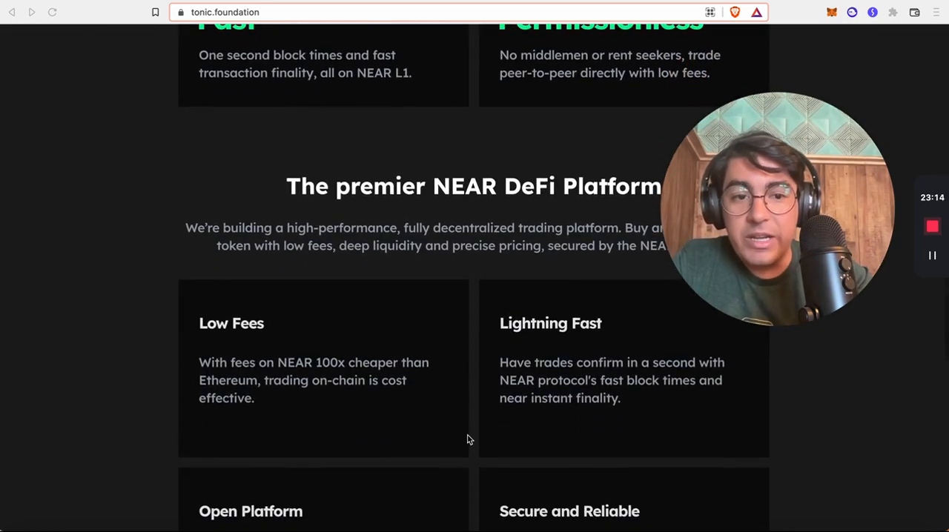
scroll(down, 3)
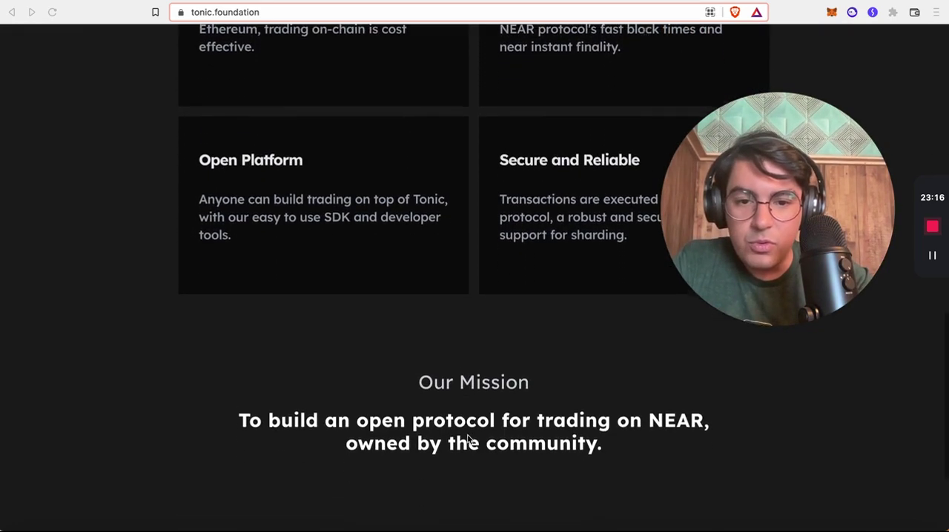
scroll(down, 3)
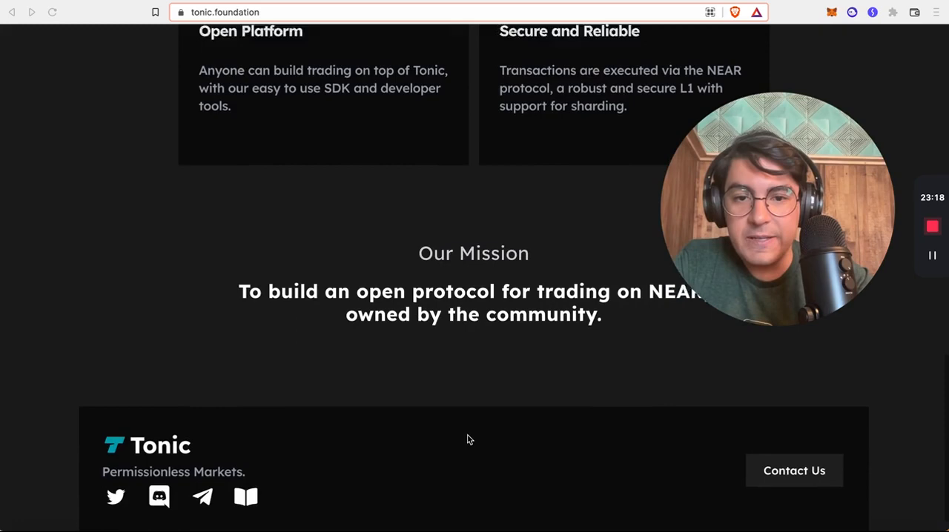
scroll(up, 3)
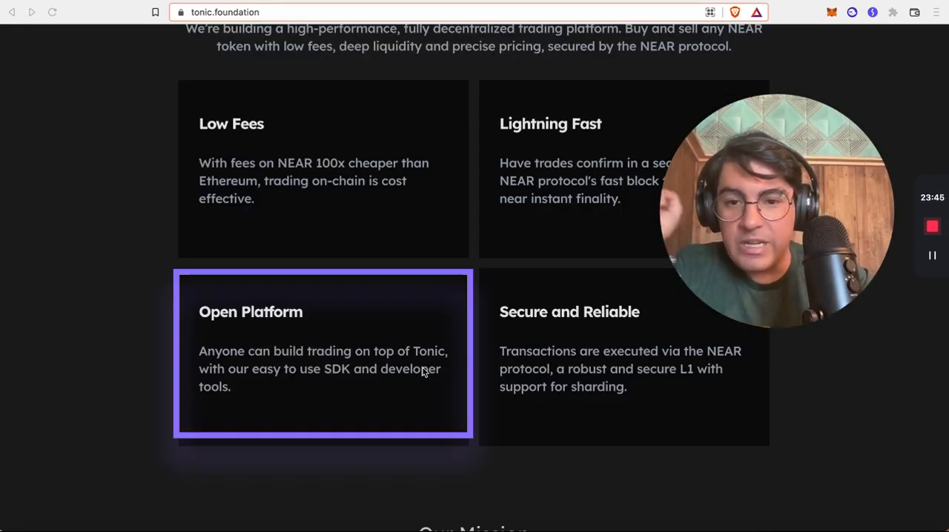
mouse_move(436, 390)
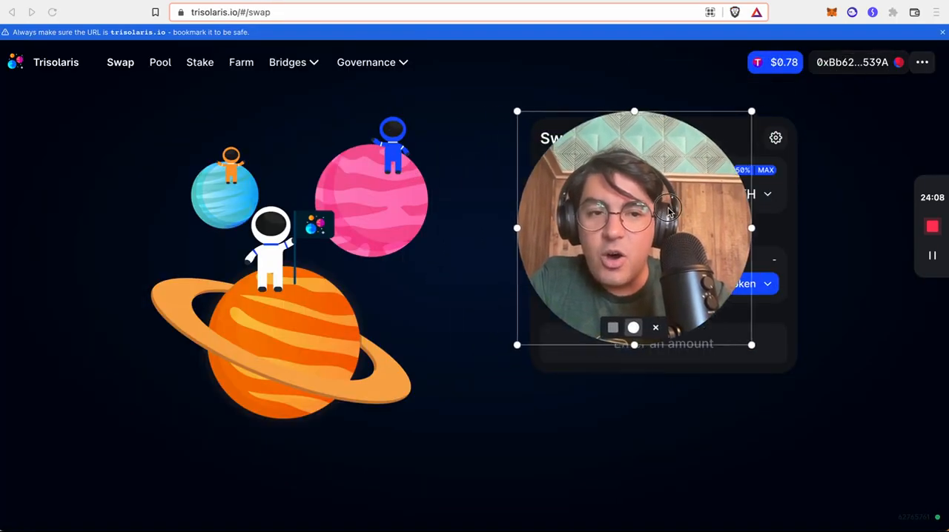
- Move through the WannaSwap, NearPad and Rose sites to Burrow's deposit page showing $84.48M deposited
drag(634, 228, 129, 401)
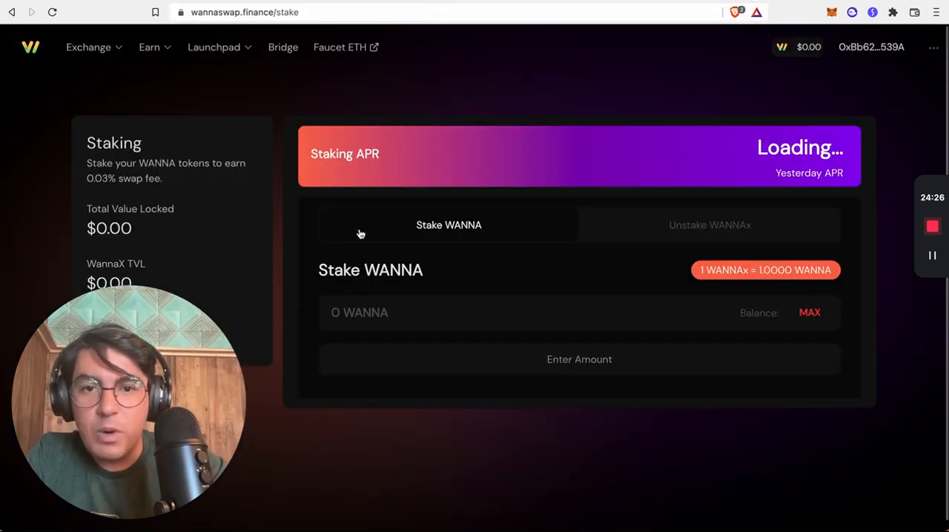
mouse_move(394, 178)
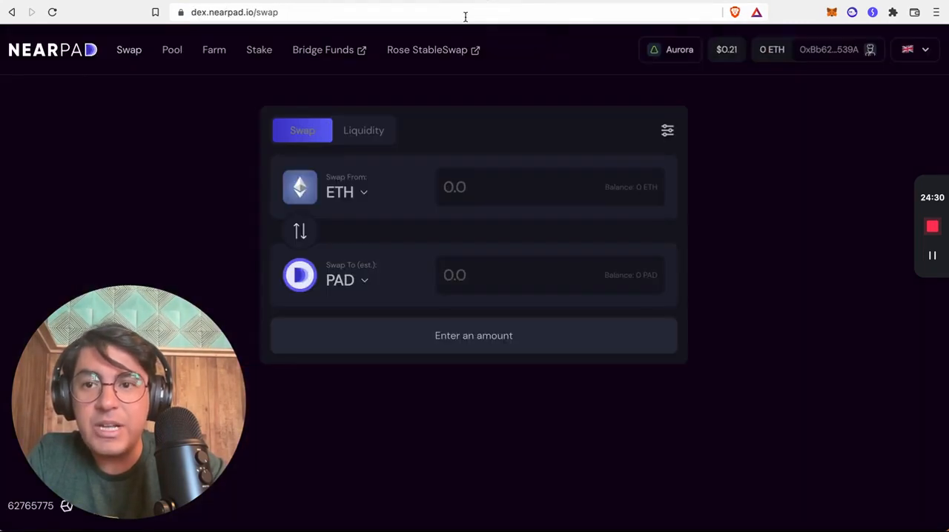
mouse_move(663, 80)
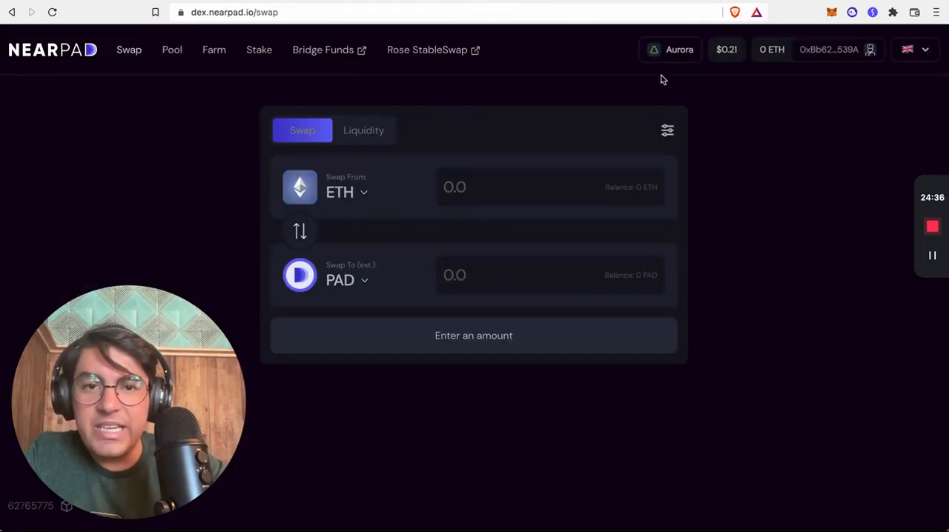
click(427, 50)
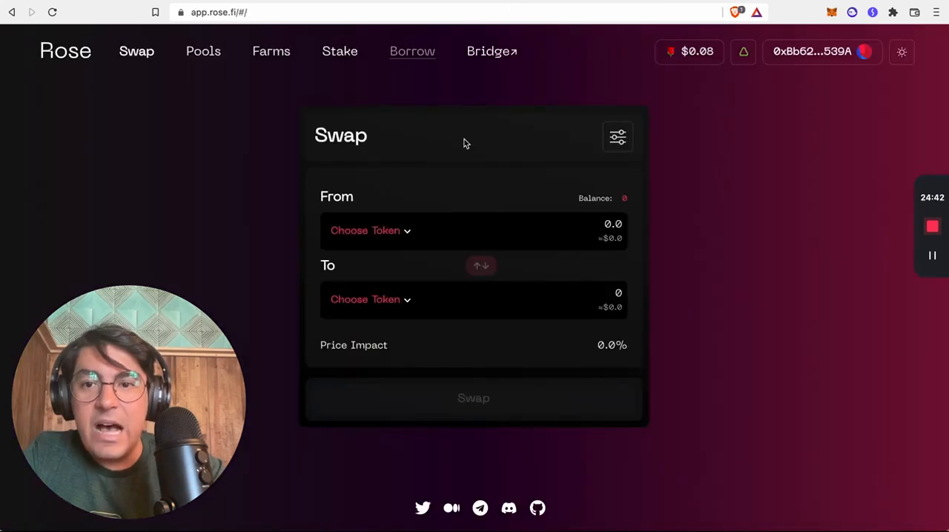
mouse_move(615, 270)
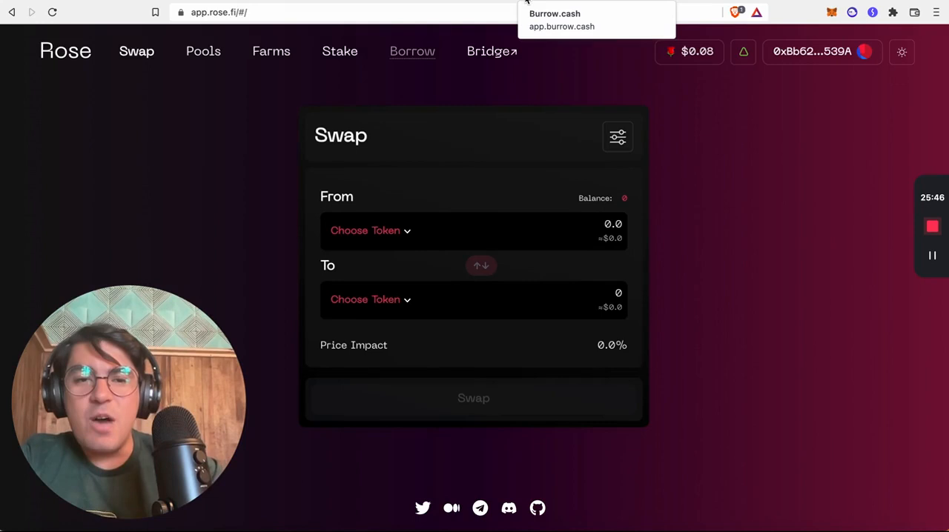
click(562, 20)
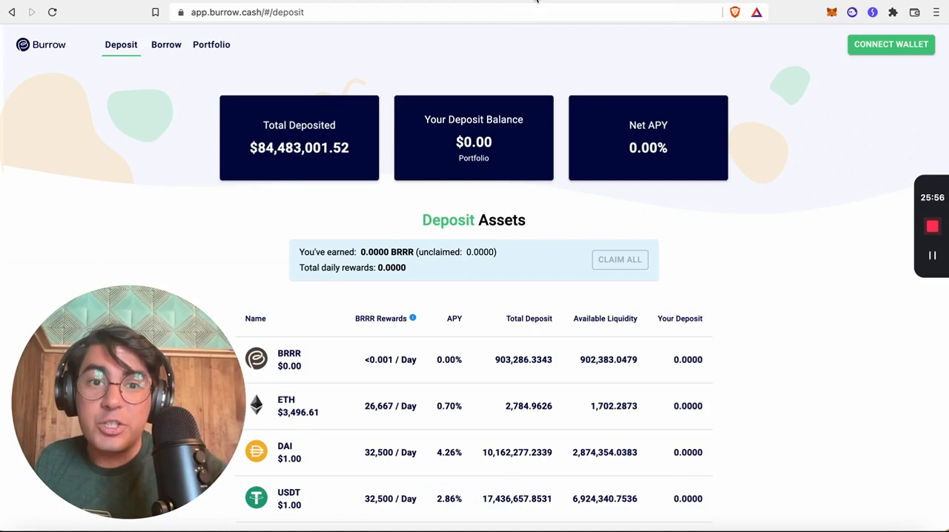
mouse_move(475, 169)
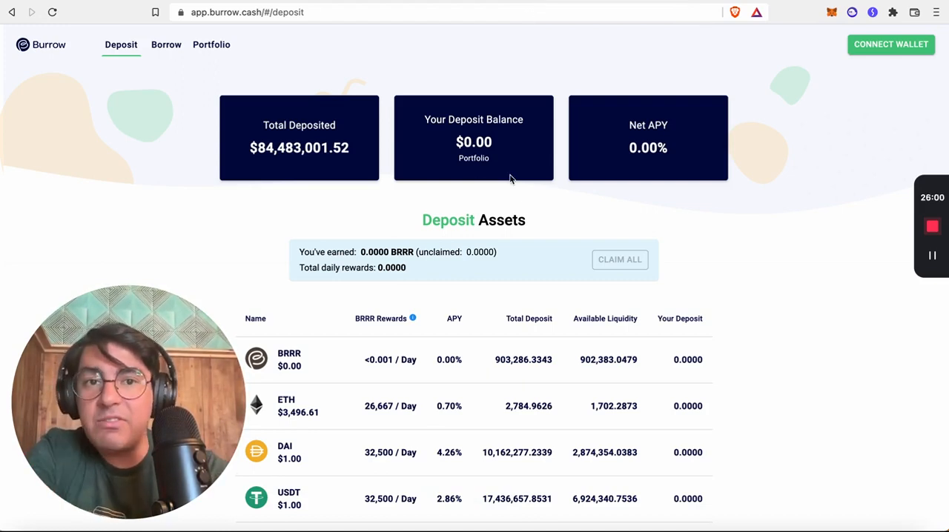
mouse_move(733, 316)
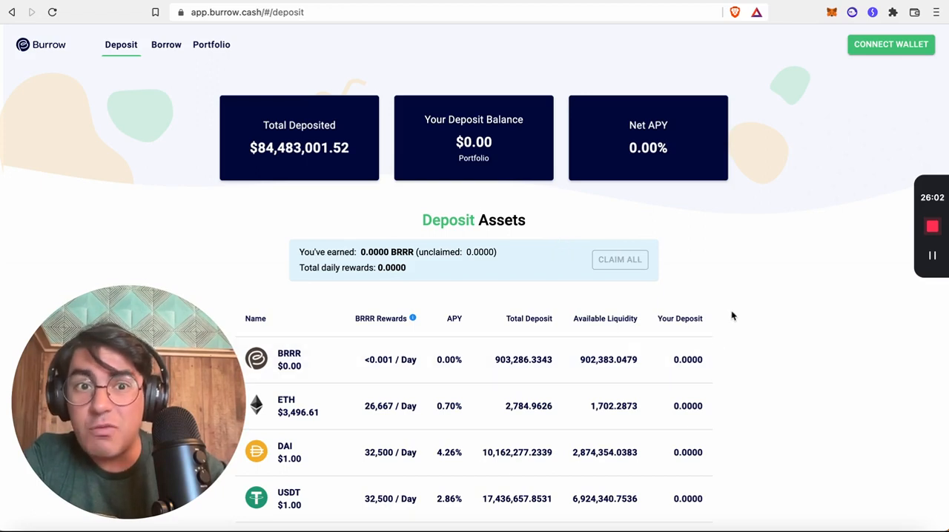
mouse_move(725, 350)
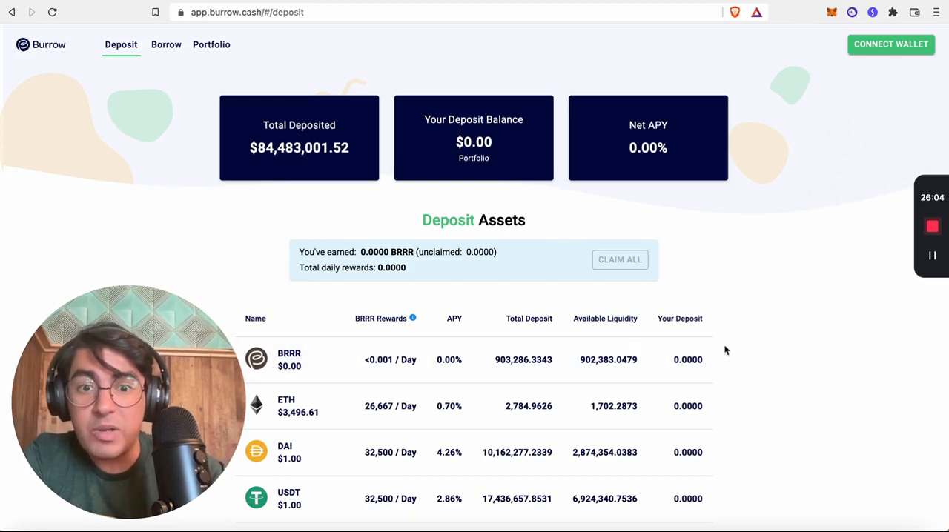
scroll(down, 3)
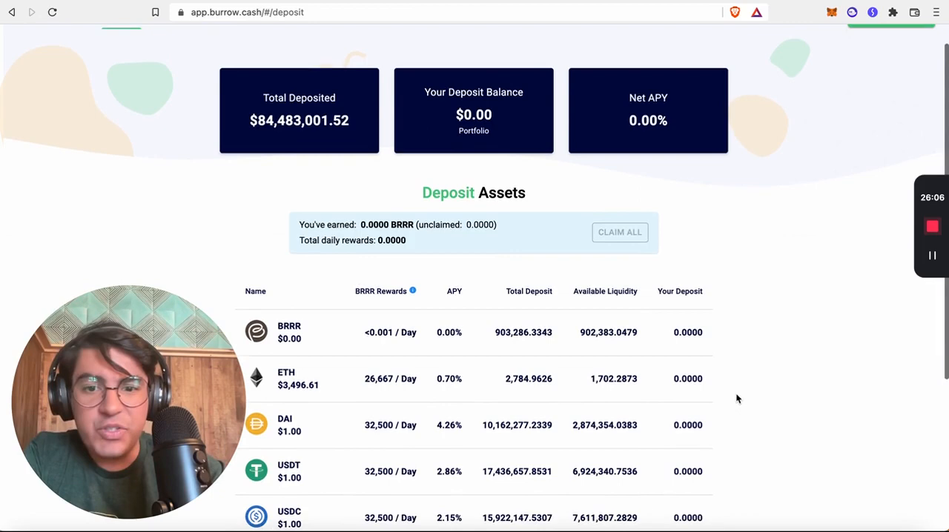
scroll(down, 3)
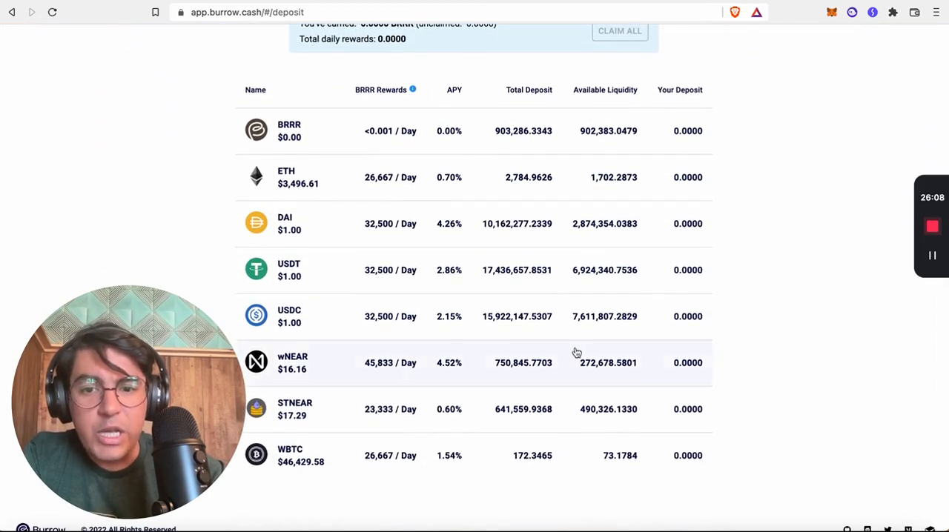
mouse_move(360, 382)
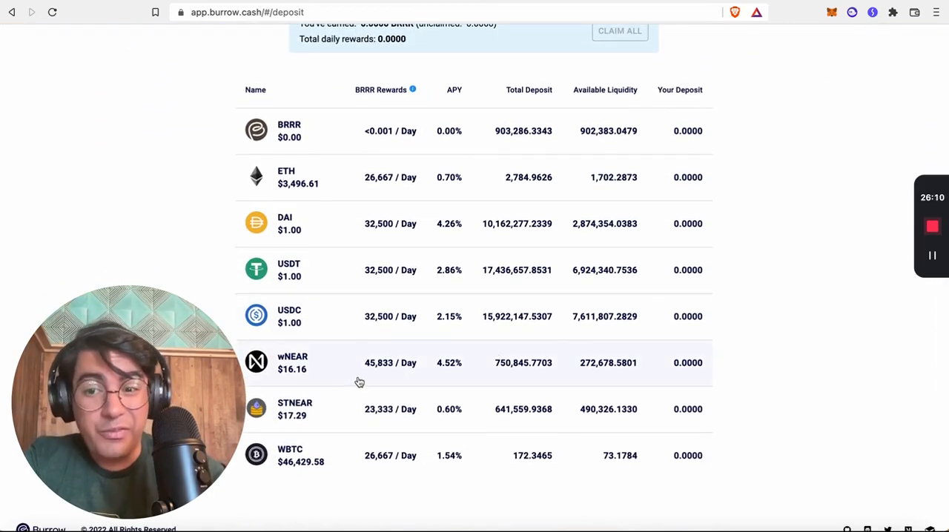
click(340, 410)
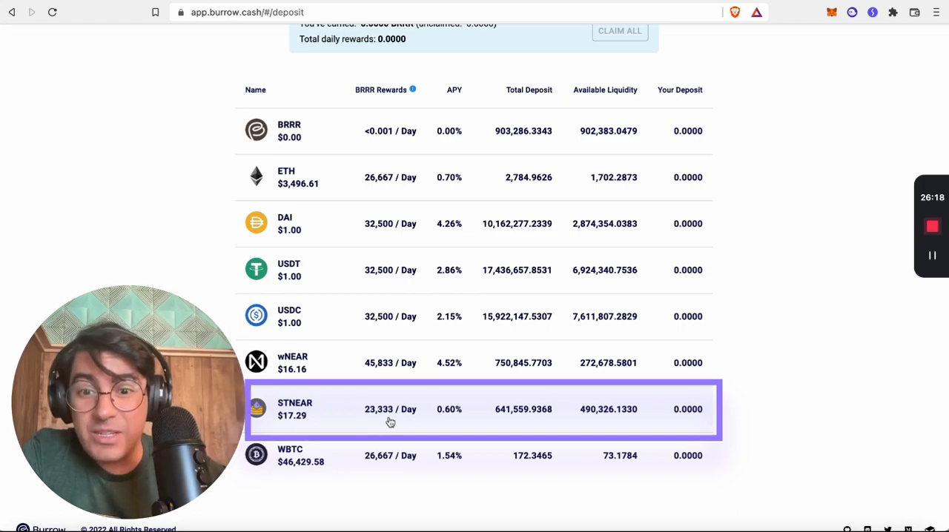
mouse_move(472, 362)
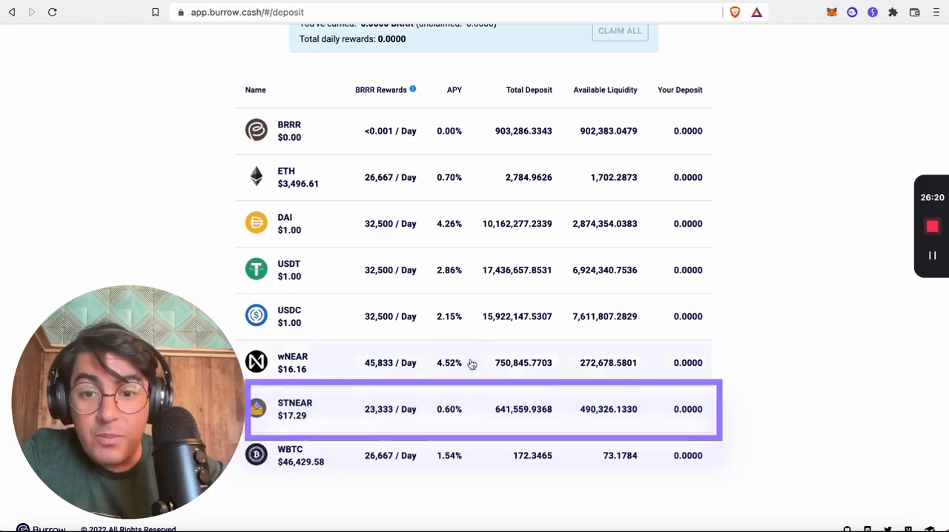
scroll(up, 3)
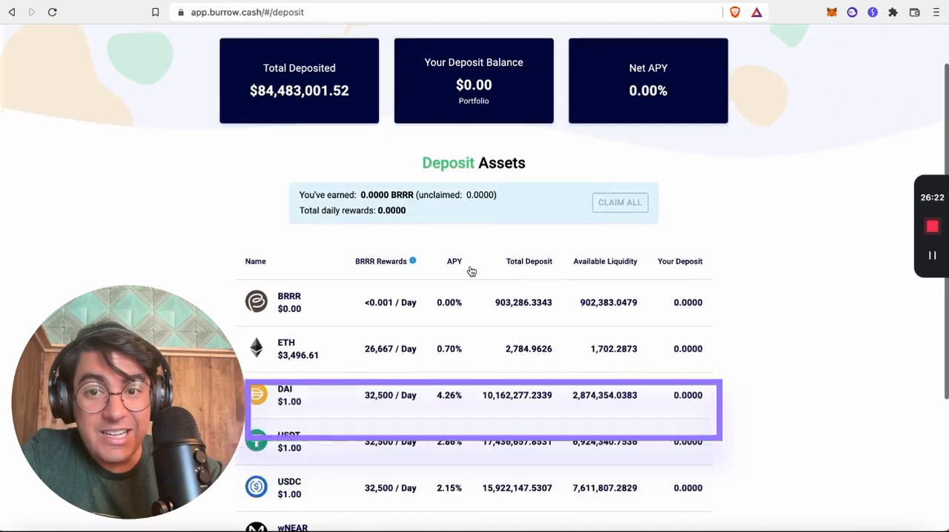
click(165, 41)
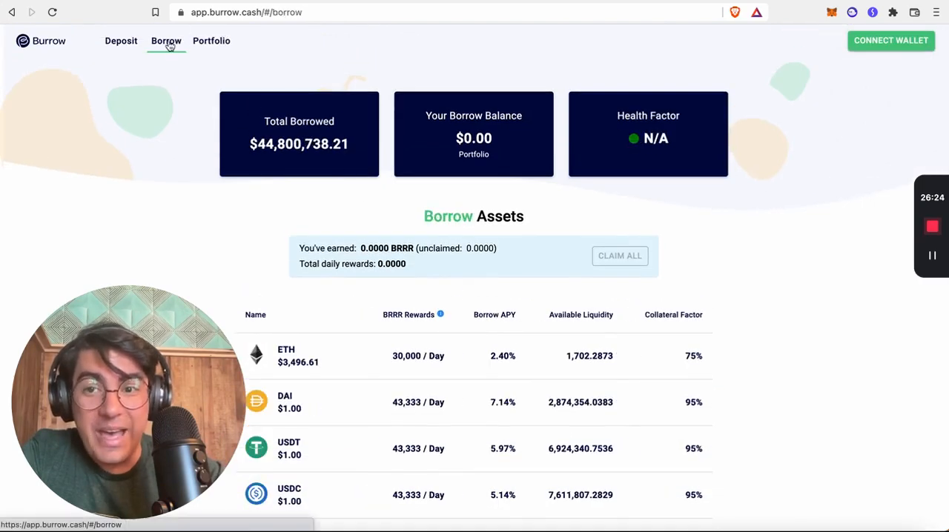
scroll(down, 3)
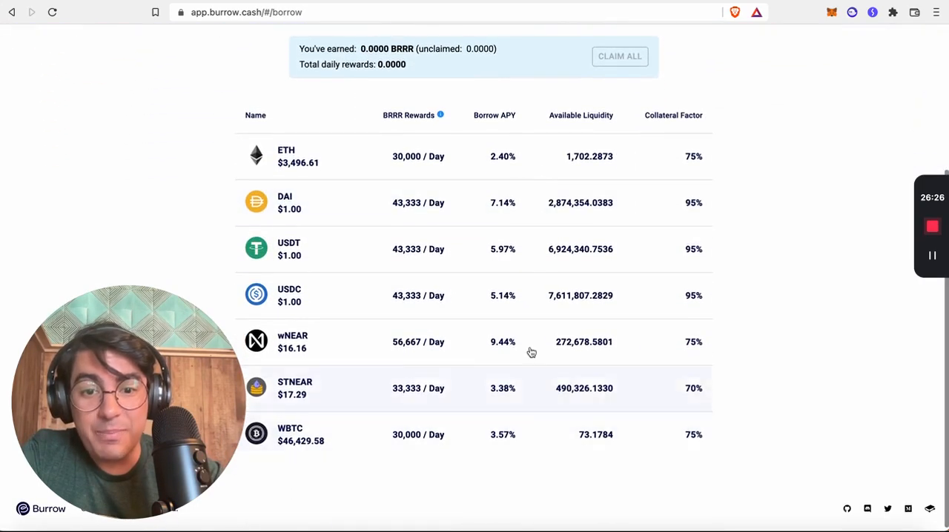
mouse_move(545, 364)
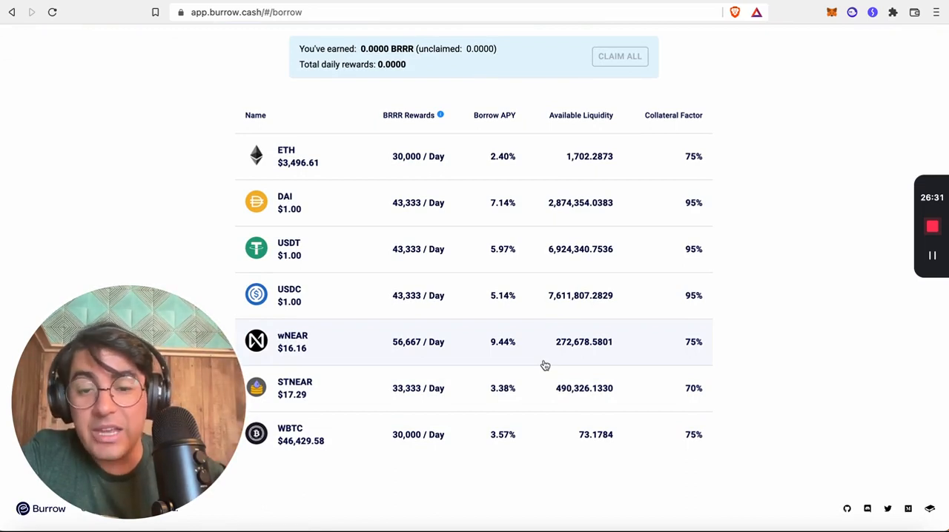
scroll(up, 3)
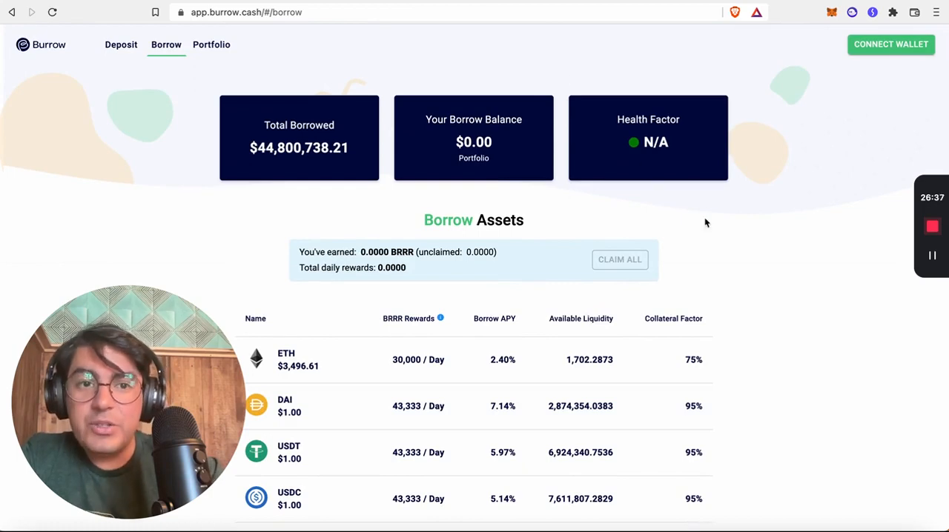
mouse_move(726, 164)
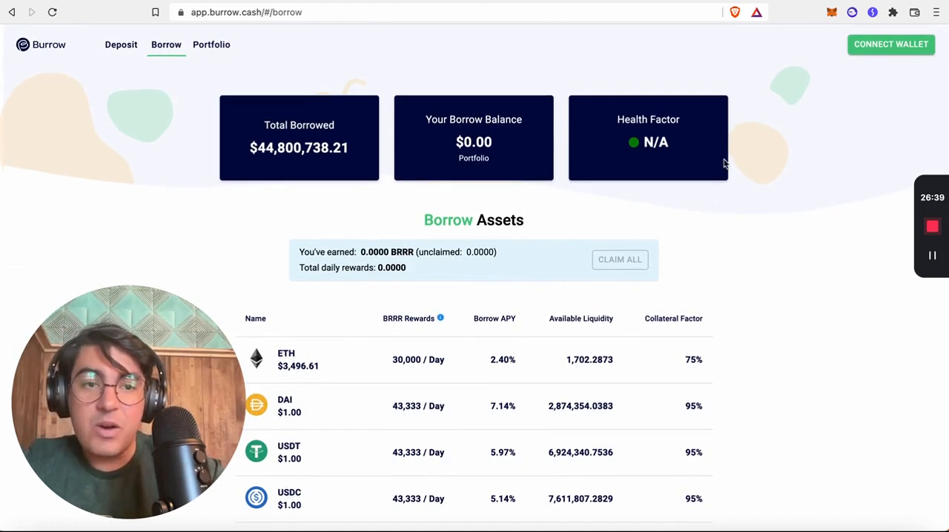
scroll(down, 3)
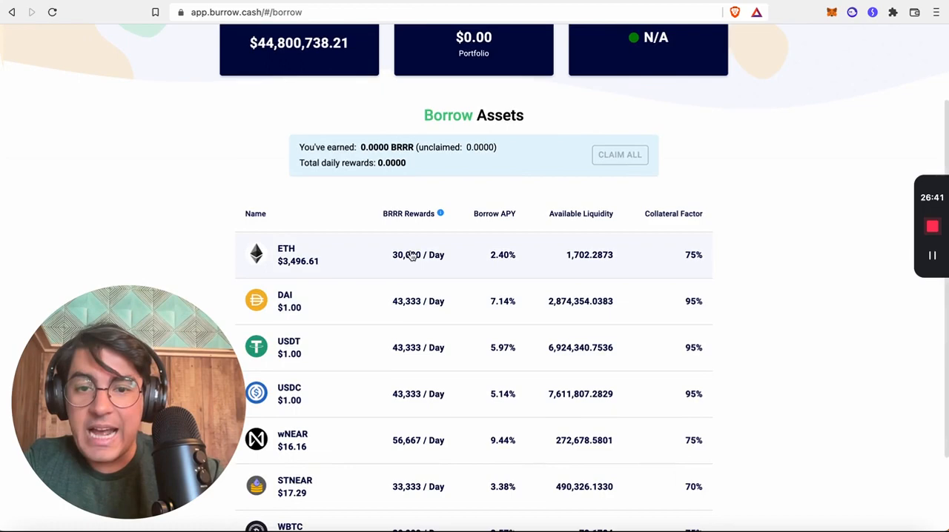
click(121, 45)
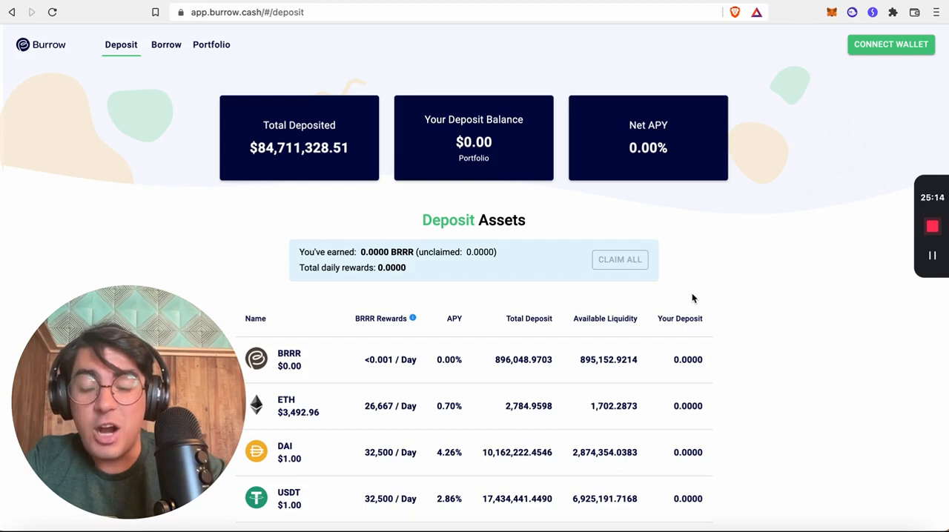
mouse_move(647, 260)
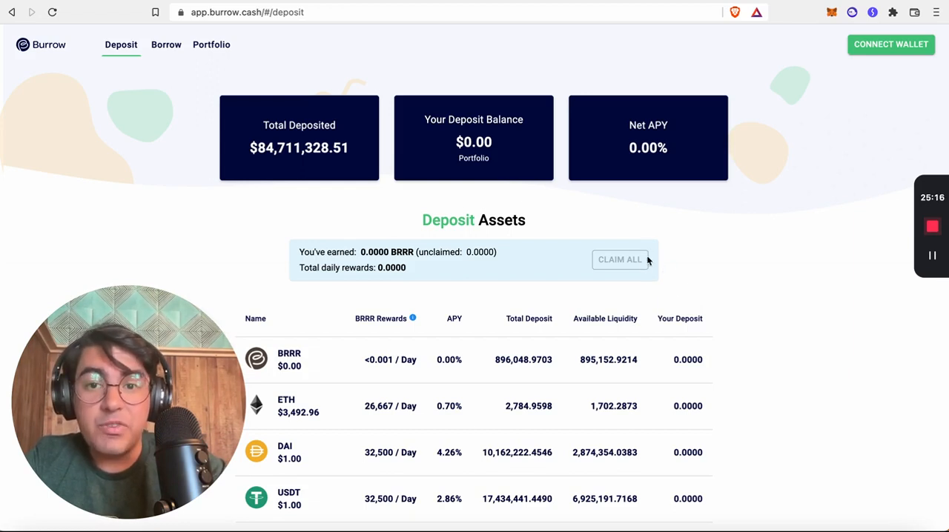
click(166, 45)
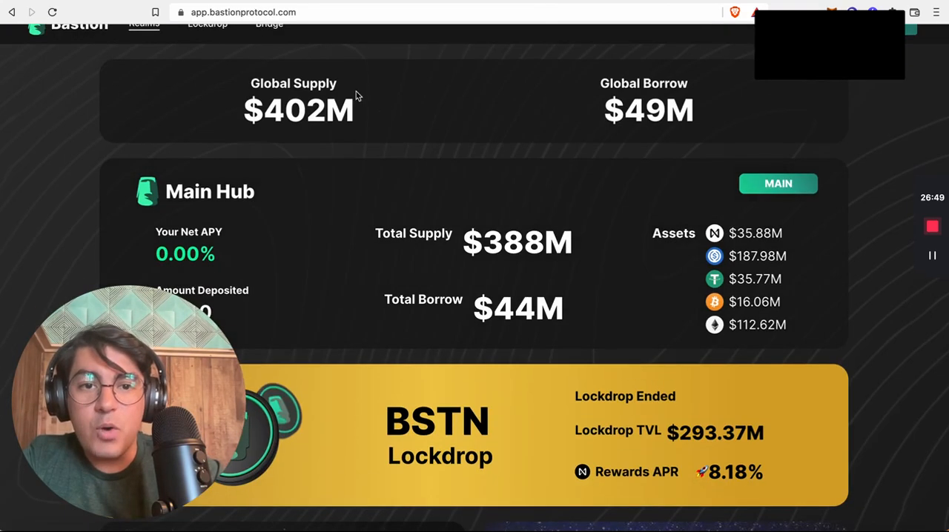
mouse_move(285, 123)
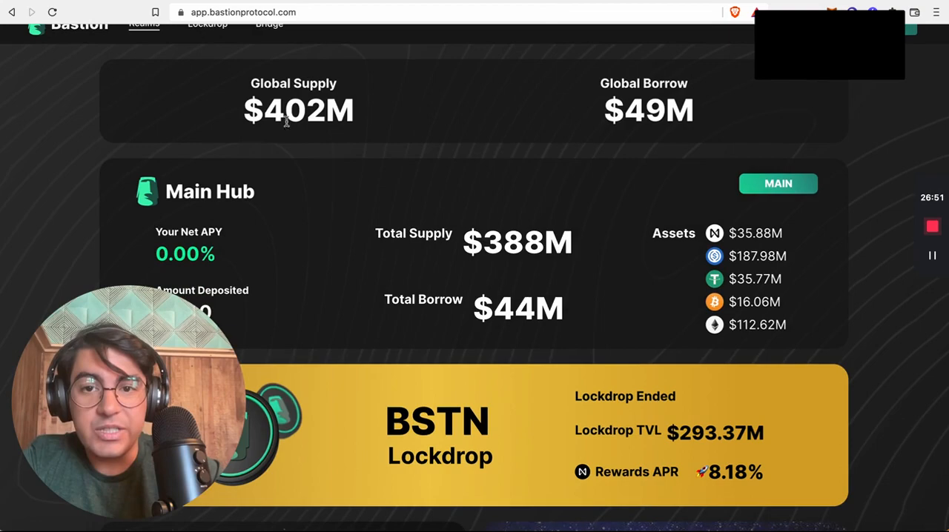
- Scroll to the realm cards and open the Staked NEAR realm ($8.70M supplied, $3.25M borrowed)
scroll(down, 3)
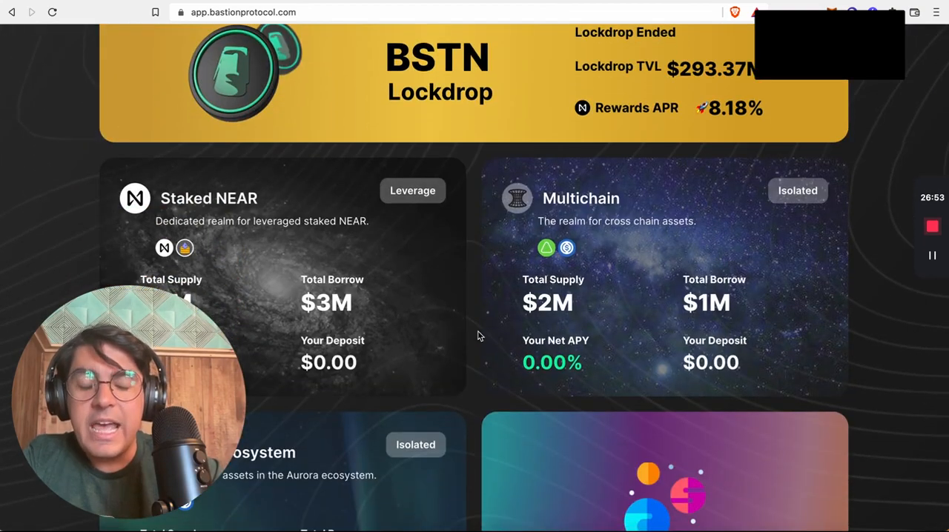
scroll(down, 3)
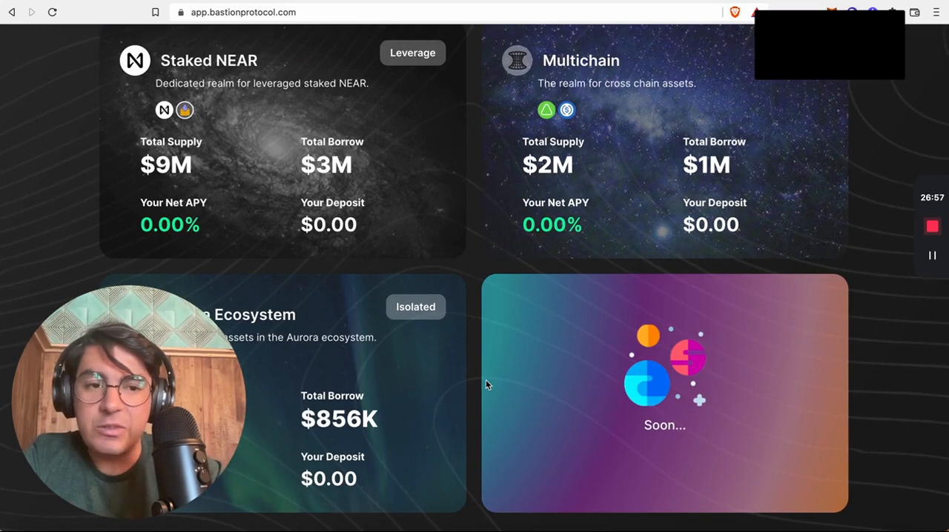
mouse_move(575, 287)
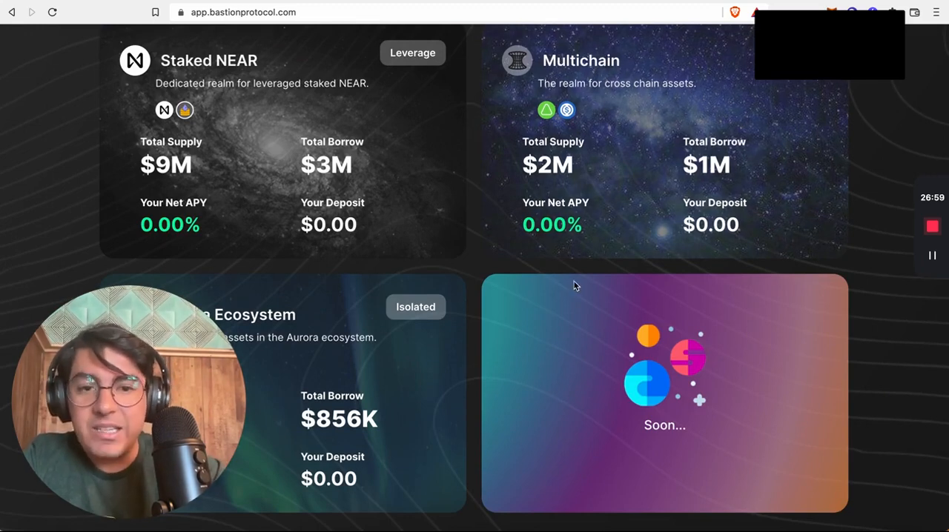
mouse_move(466, 247)
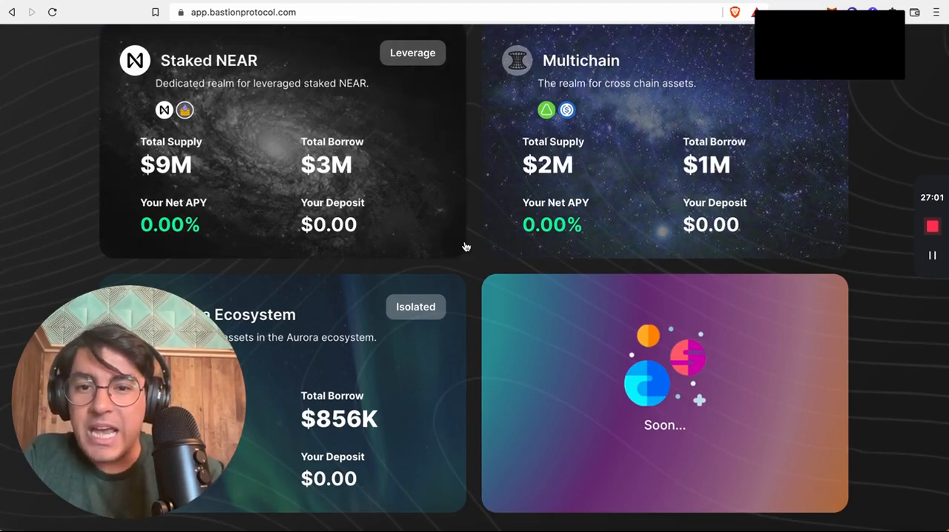
mouse_move(481, 256)
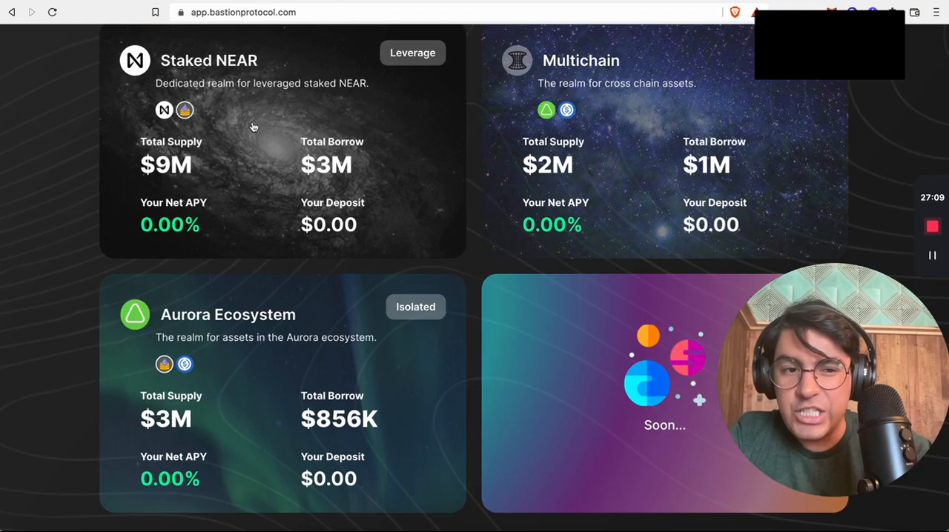
click(252, 141)
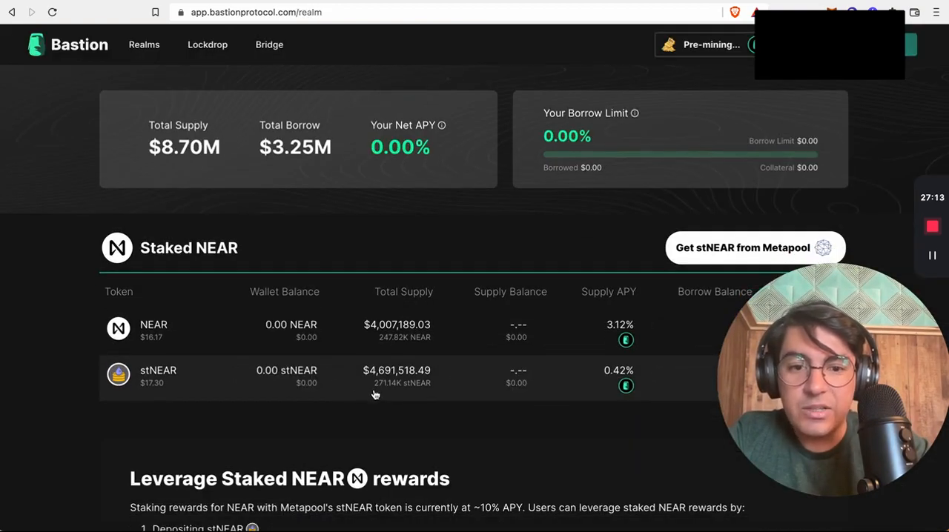
mouse_move(474, 403)
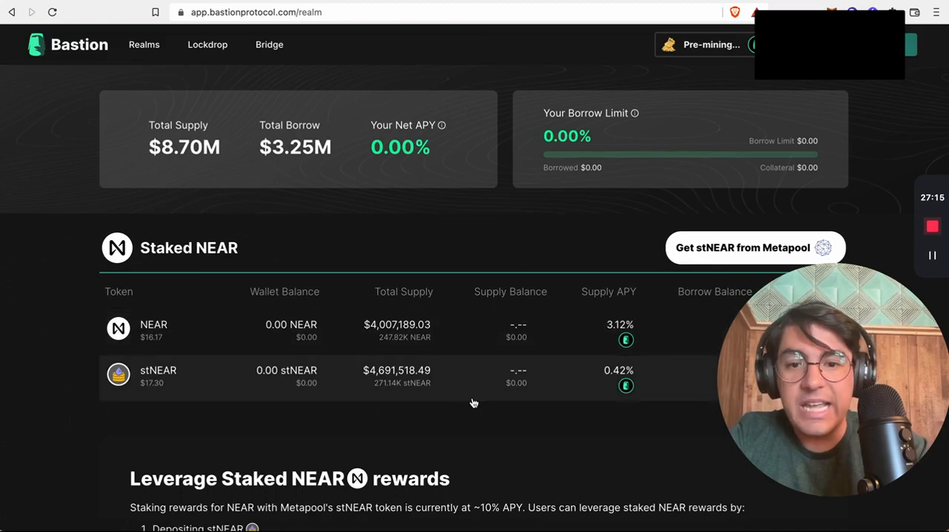
mouse_move(426, 337)
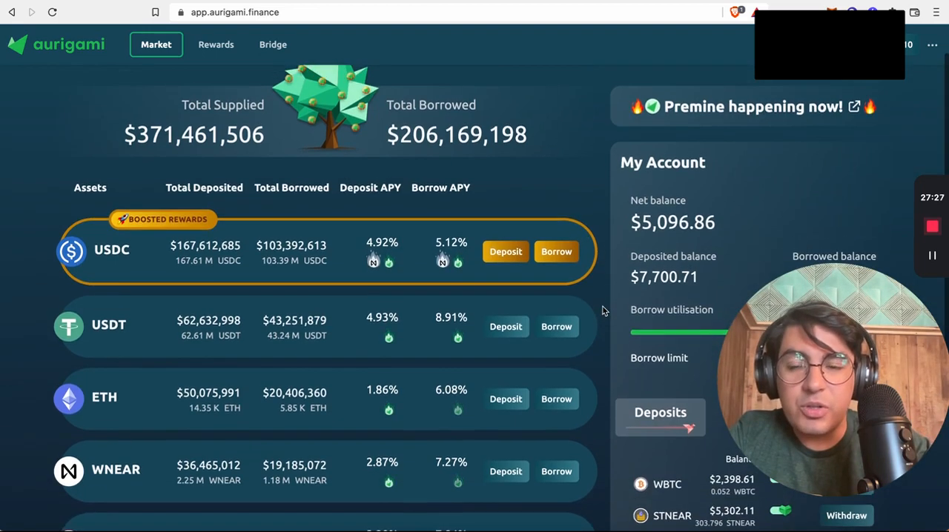
- Scroll Aurigami's asset list through the STNEAR and TRI markets' deposits, borrows and APYs
scroll(down, 3)
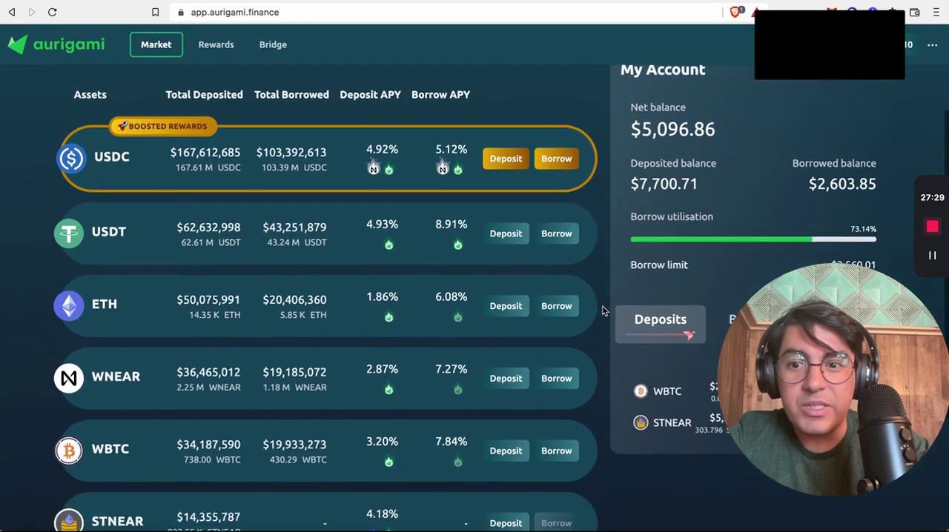
scroll(down, 3)
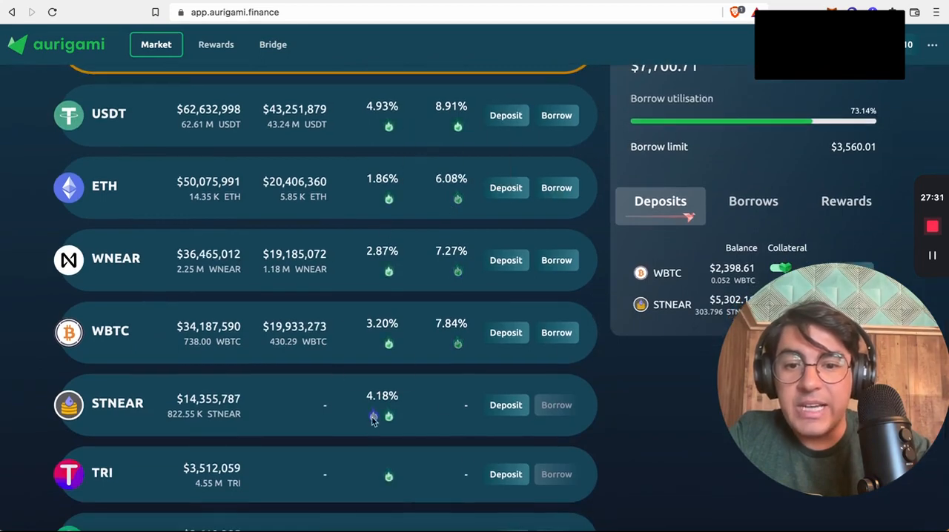
scroll(up, 3)
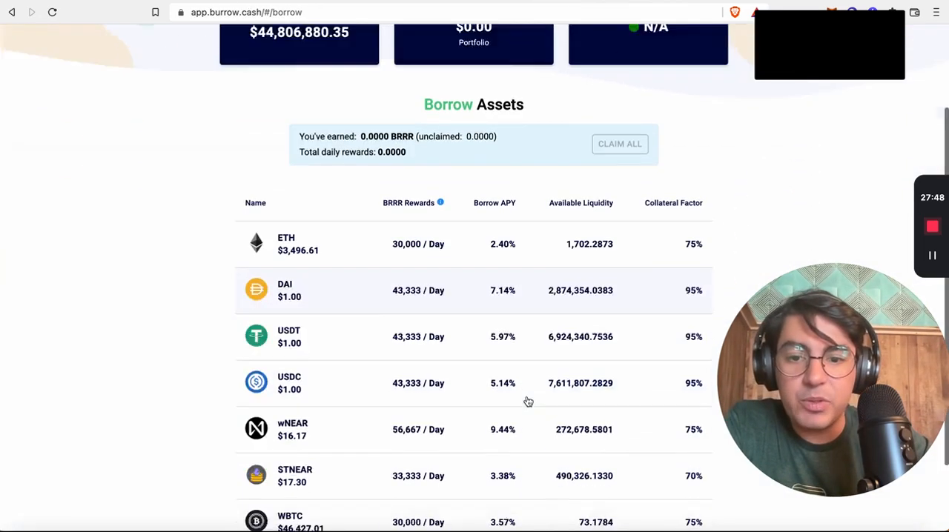
scroll(up, 3)
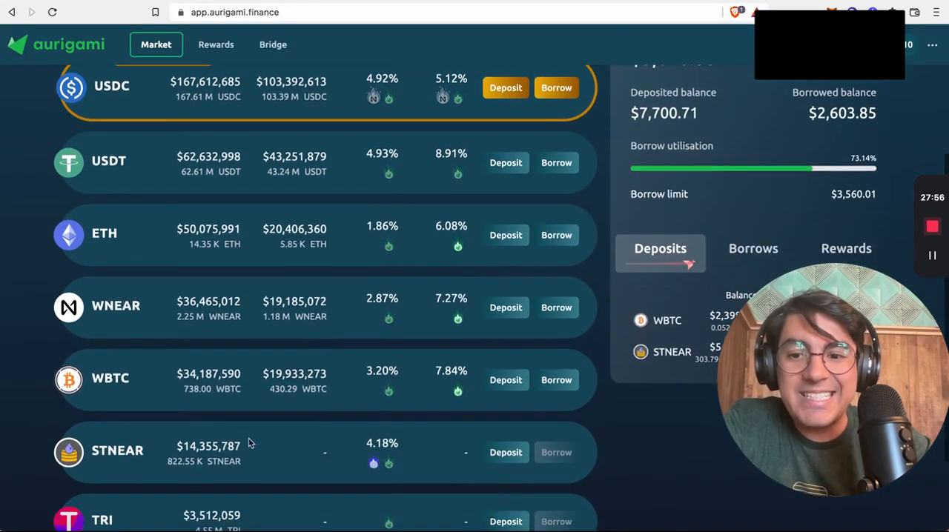
mouse_move(358, 329)
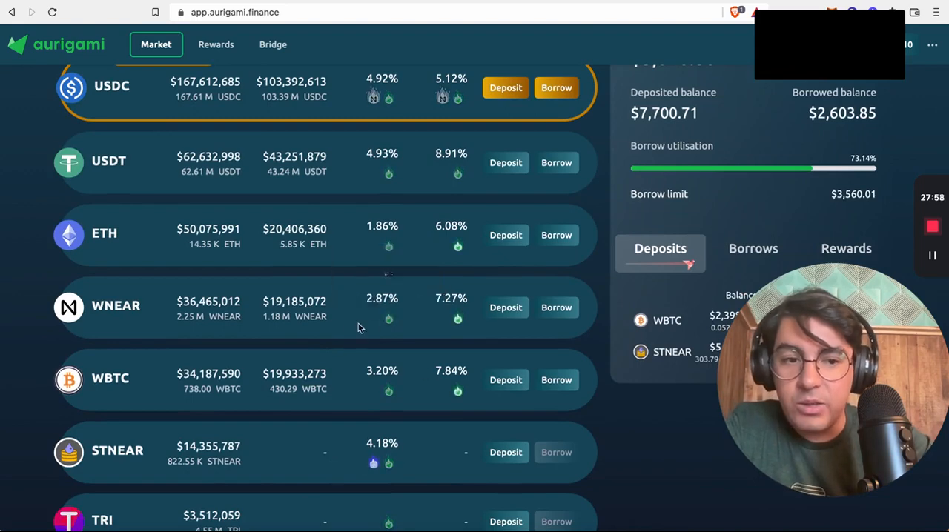
mouse_move(389, 319)
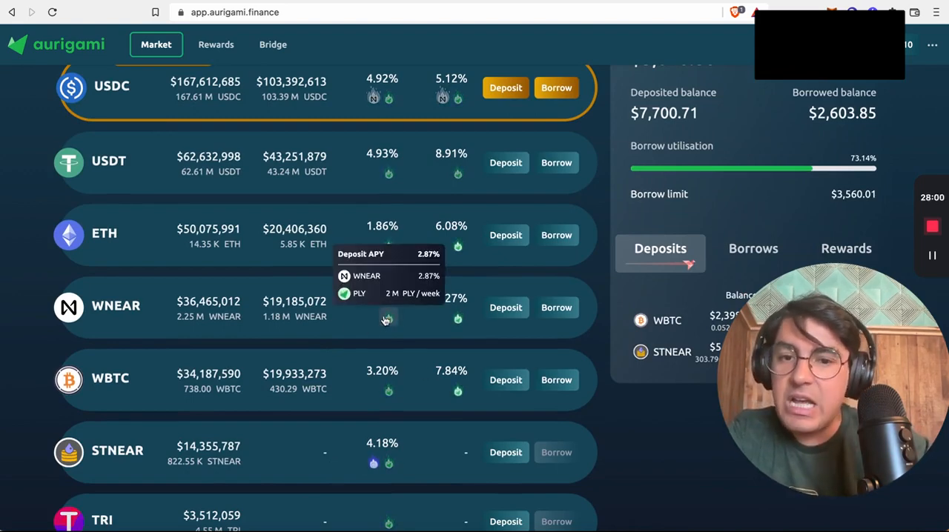
mouse_move(593, 326)
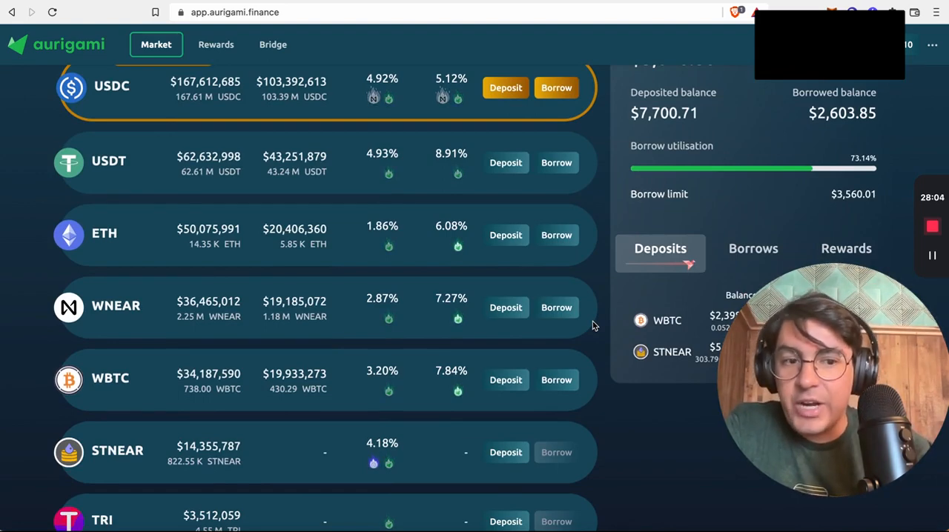
mouse_move(582, 320)
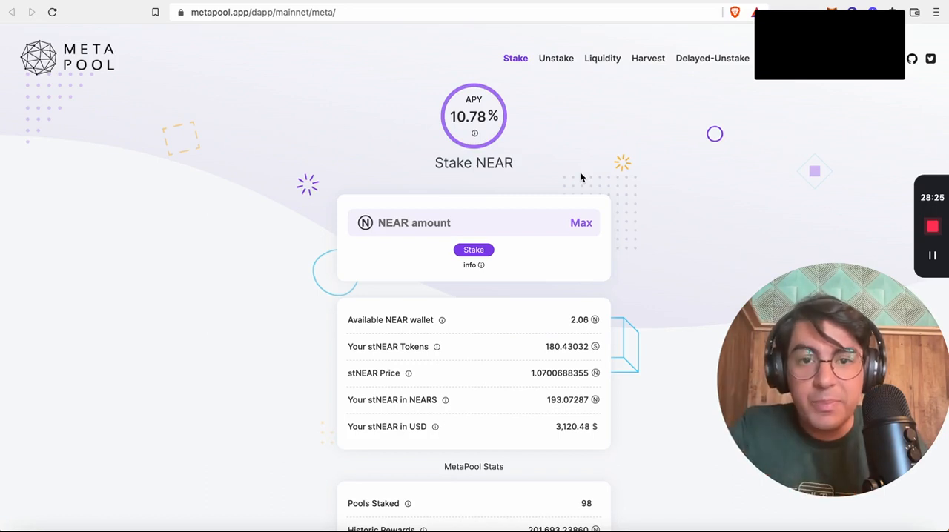
mouse_move(645, 363)
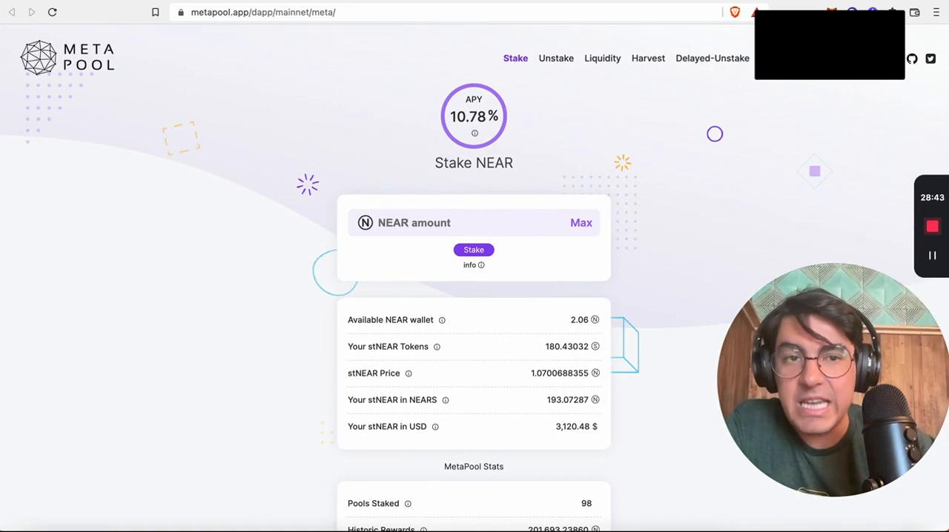
mouse_move(626, 287)
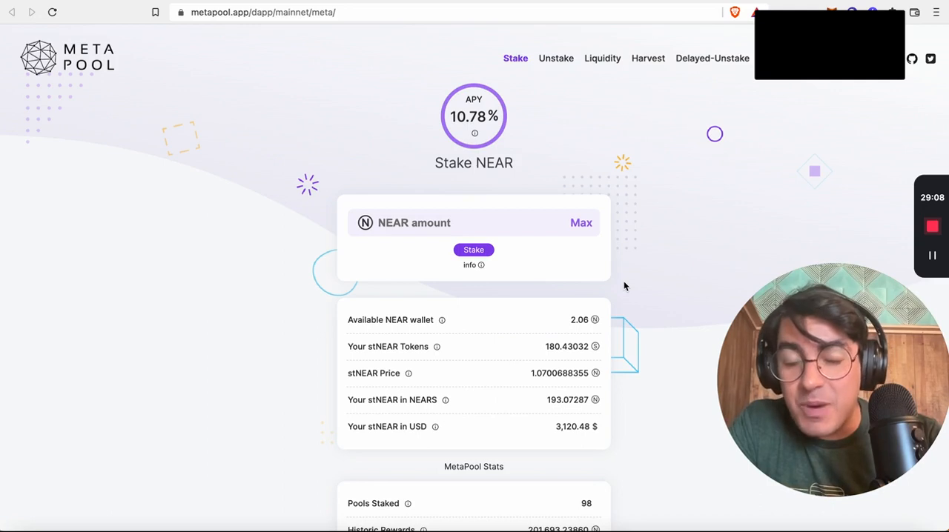
mouse_move(640, 332)
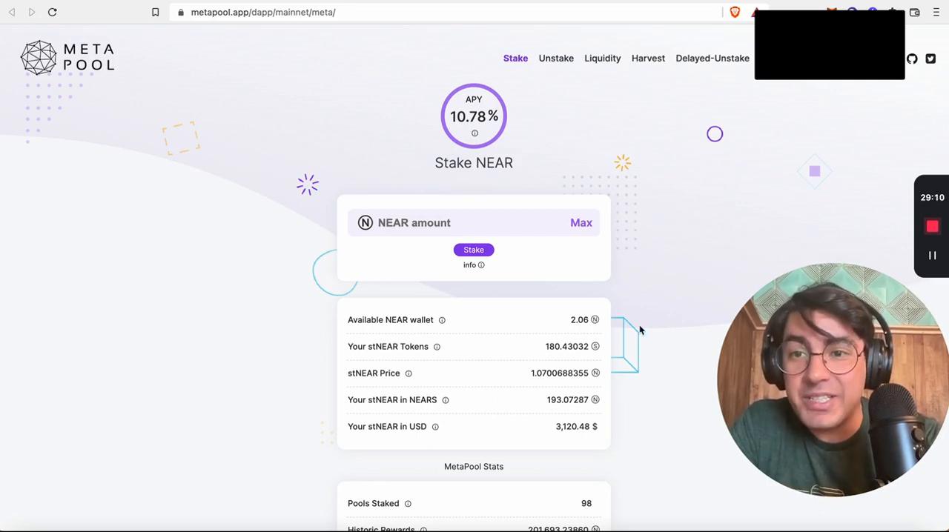
mouse_move(555, 87)
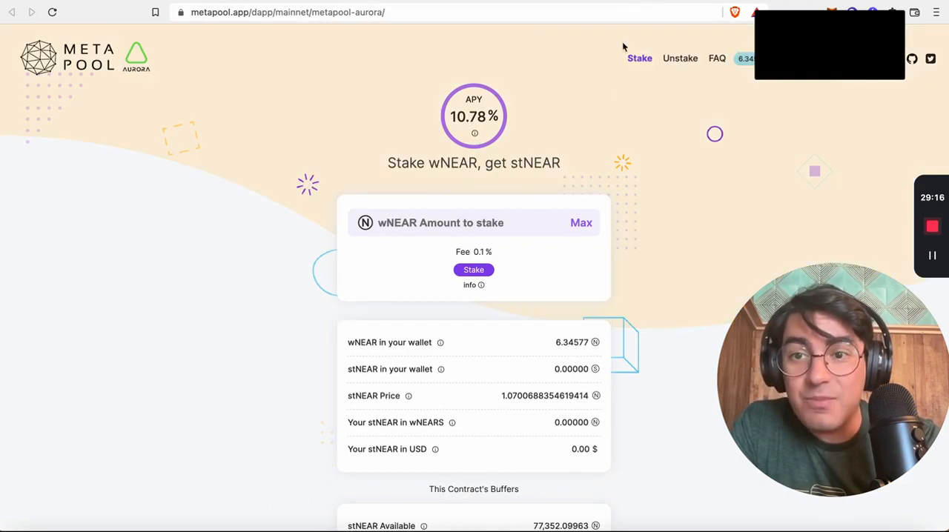
mouse_move(384, 206)
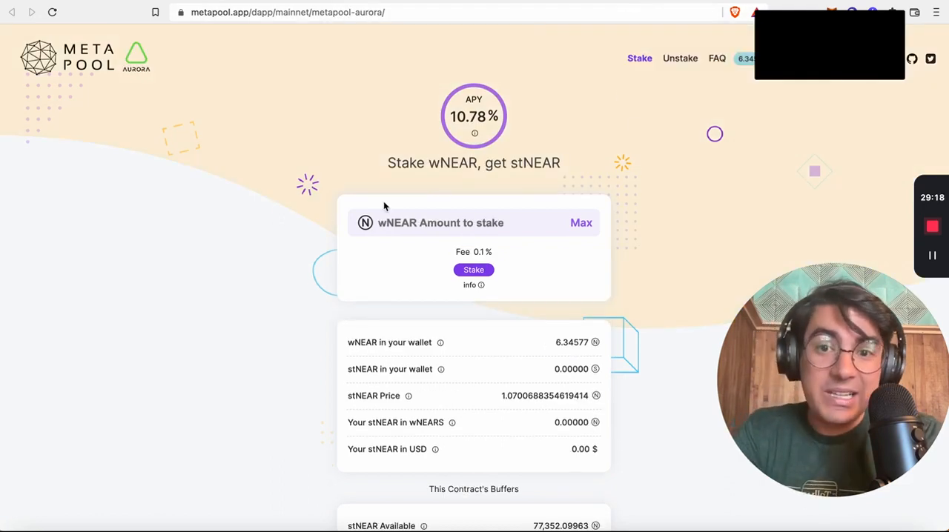
mouse_move(664, 184)
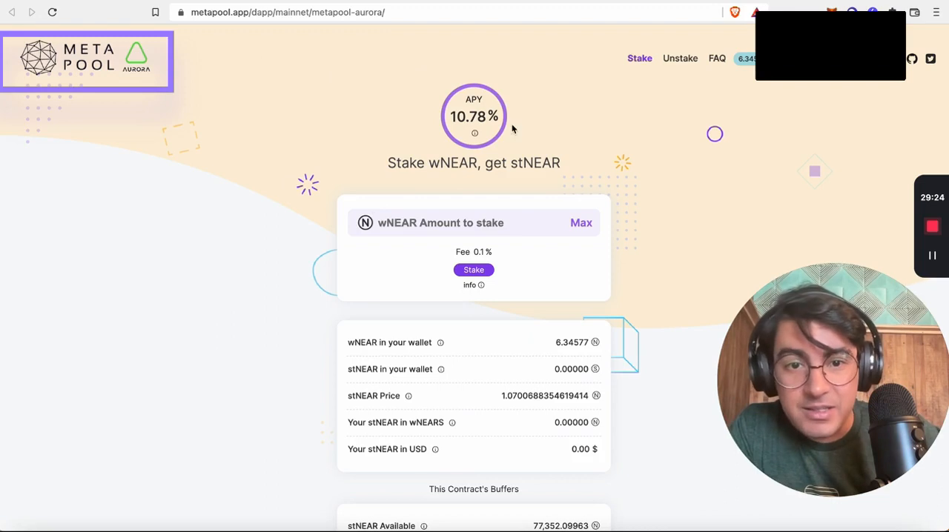
mouse_move(656, 253)
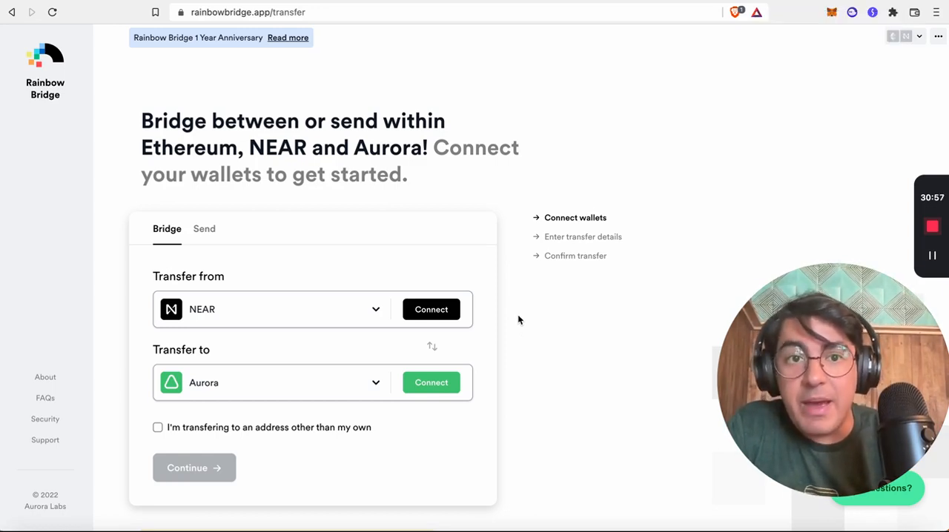
mouse_move(476, 278)
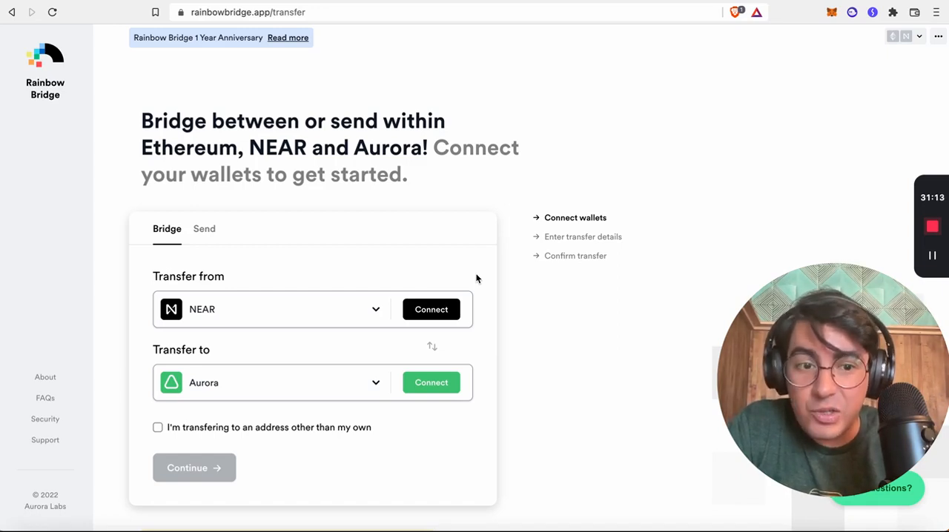
scroll(down, 3)
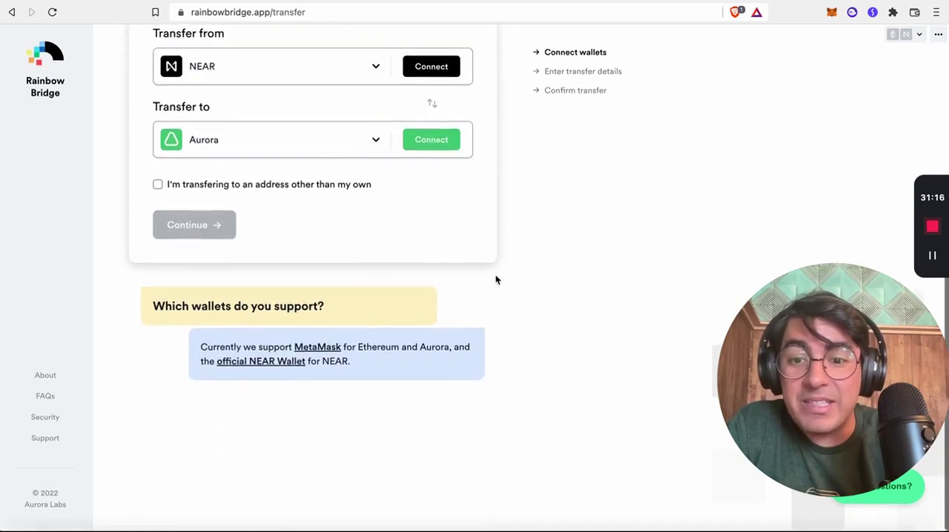
scroll(up, 3)
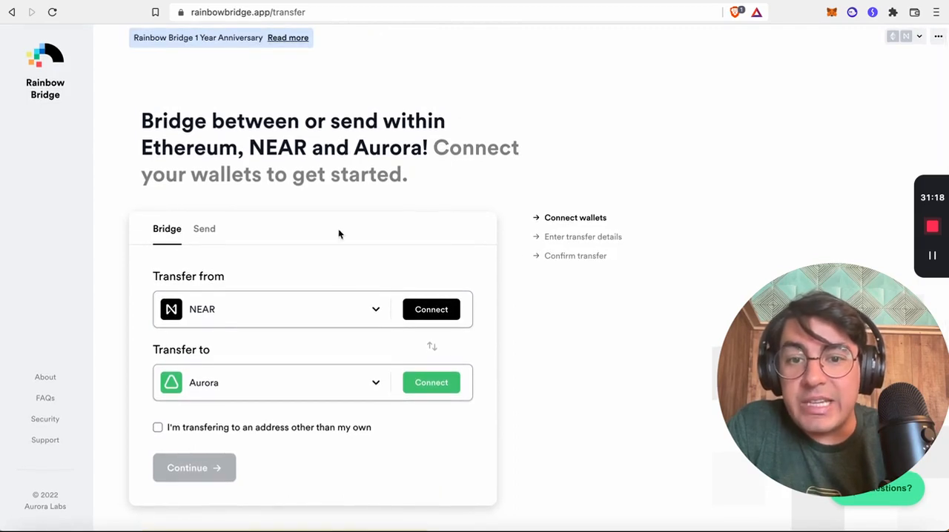
mouse_move(378, 317)
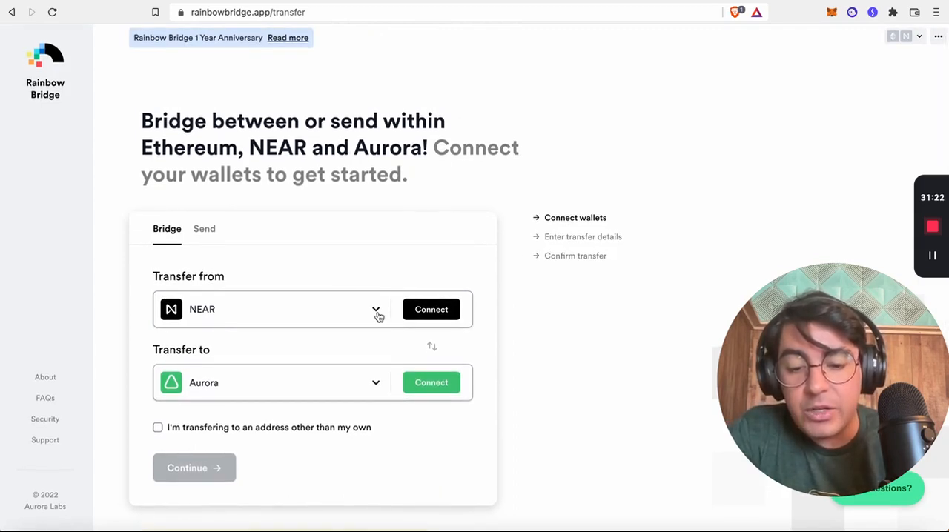
click(376, 309)
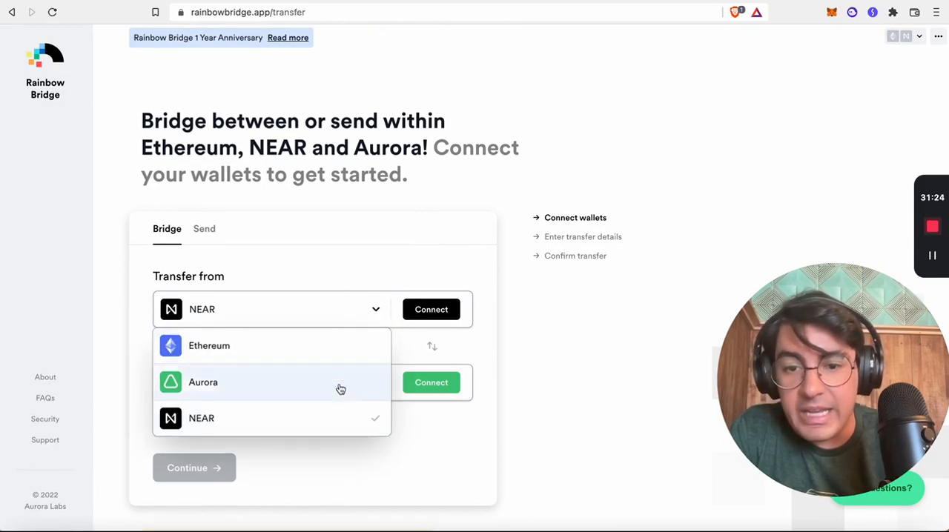
click(203, 382)
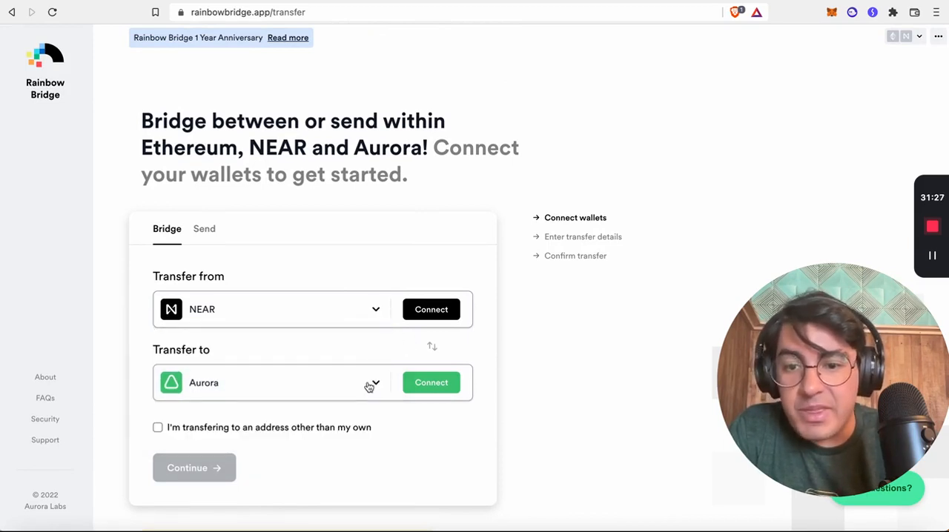
click(375, 383)
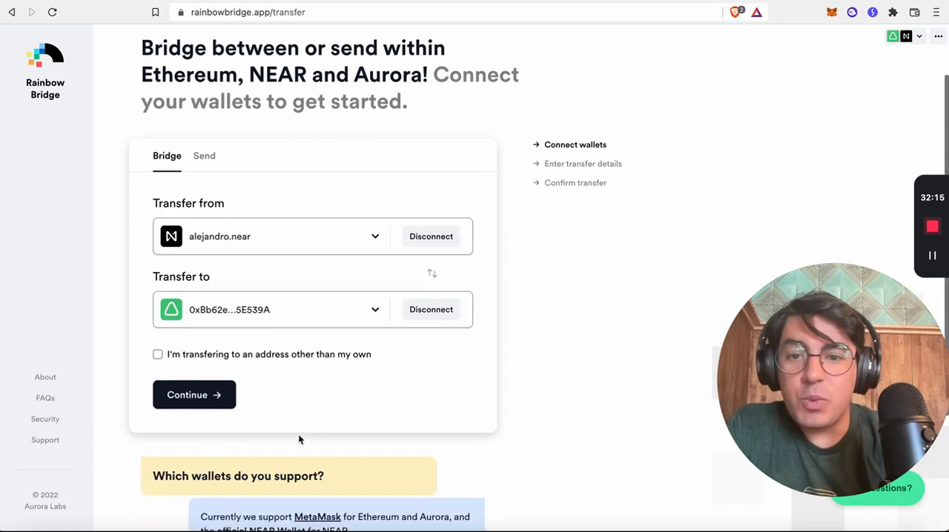
click(193, 395)
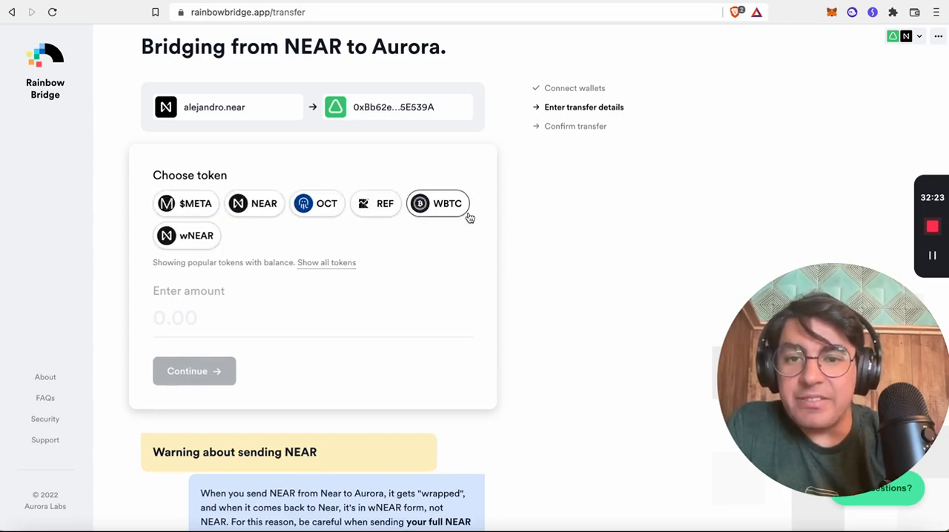
scroll(down, 3)
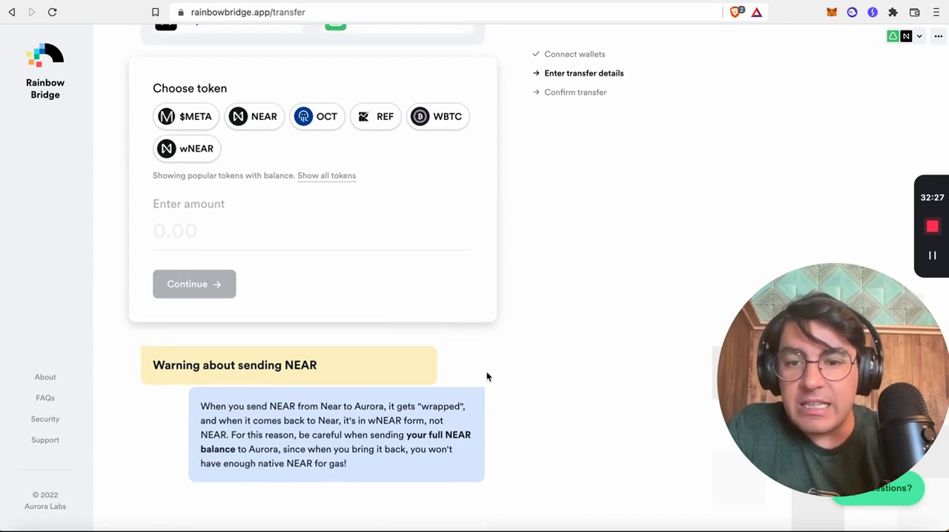
mouse_move(514, 464)
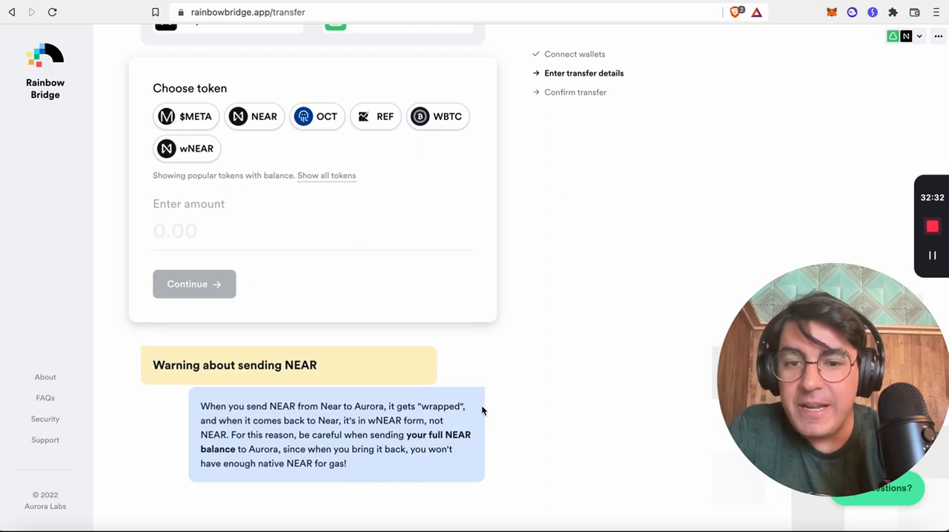
scroll(up, 3)
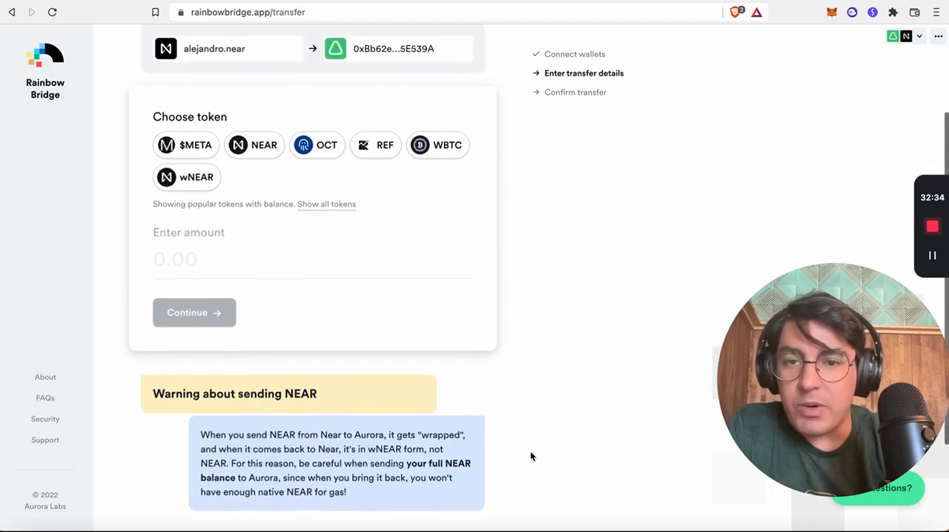
scroll(down, 3)
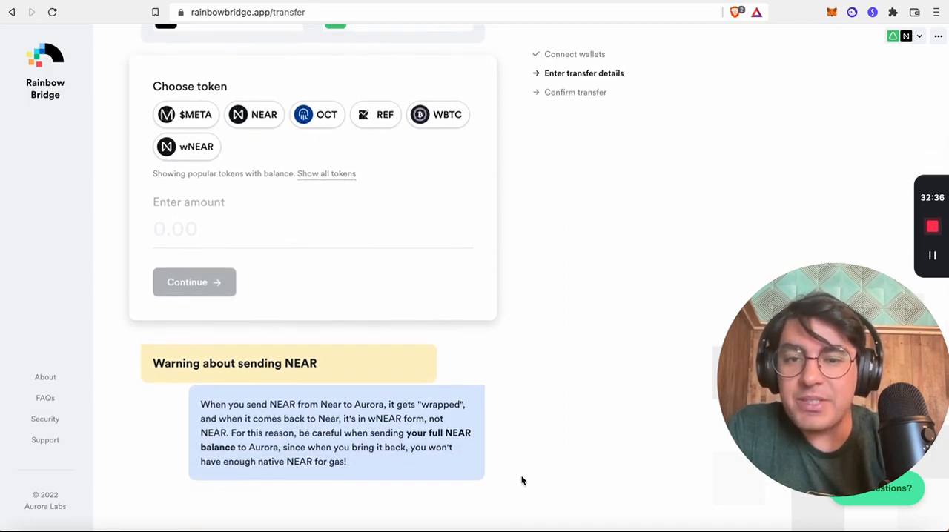
mouse_move(532, 174)
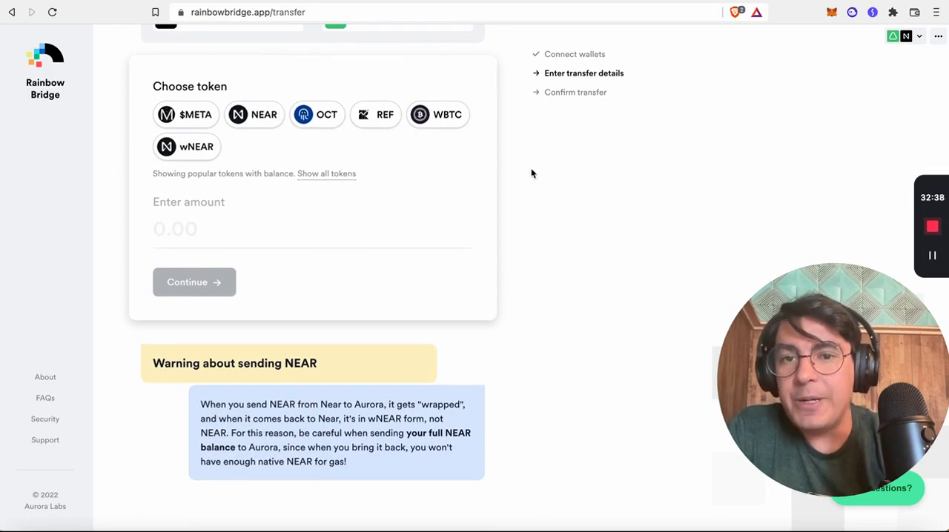
scroll(up, 3)
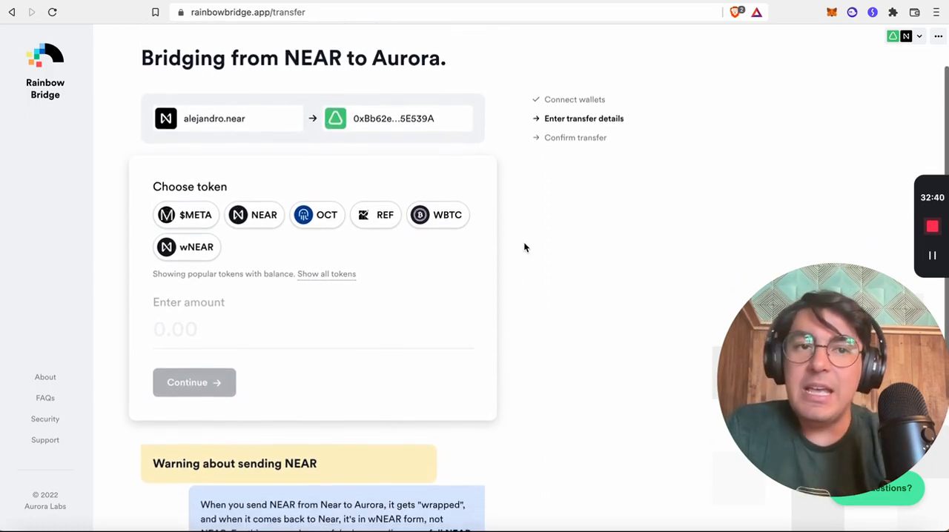
scroll(down, 3)
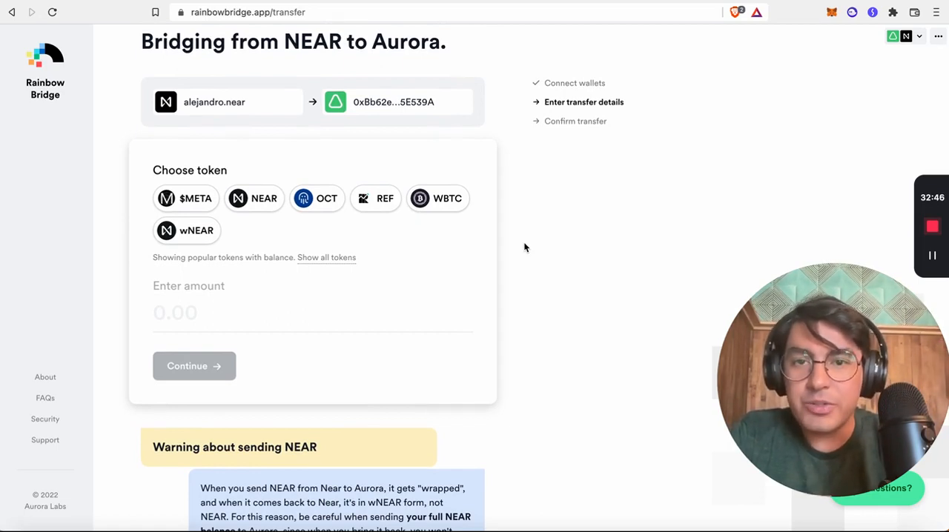
- Select NEAR as the bridge token, revealing a max balance of 96.99 NEAR
click(255, 198)
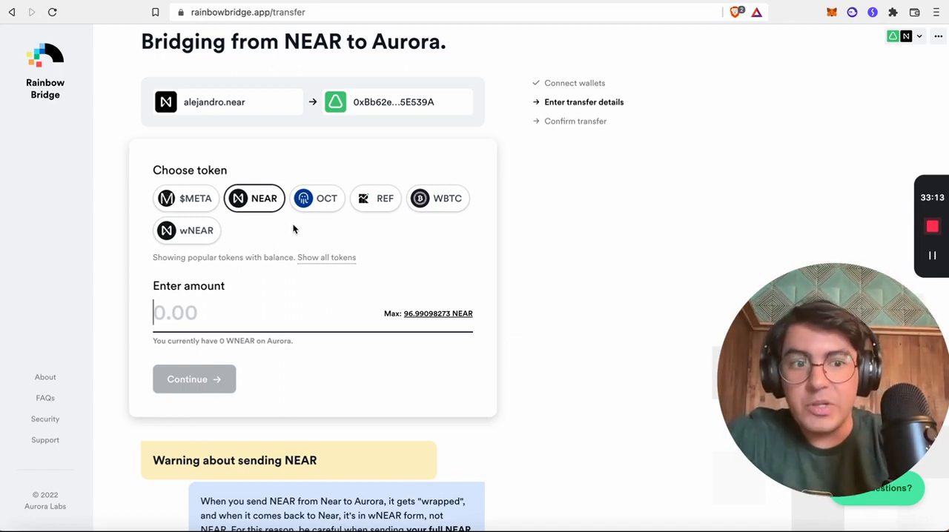
mouse_move(284, 226)
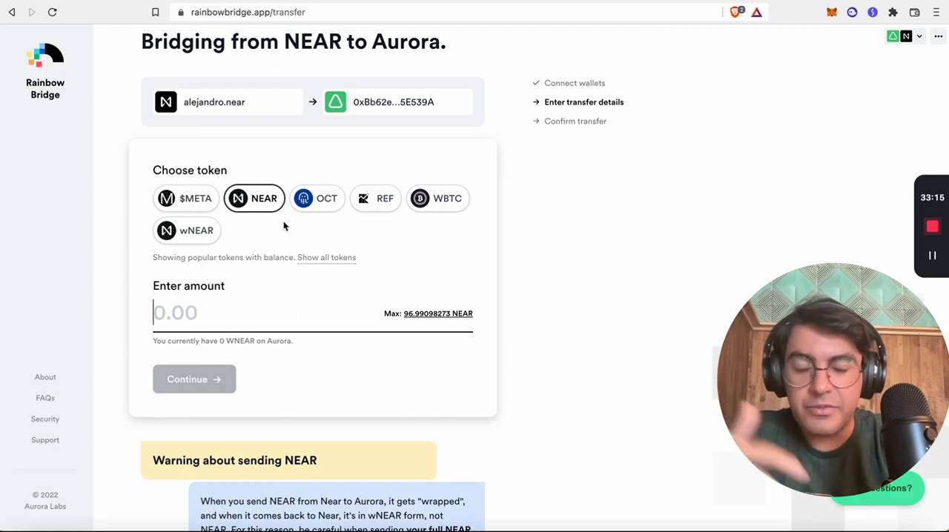
mouse_move(282, 165)
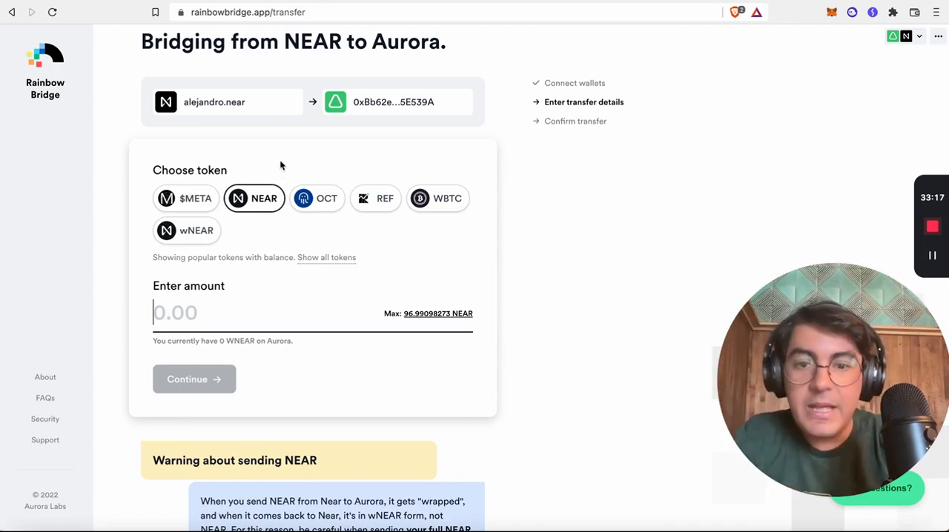
mouse_move(355, 276)
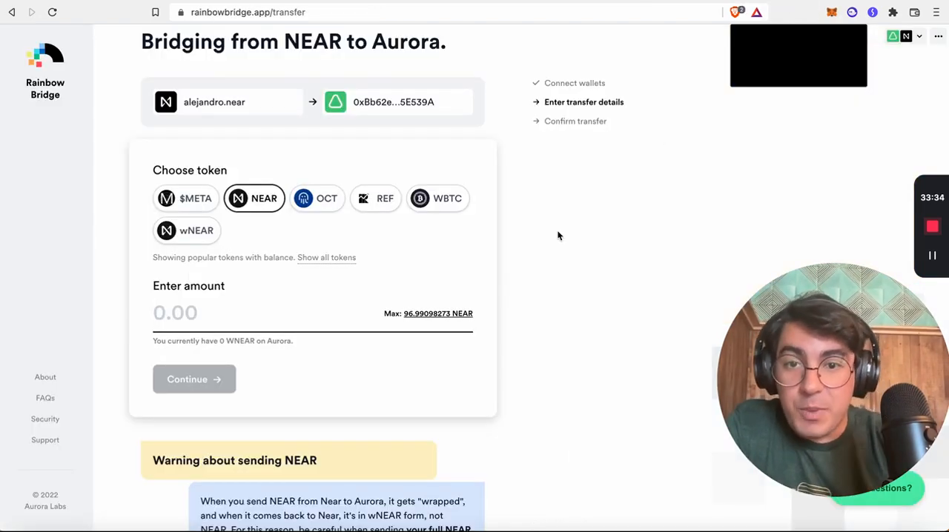
scroll(up, 3)
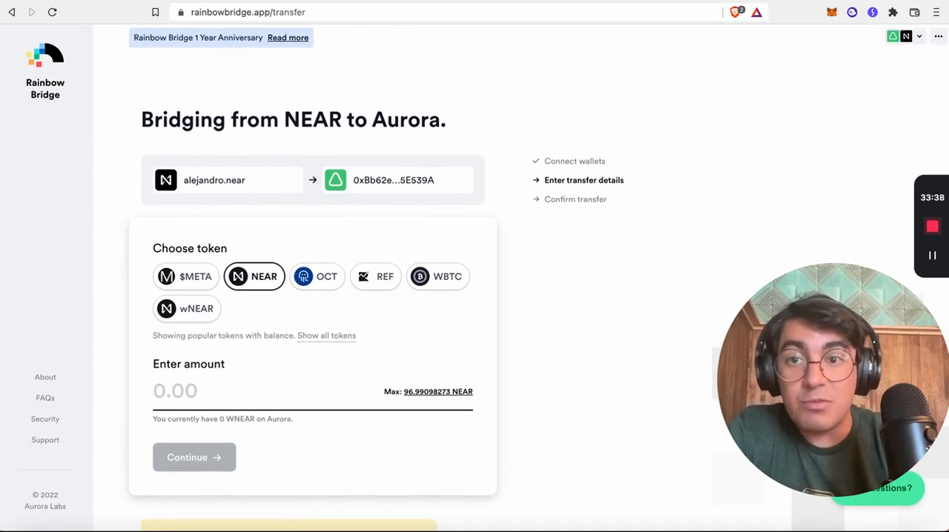
mouse_move(227, 80)
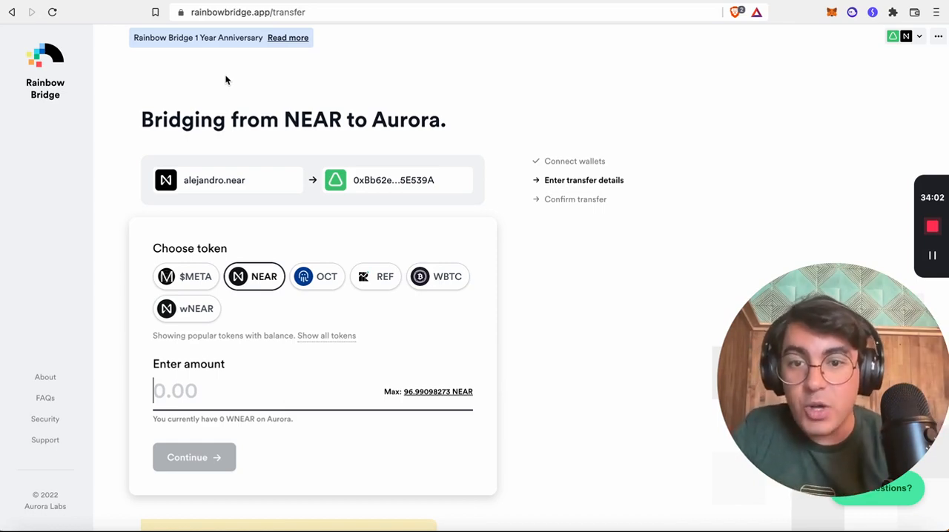
mouse_move(541, 295)
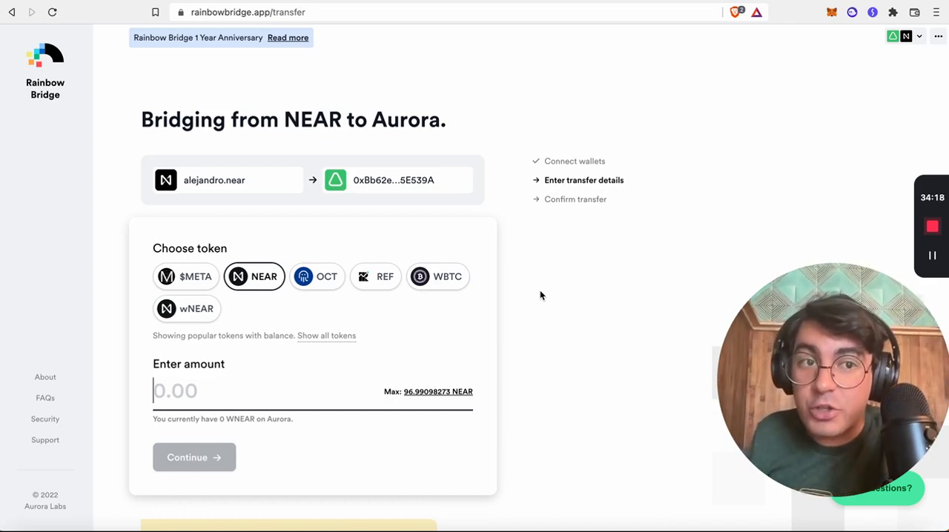
mouse_move(777, 43)
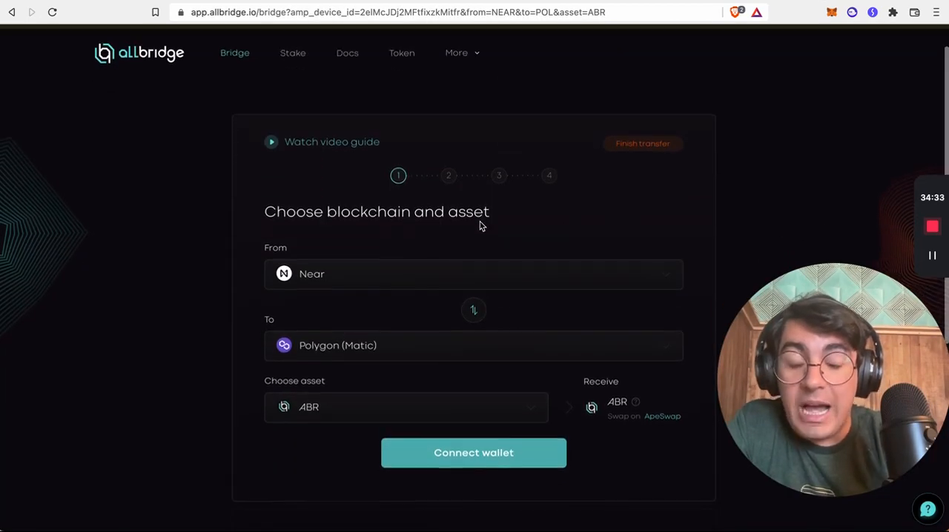
mouse_move(537, 357)
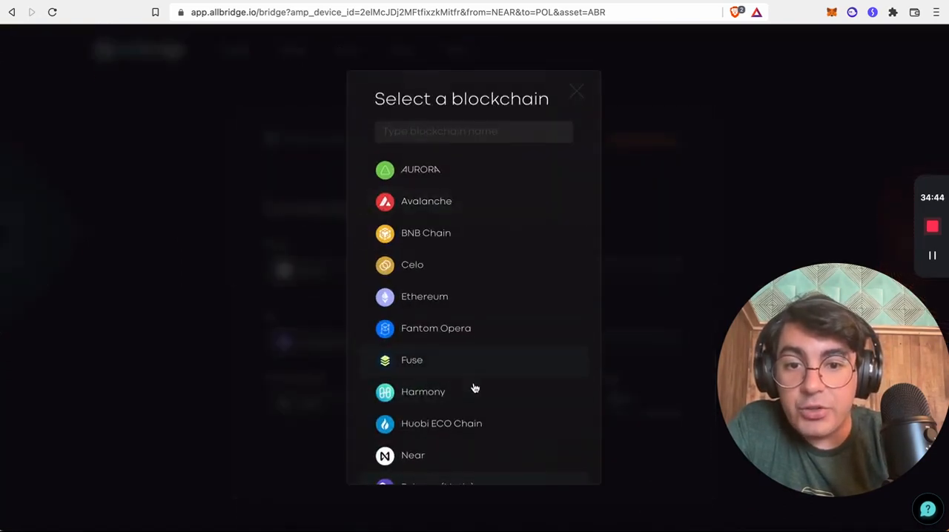
- Pick Solana as the blockchain and SOL as the asset to bridge
scroll(down, 3)
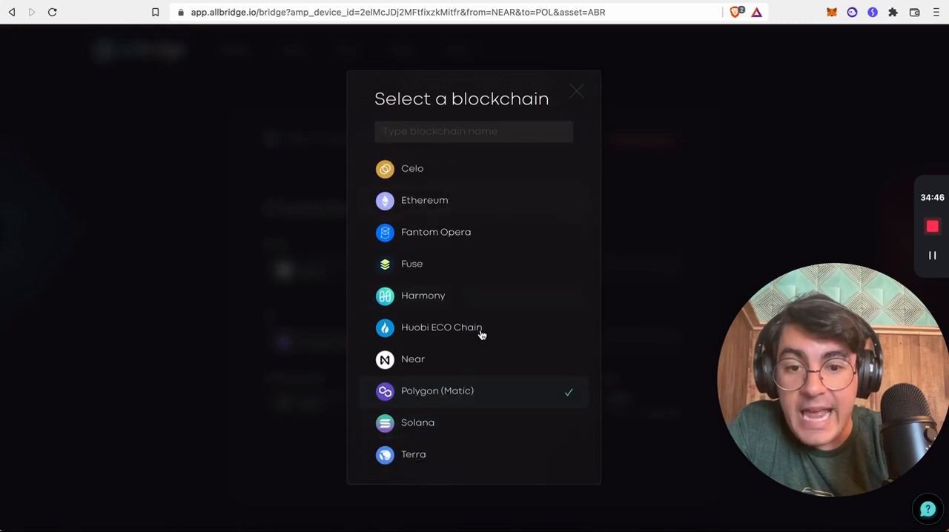
click(417, 422)
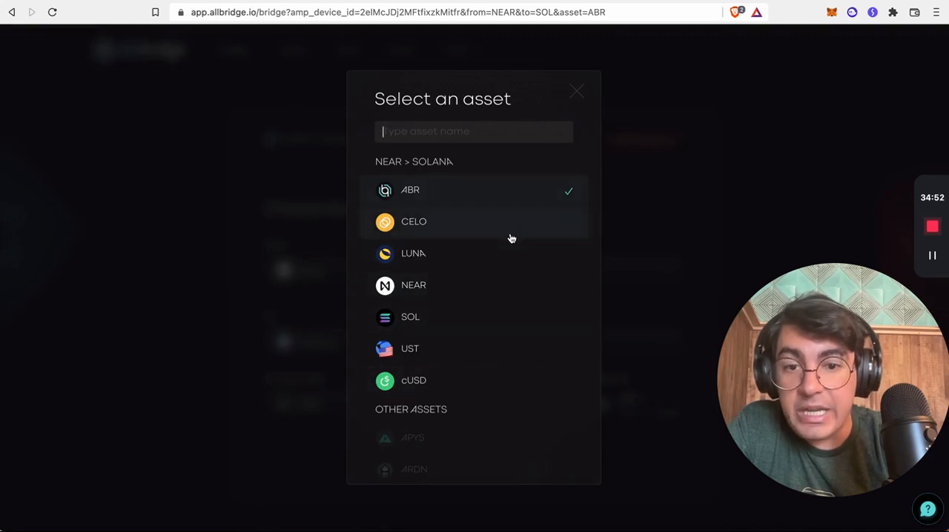
click(410, 317)
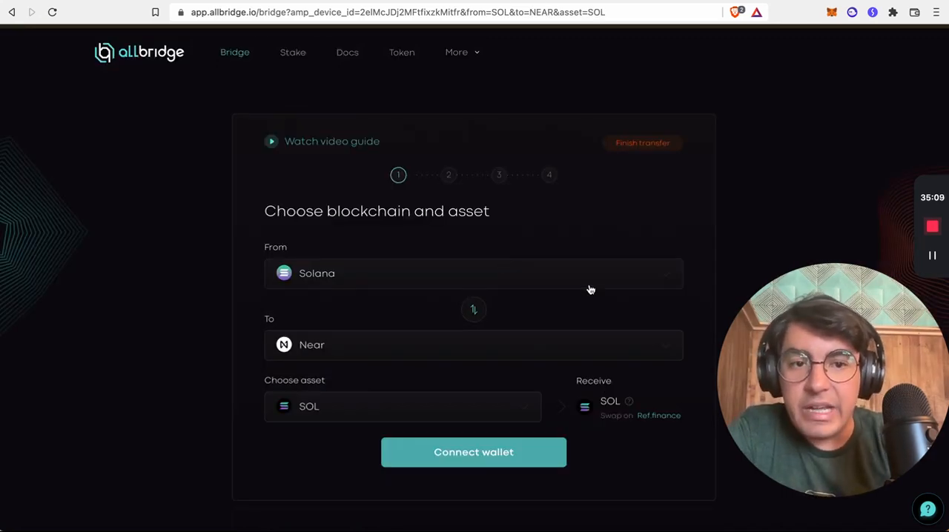
mouse_move(316, 314)
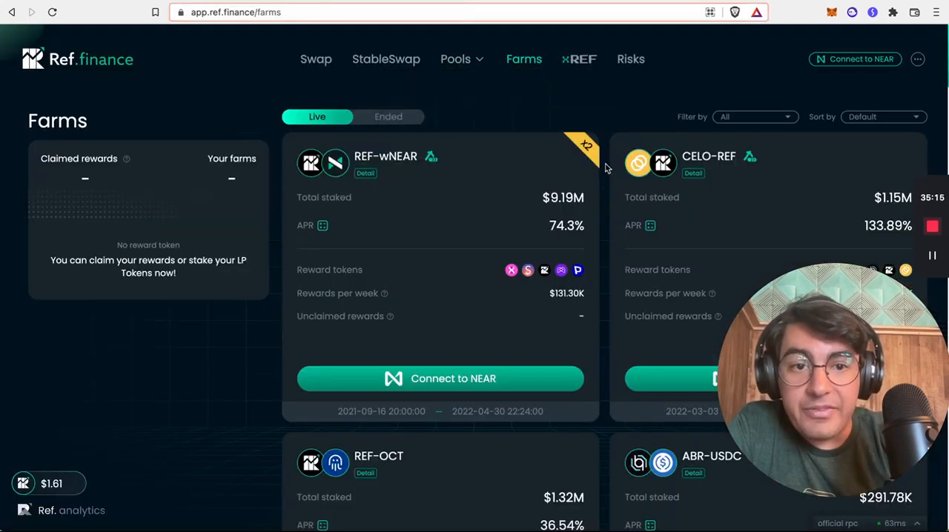
scroll(down, 3)
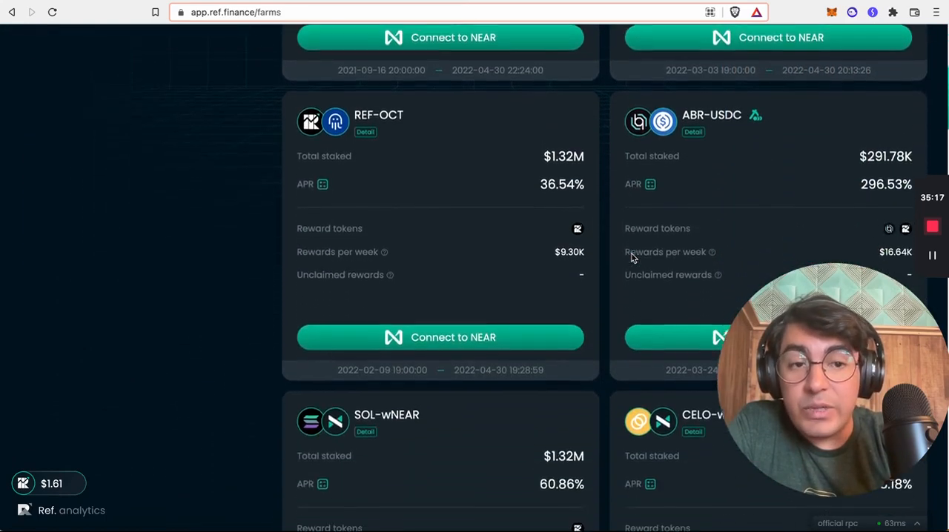
scroll(down, 3)
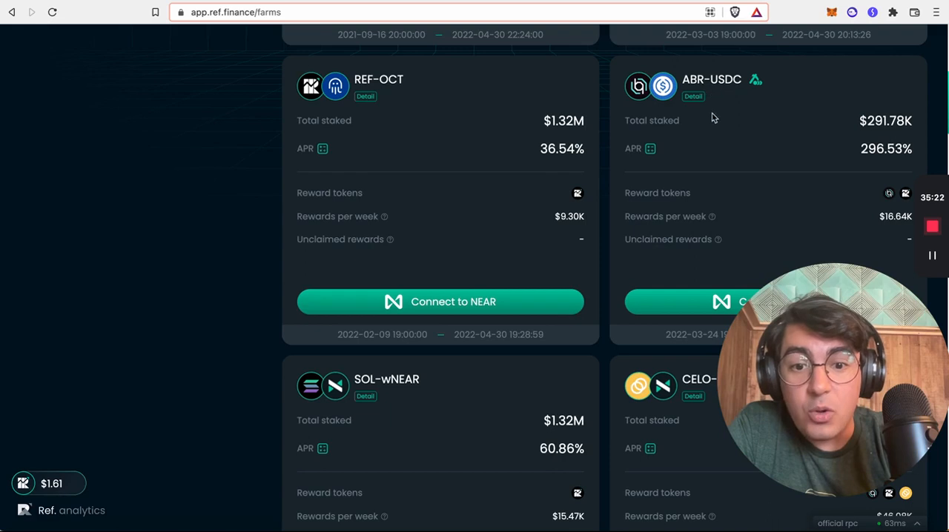
scroll(down, 3)
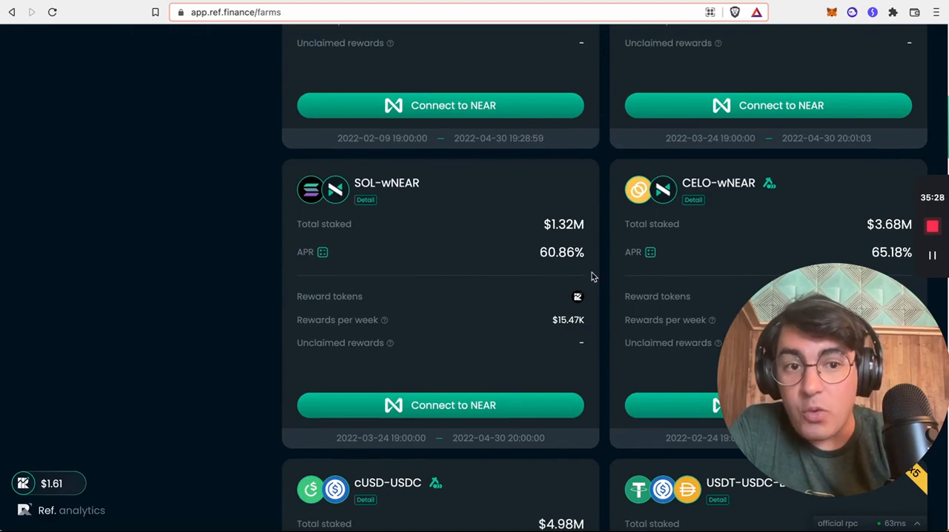
scroll(down, 3)
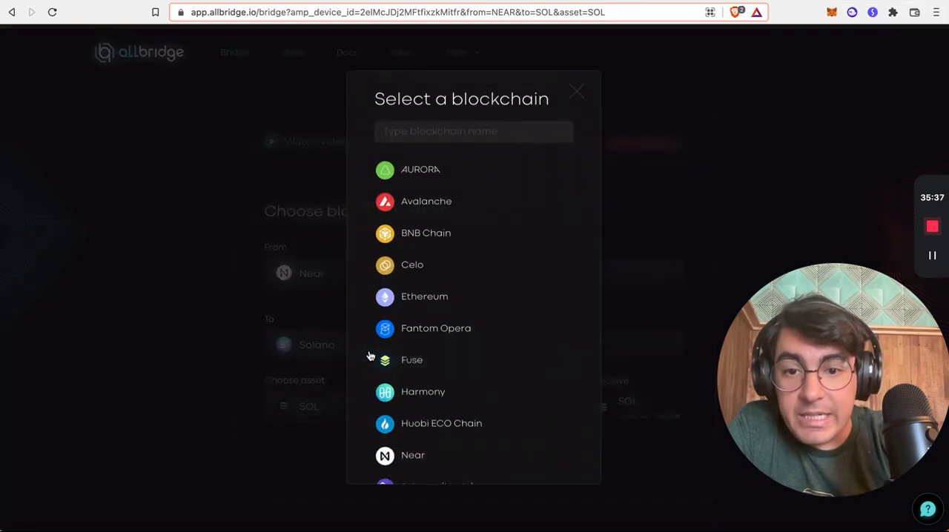
- Choose Celo as the destination blockchain and cUSD as the asset to bridge
click(413, 264)
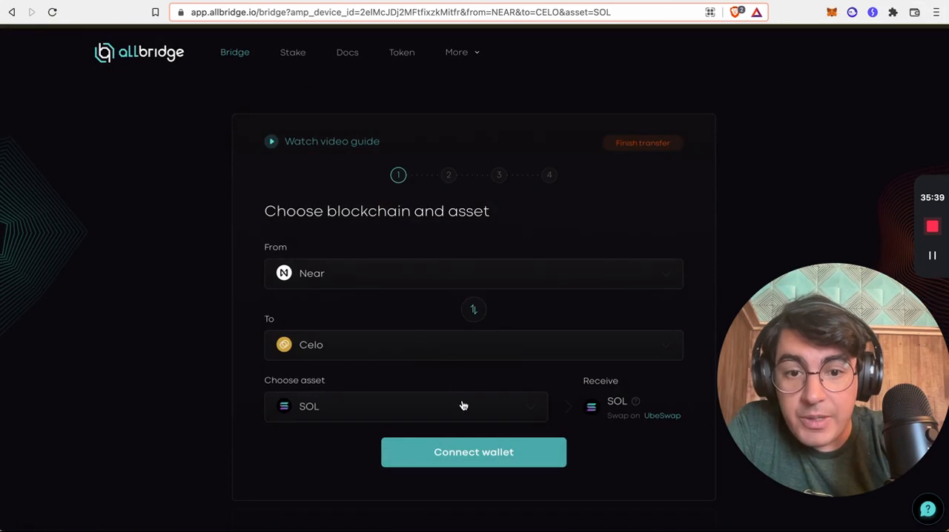
click(406, 406)
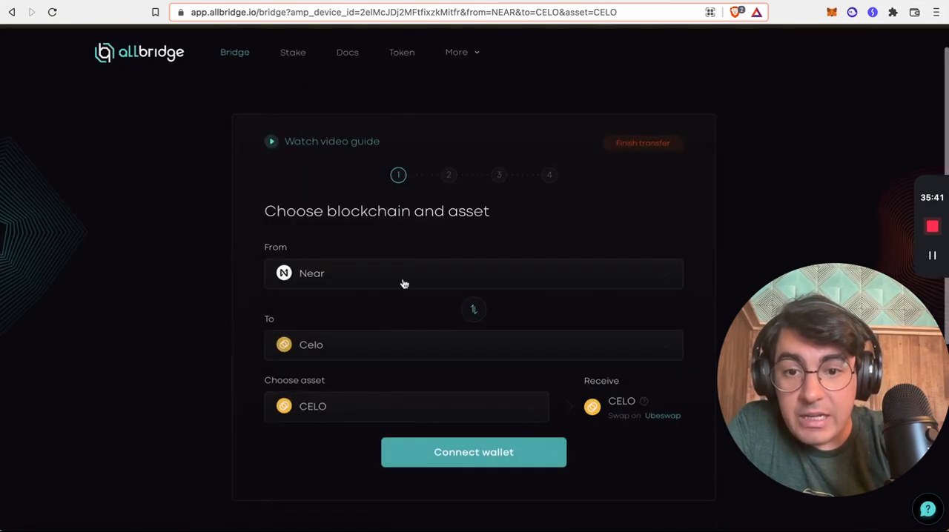
click(406, 406)
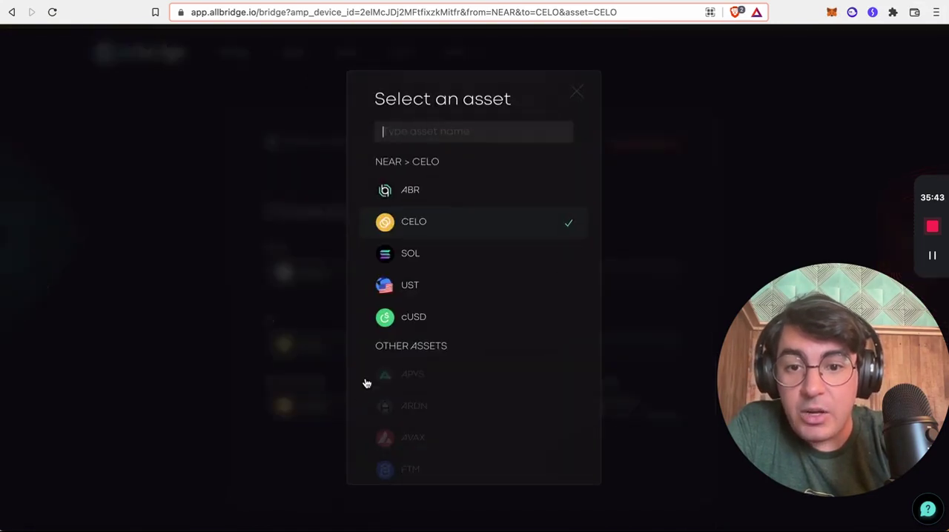
click(577, 92)
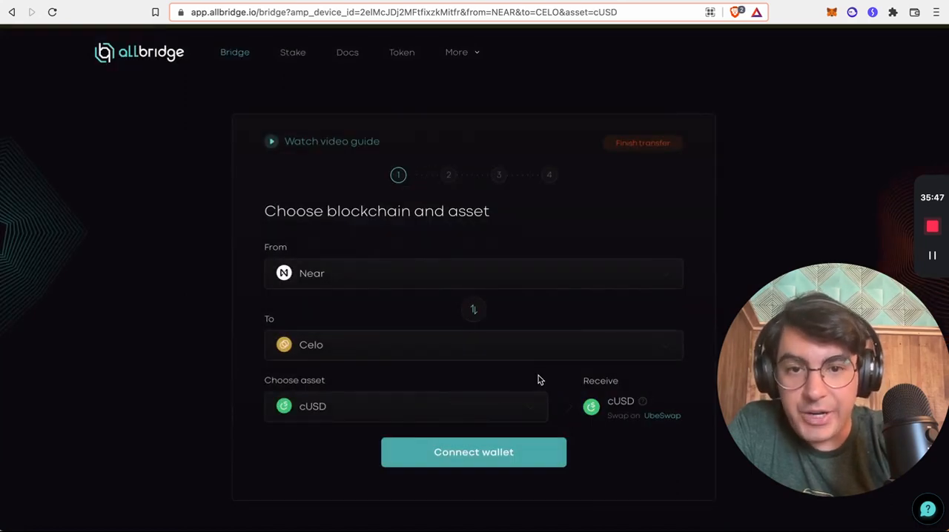
mouse_move(682, 204)
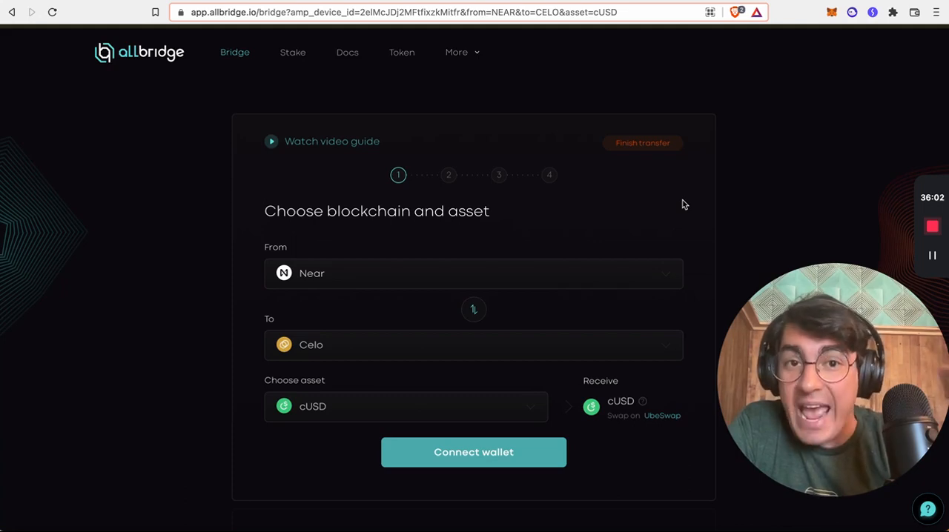
click(474, 273)
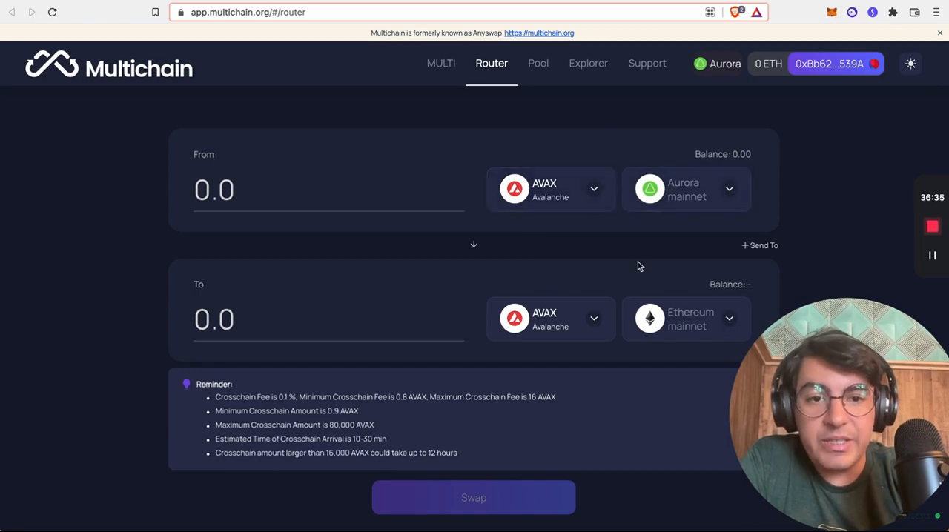
mouse_move(712, 206)
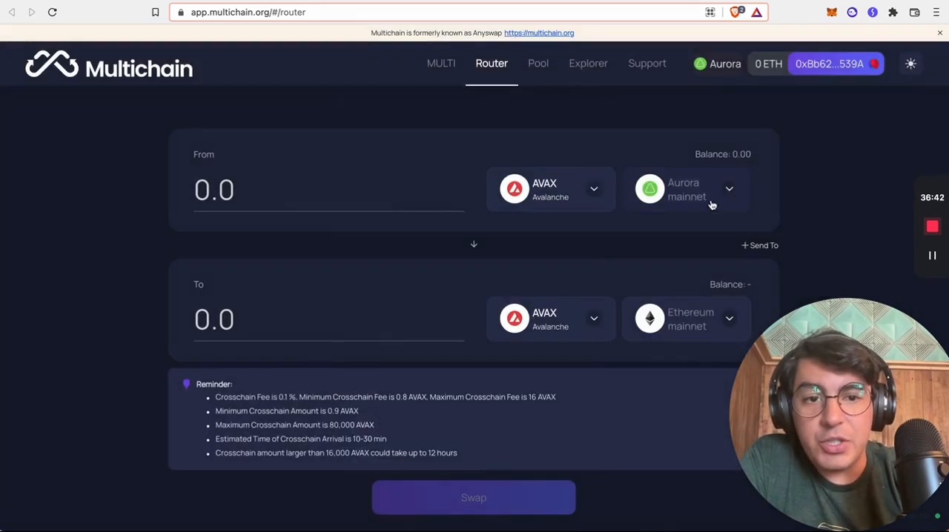
mouse_move(708, 282)
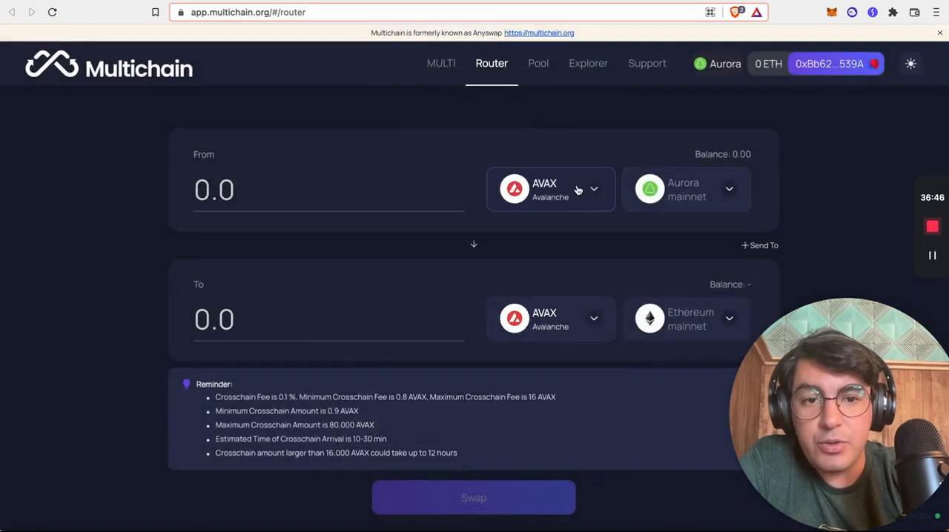
- Open Multichain's Select a token list to choose a replacement for AVAX
click(551, 190)
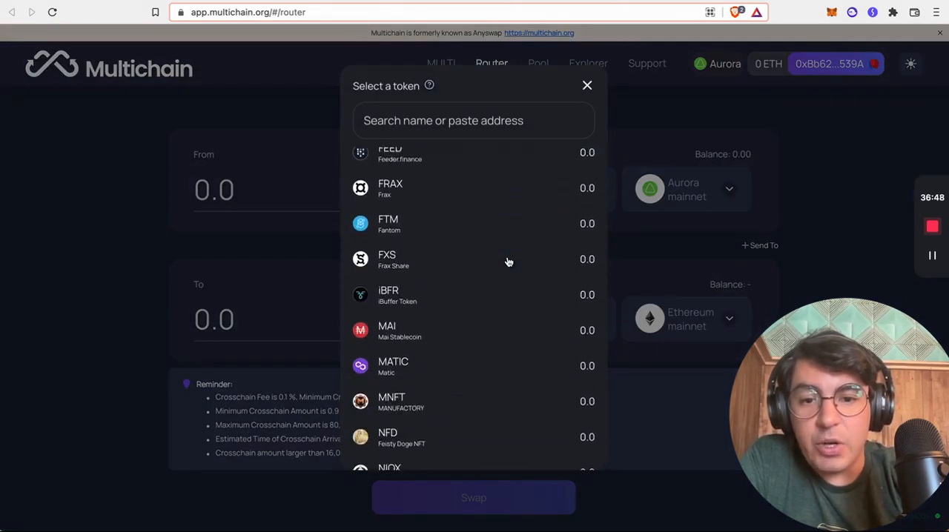
scroll(up, 3)
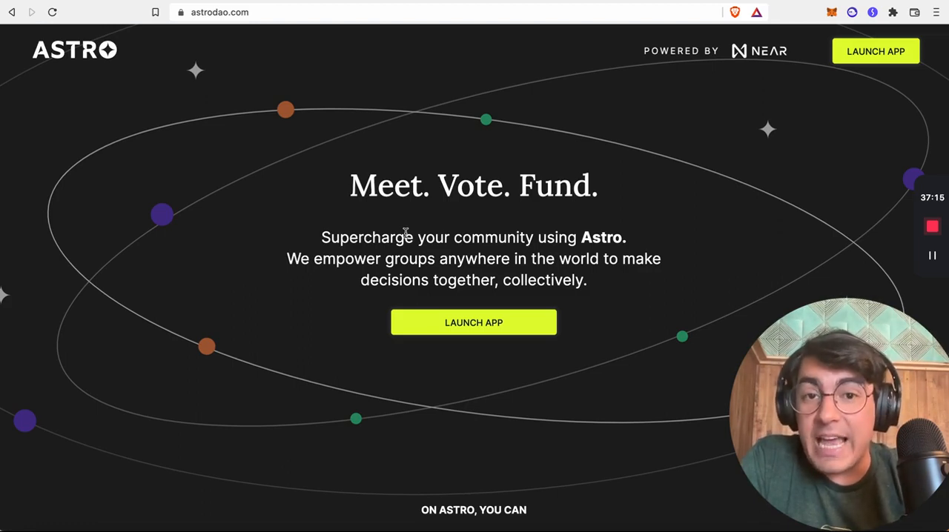
mouse_move(623, 370)
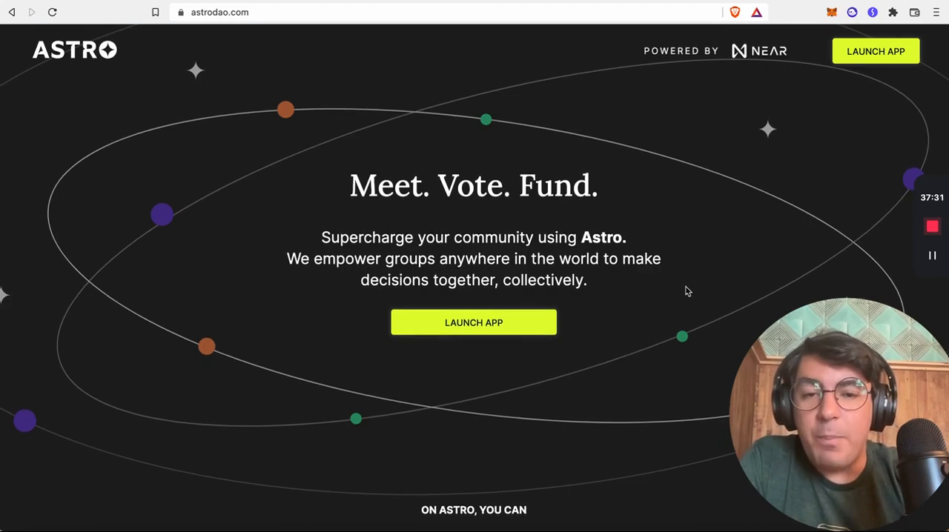
- Scroll through the DAO vs Company and 'Why start a DAO?' sections, then back to the top
scroll(down, 3)
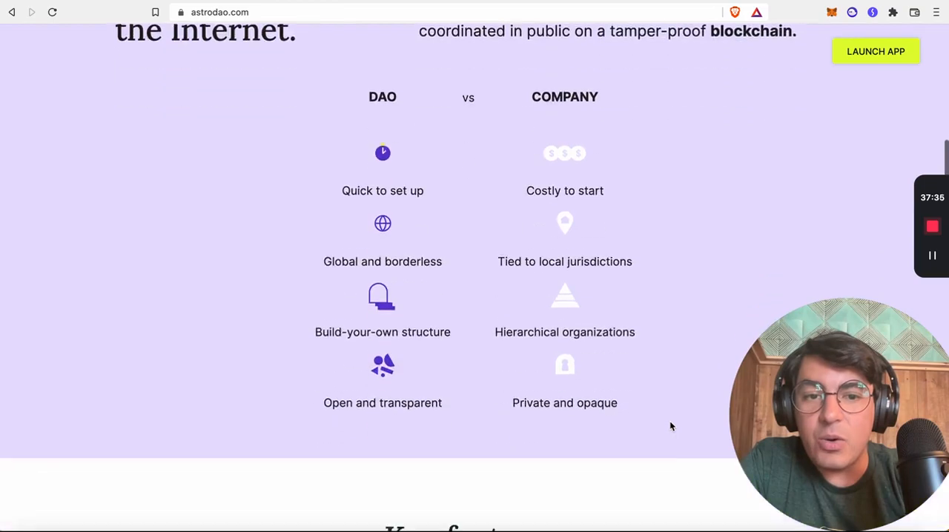
scroll(down, 3)
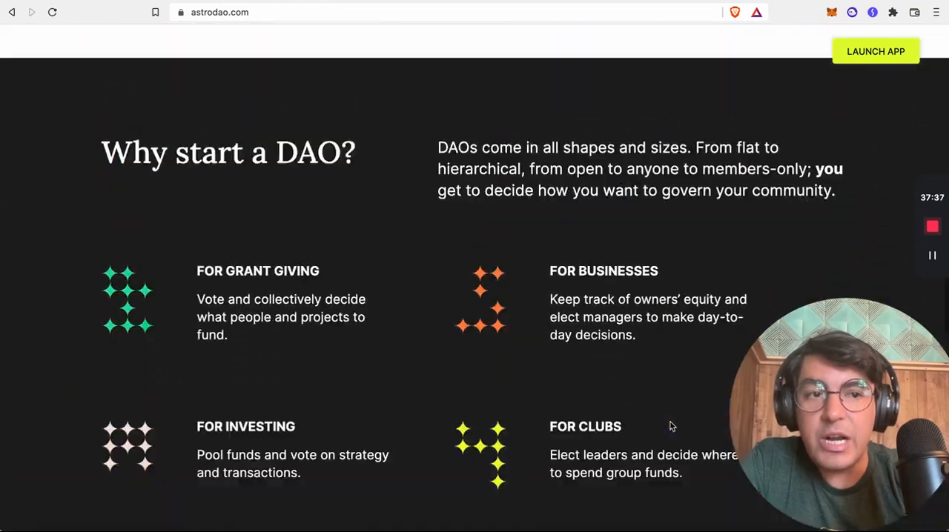
scroll(up, 3)
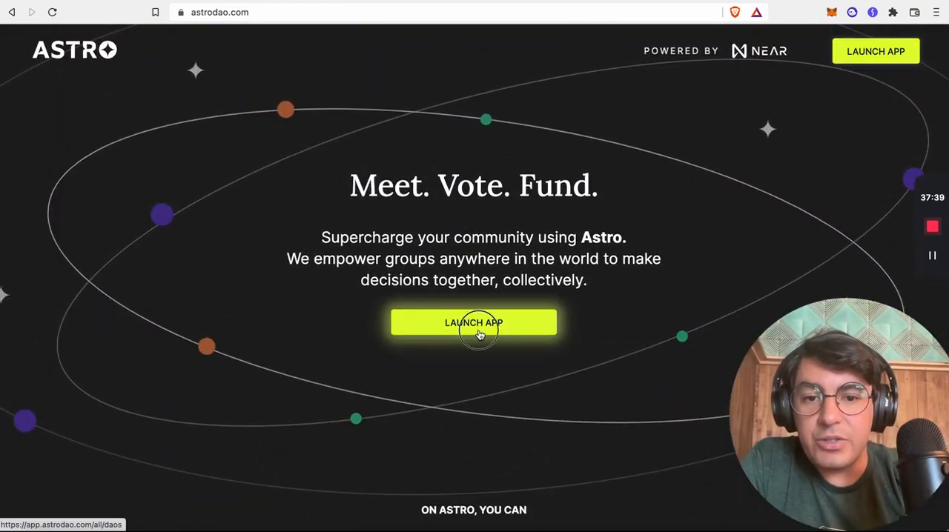
- Launch the Astro app, filter to My DAOs, and scroll to the ref-finance card
click(473, 323)
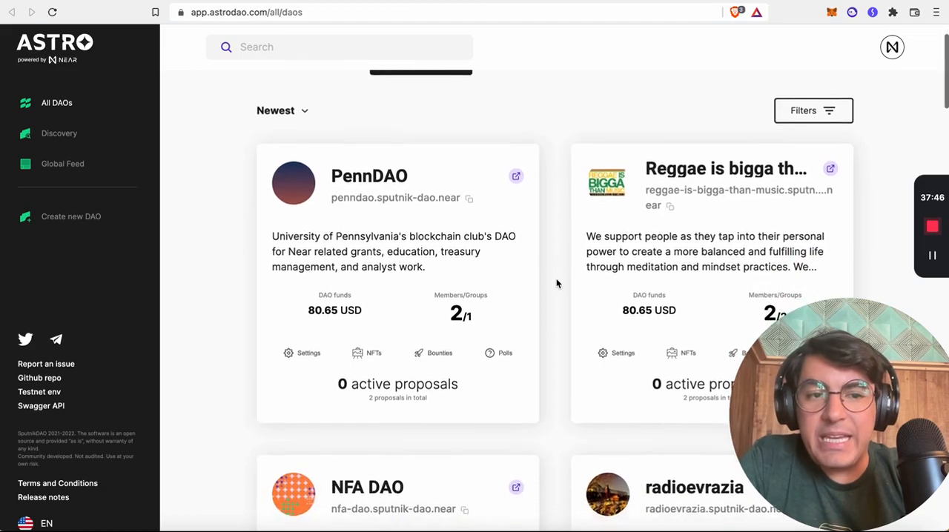
scroll(down, 3)
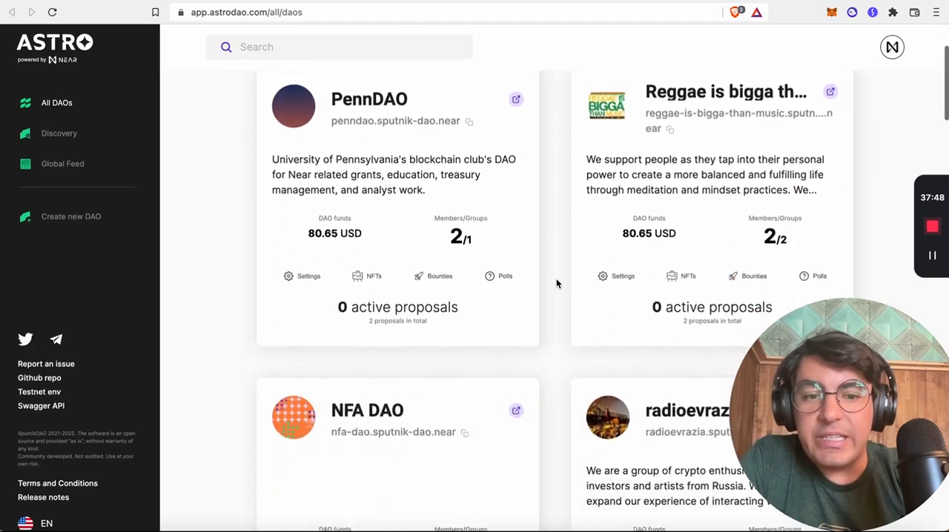
scroll(down, 3)
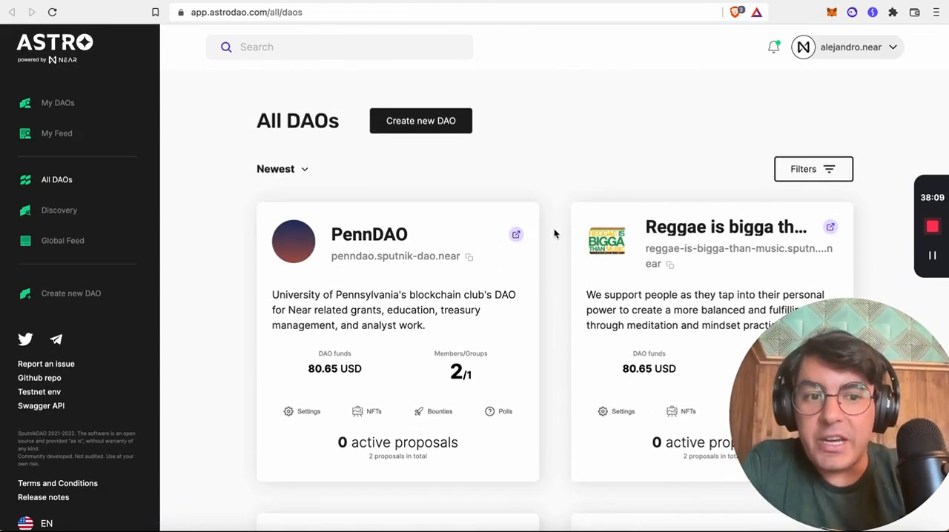
mouse_move(58, 103)
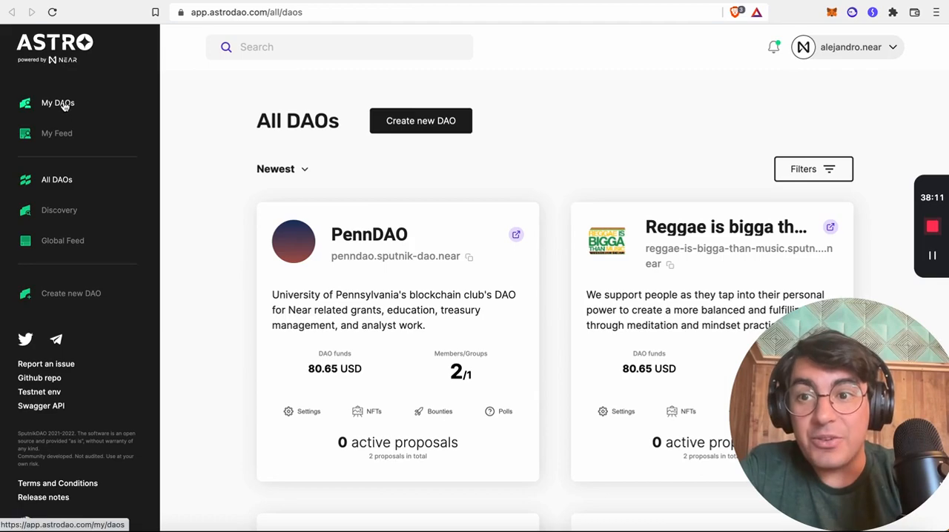
click(58, 103)
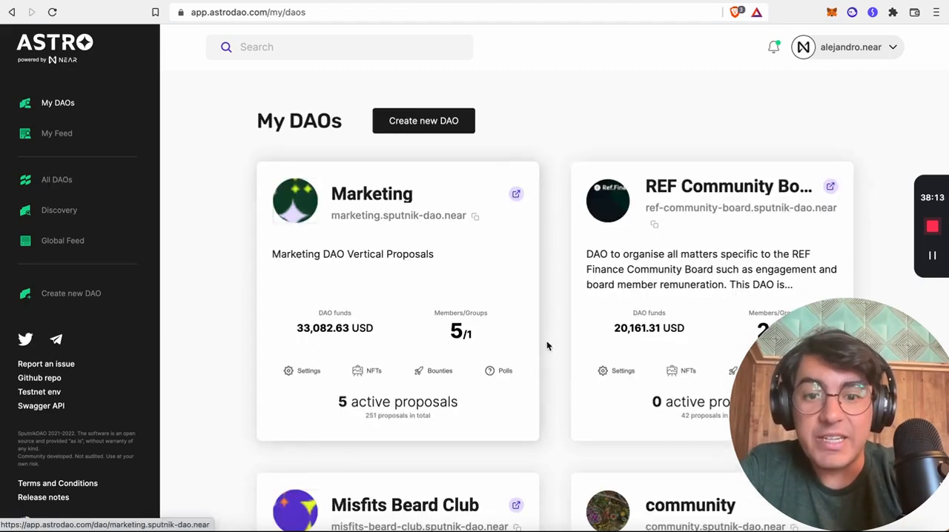
mouse_move(565, 253)
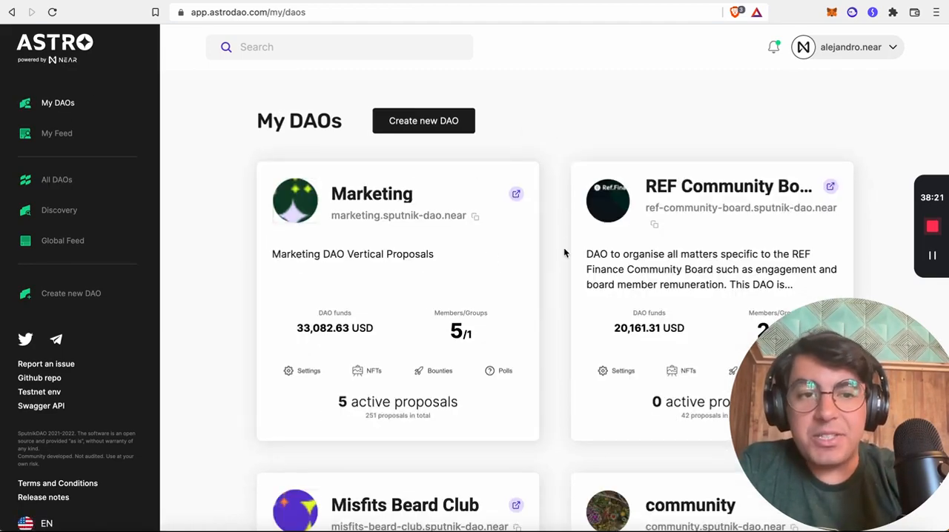
scroll(down, 3)
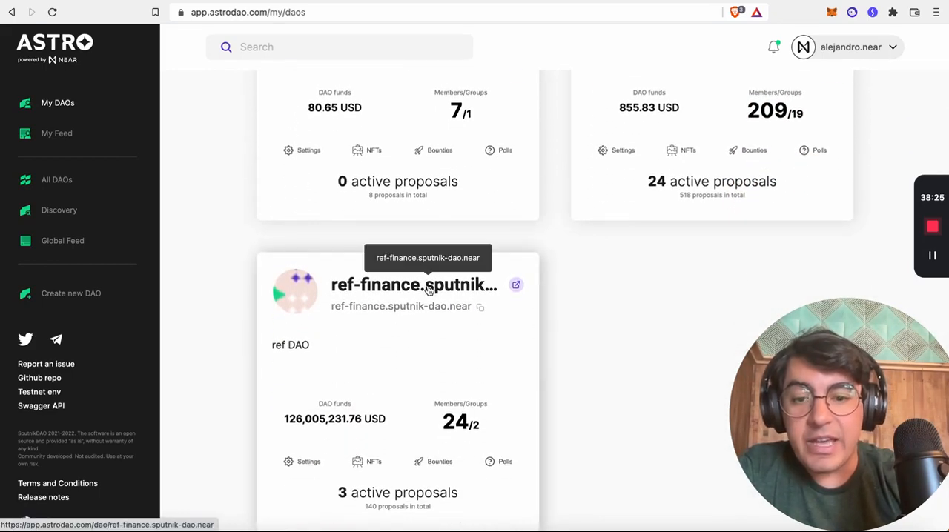
- Open the ref-finance.sputnik-dao.near DAO and scroll to its 126,005,231.76 USD funds chart
click(414, 285)
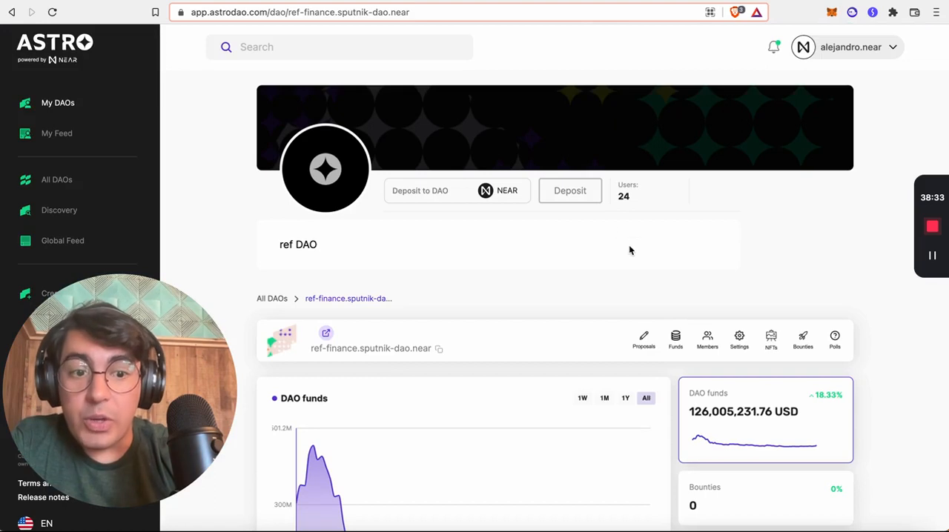
scroll(down, 3)
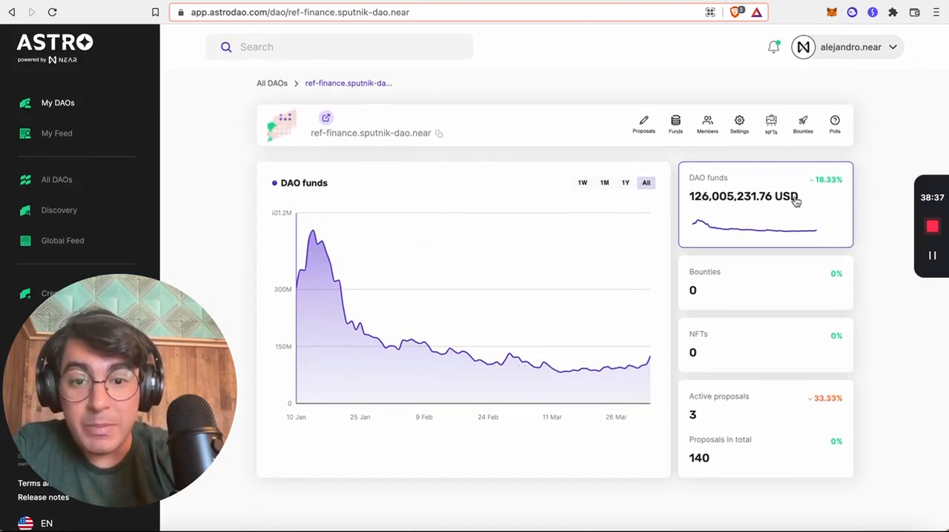
mouse_move(679, 307)
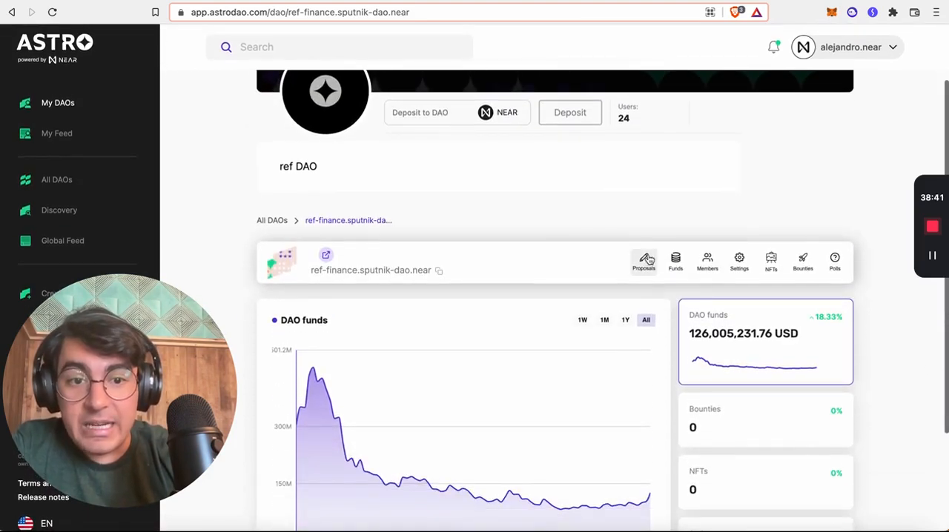
- Open ref-finance proposal 139, UpgradeRemote to ref-exchange 1.4.4, and vote in favour
click(644, 264)
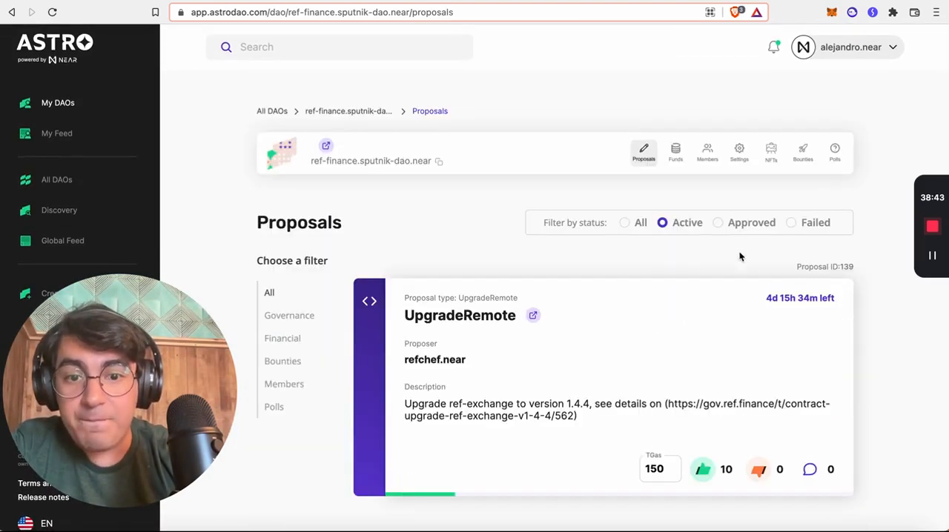
click(459, 315)
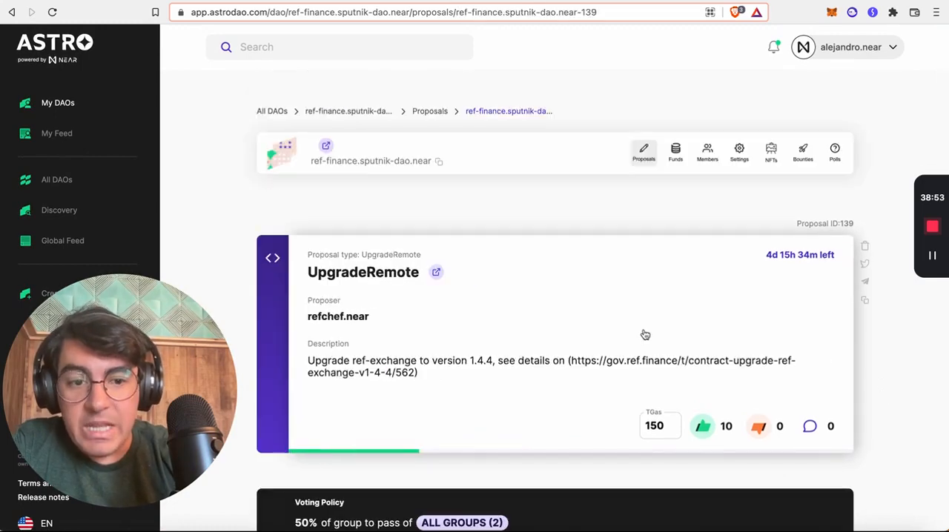
scroll(down, 3)
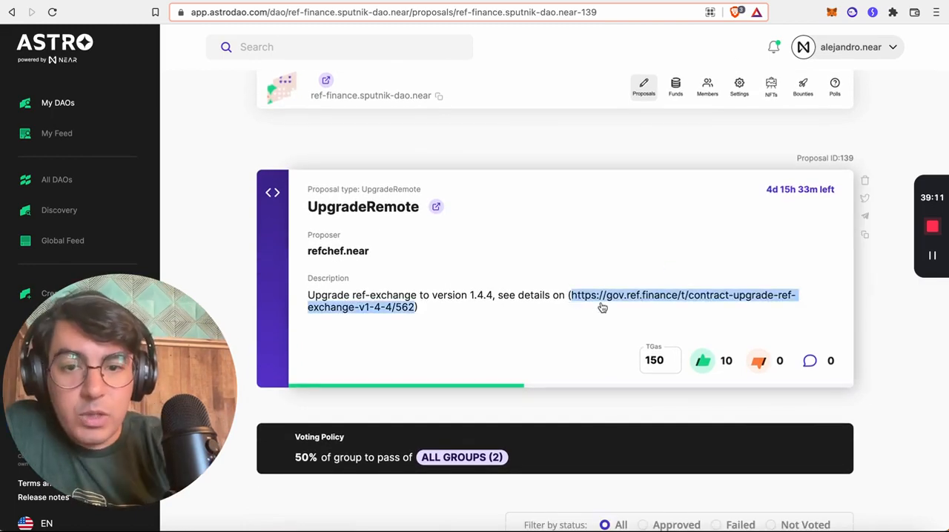
mouse_move(749, 218)
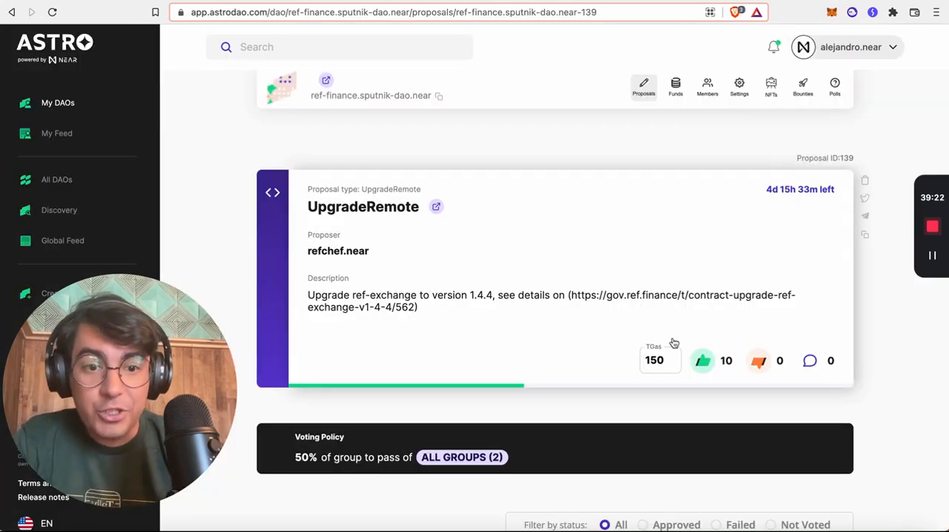
click(702, 362)
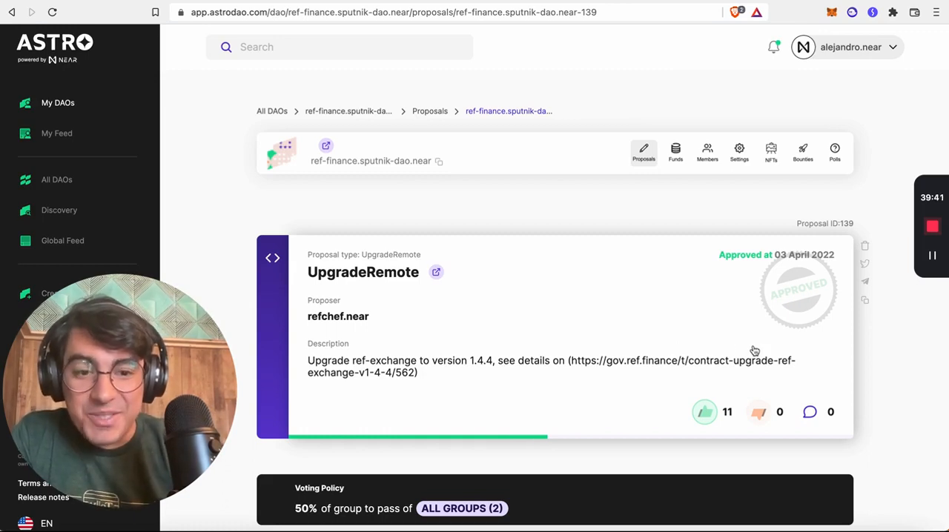
mouse_move(765, 321)
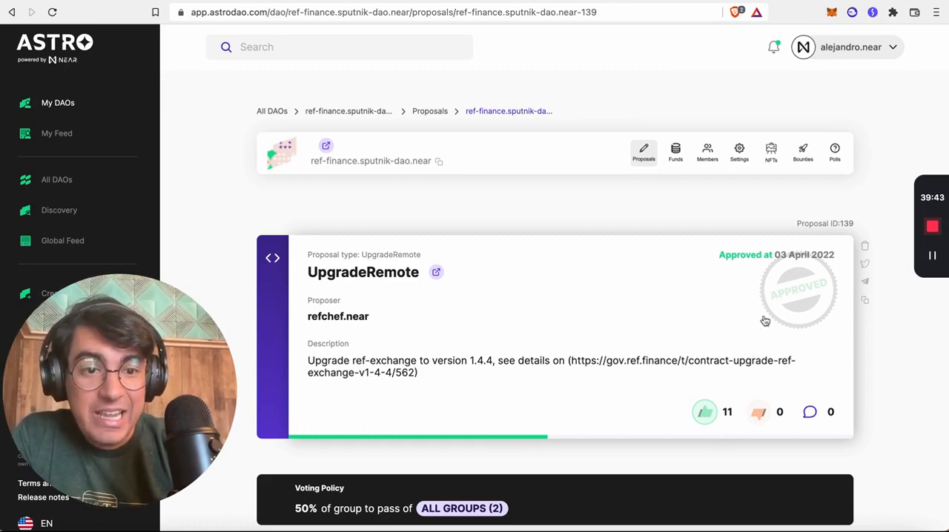
mouse_move(666, 314)
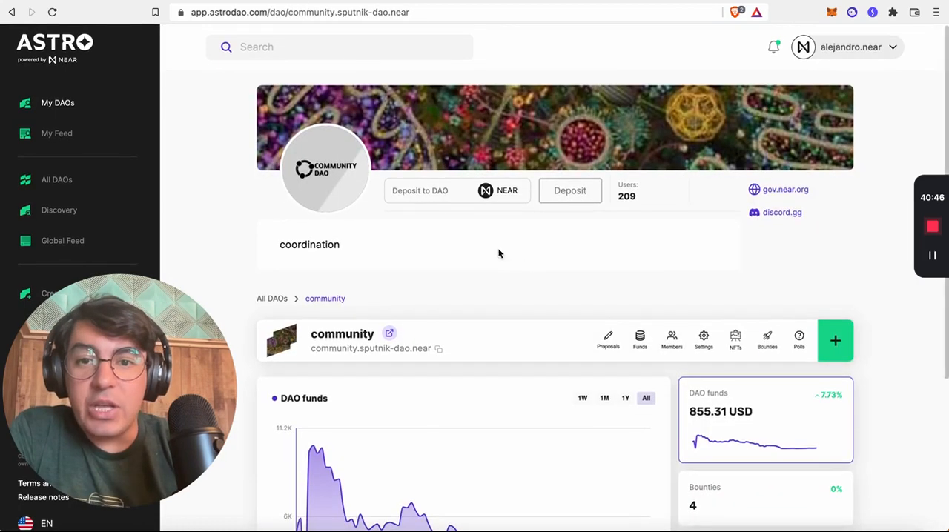
click(672, 339)
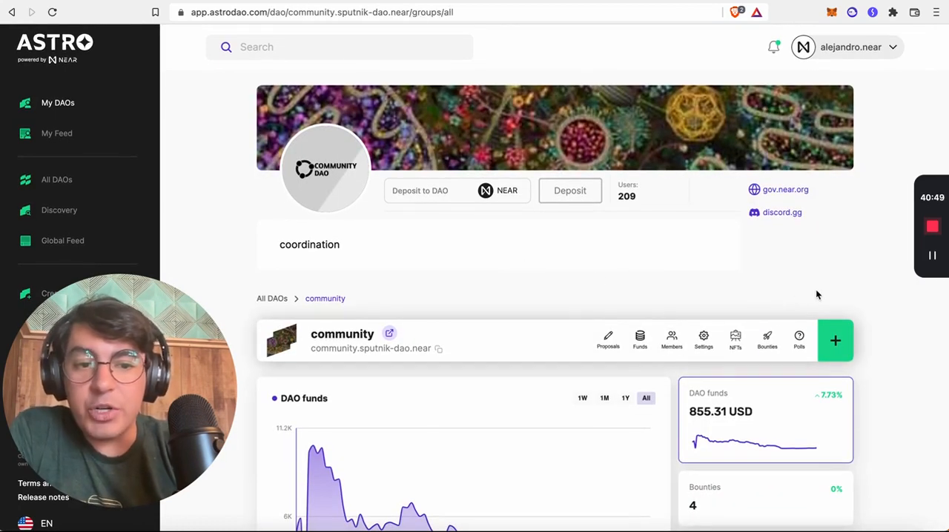
click(671, 339)
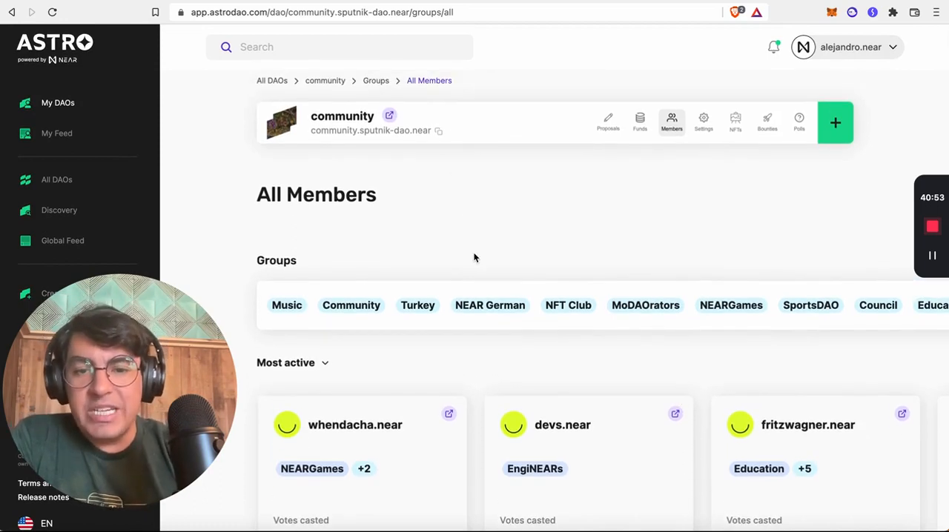
mouse_move(731, 305)
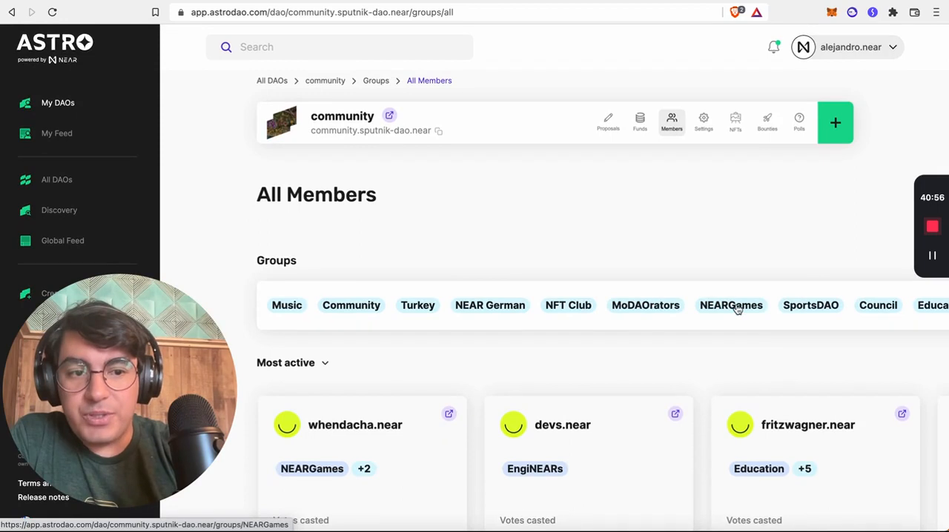
mouse_move(696, 388)
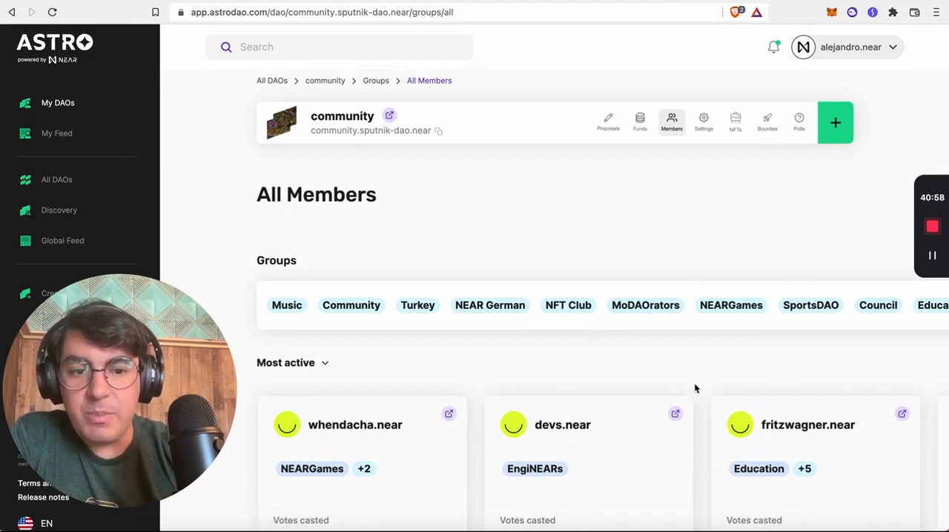
scroll(down, 3)
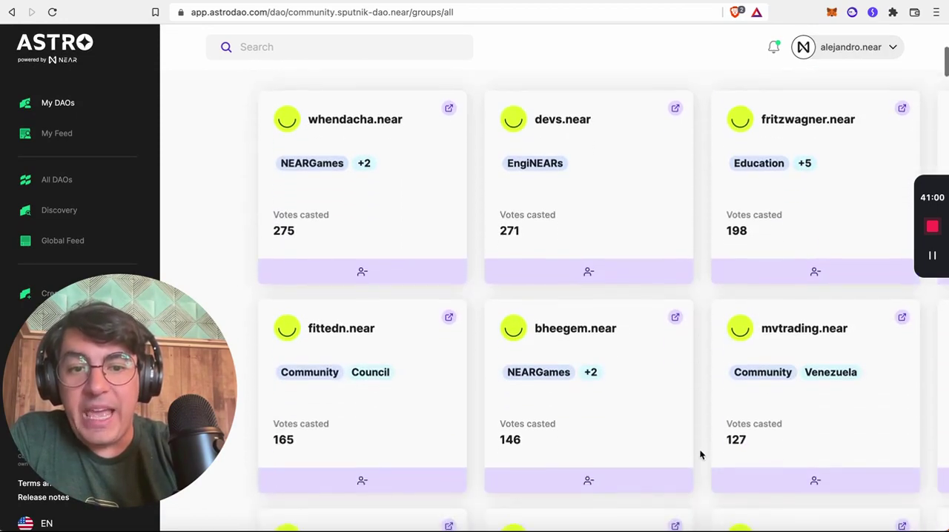
scroll(up, 3)
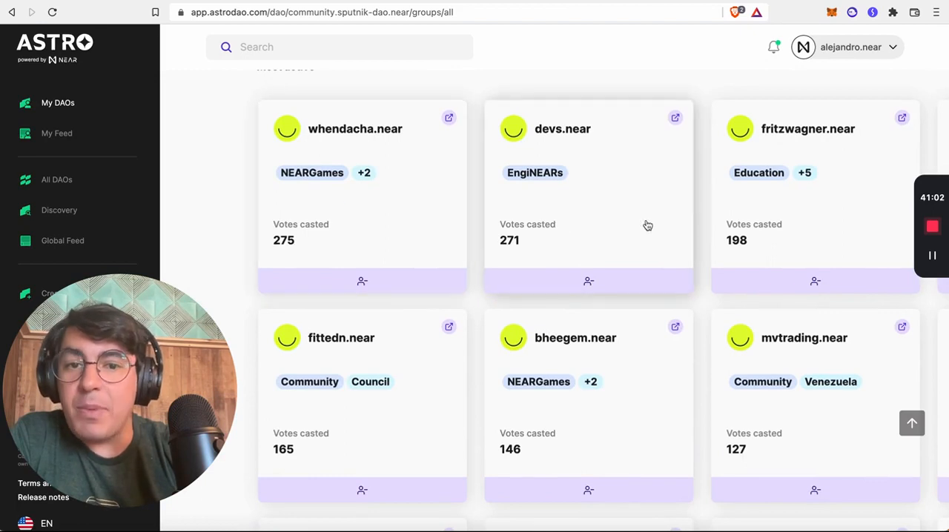
scroll(up, 3)
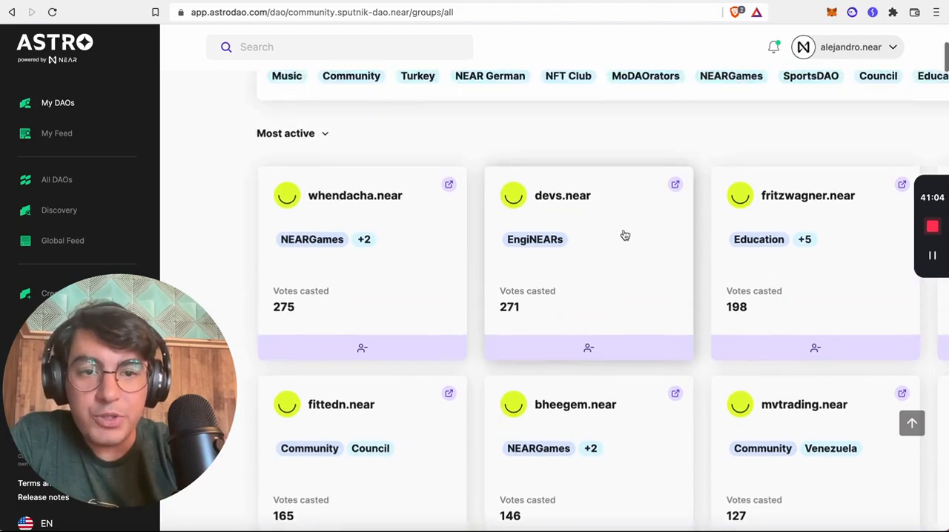
scroll(up, 3)
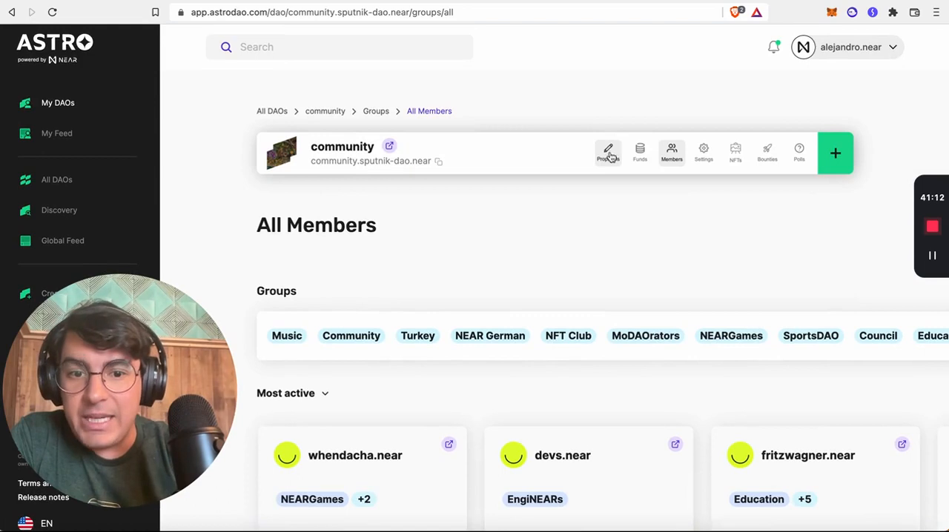
mouse_move(622, 329)
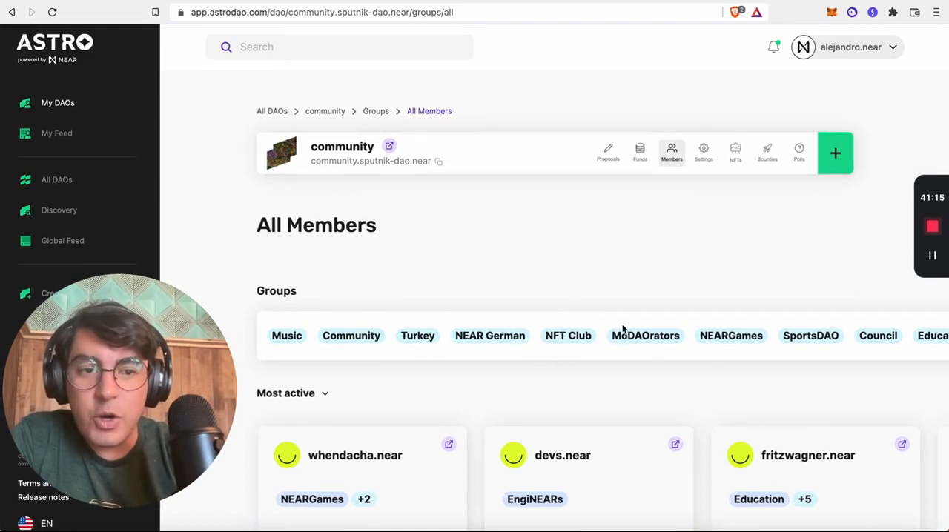
- Open the community DAO's Polls page and browse its poll cards and results
click(799, 152)
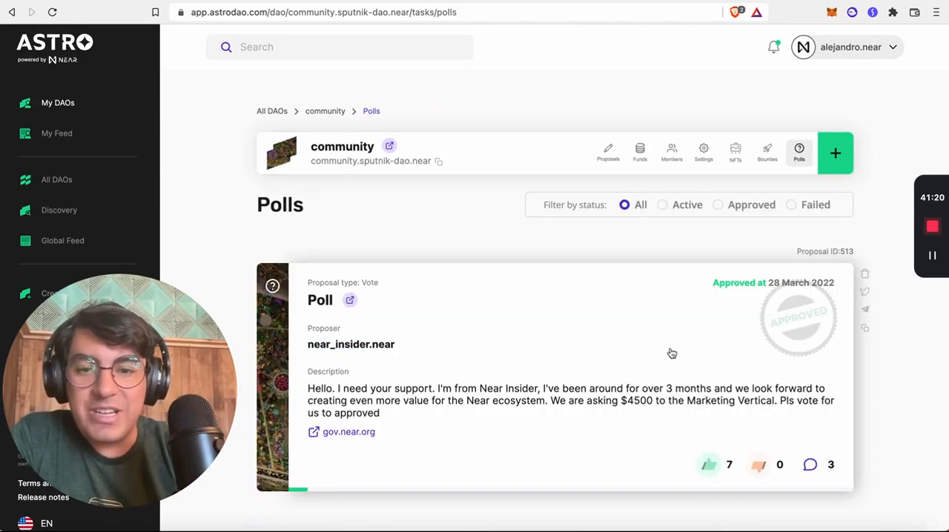
mouse_move(646, 301)
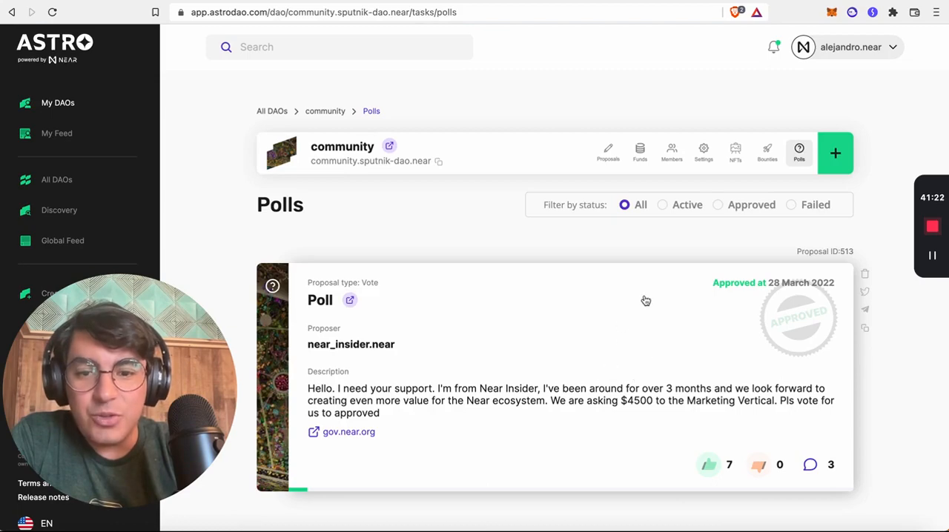
mouse_move(369, 349)
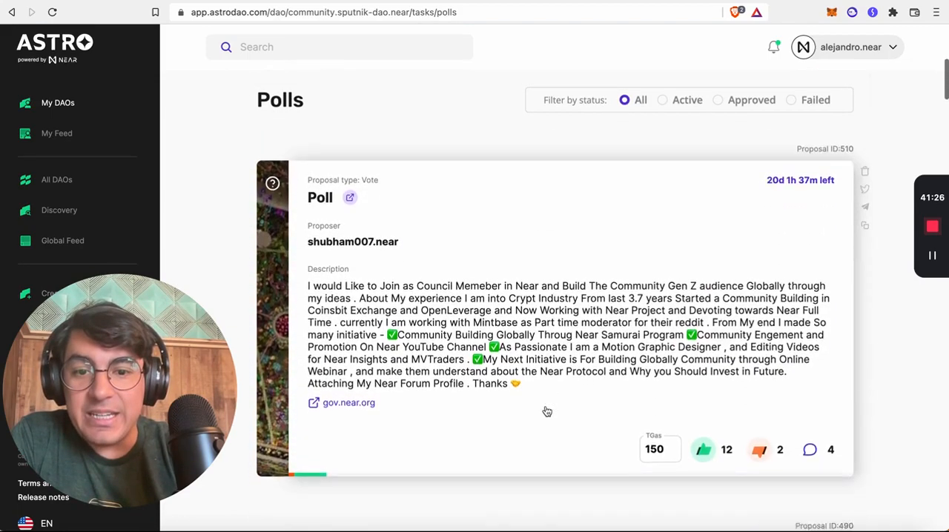
scroll(up, 3)
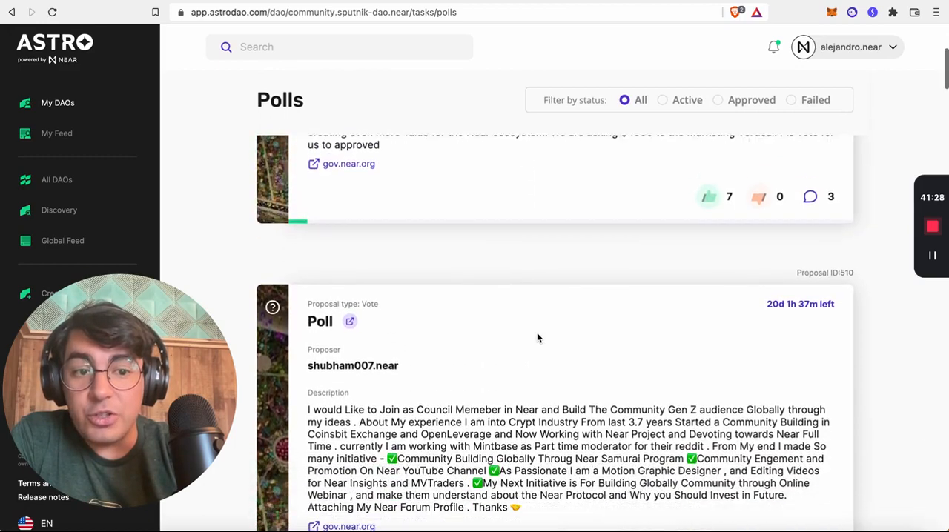
- View the community DAO's treasury tokens, 862.68 USD locked, activity chart and transactions
click(639, 152)
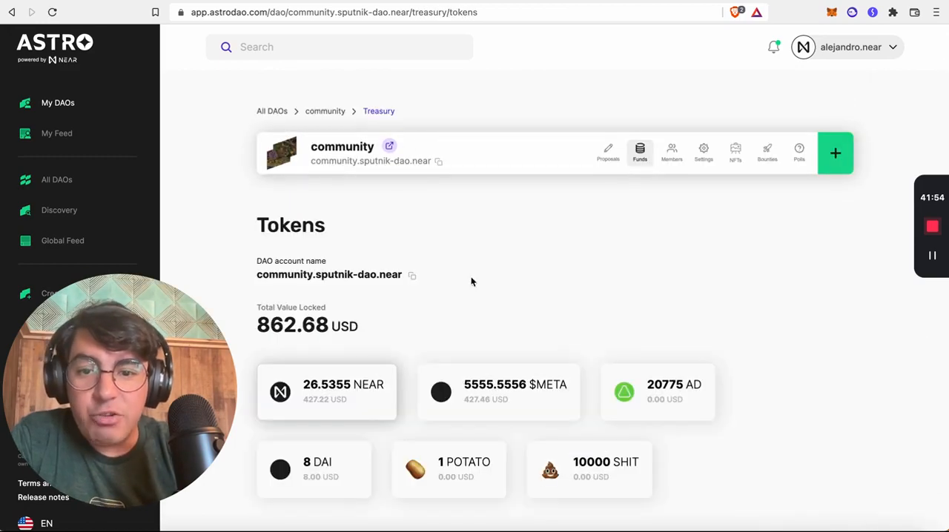
scroll(down, 3)
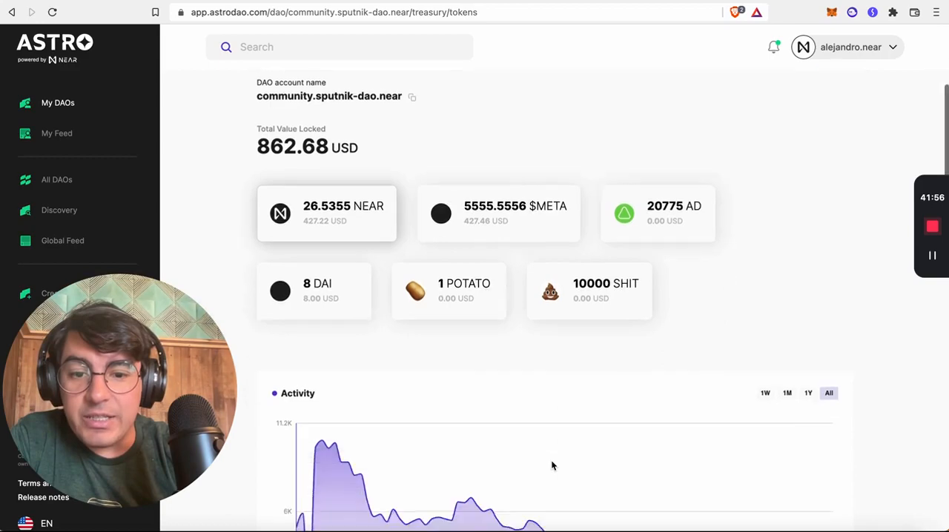
scroll(down, 3)
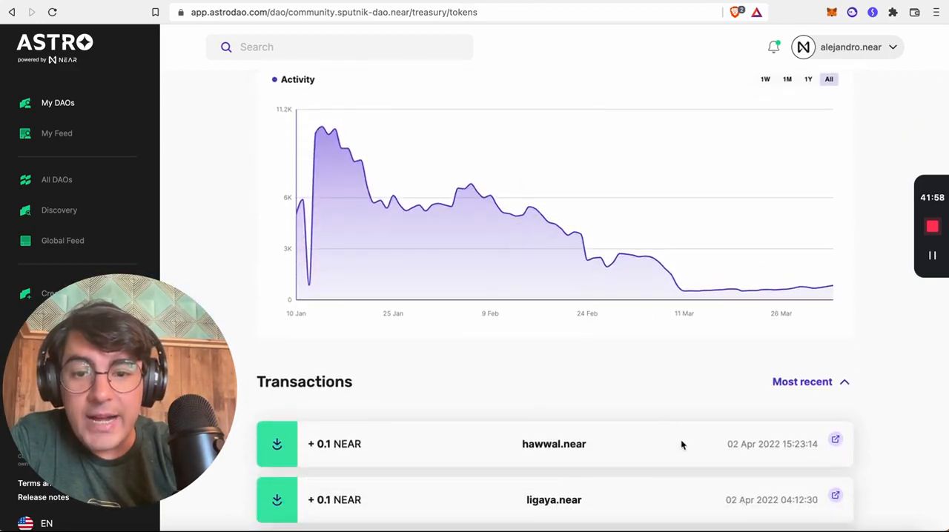
scroll(up, 3)
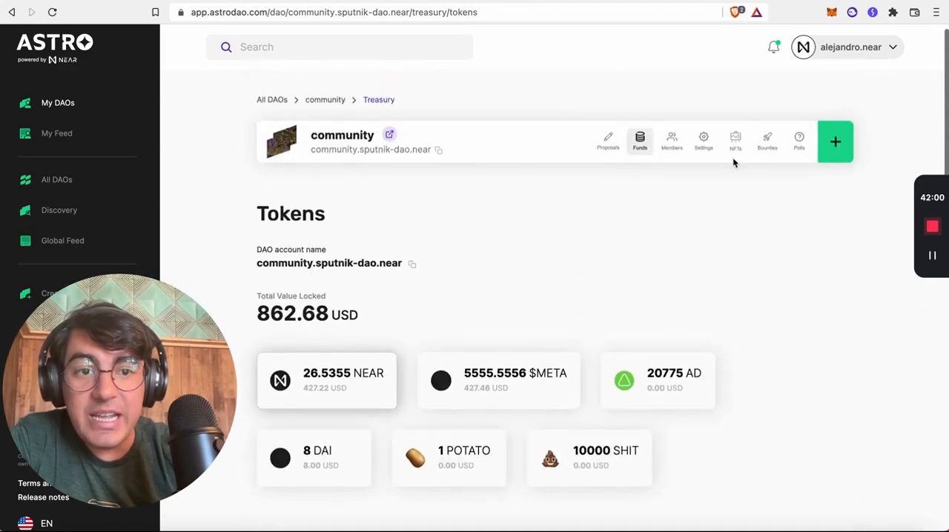
- Browse the community DAO's NFTs, such as Flying Cheedao Head and This Money - Debhush
click(735, 146)
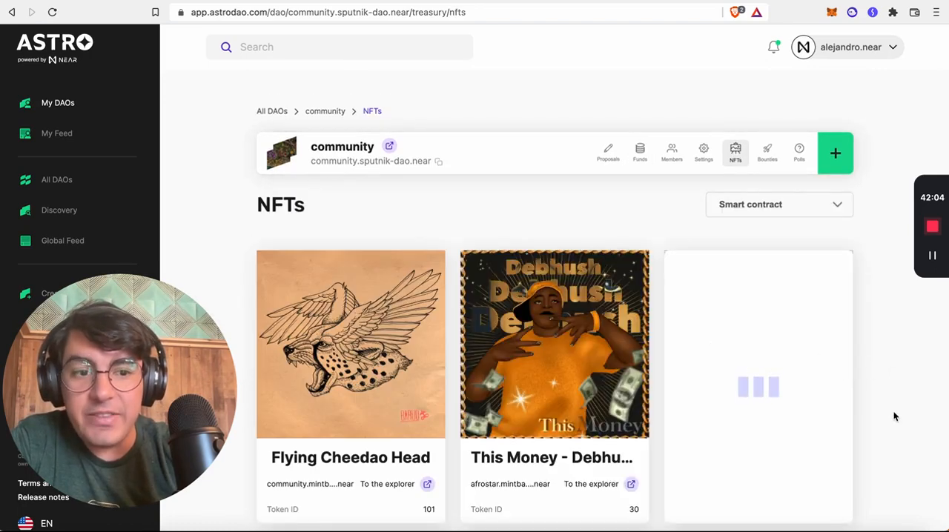
scroll(down, 3)
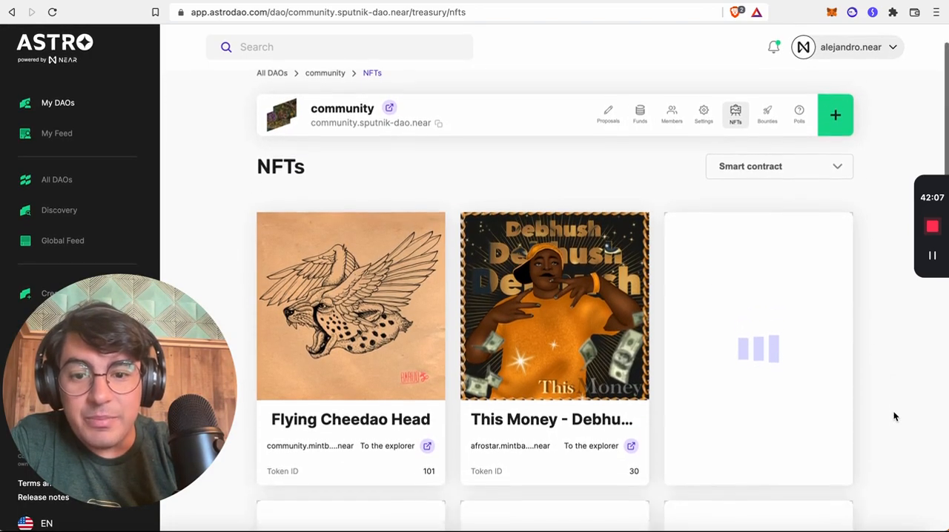
scroll(down, 3)
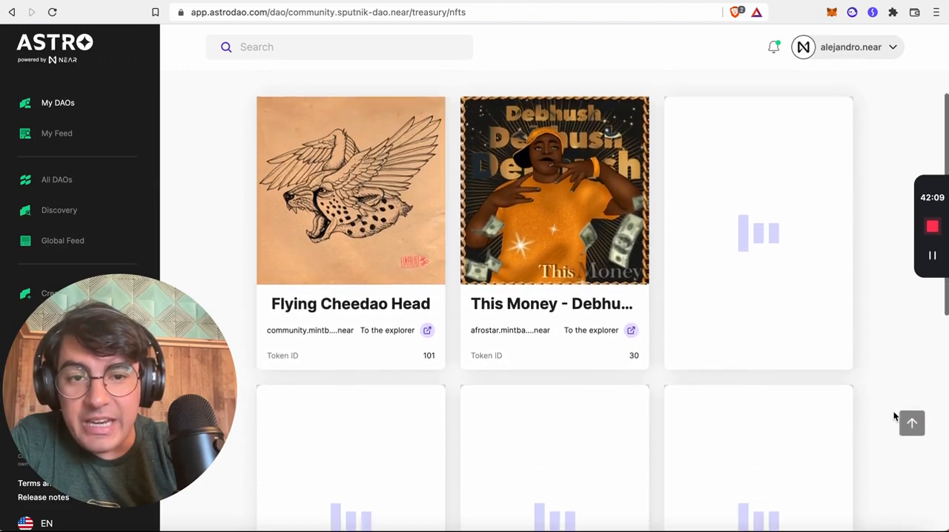
scroll(up, 3)
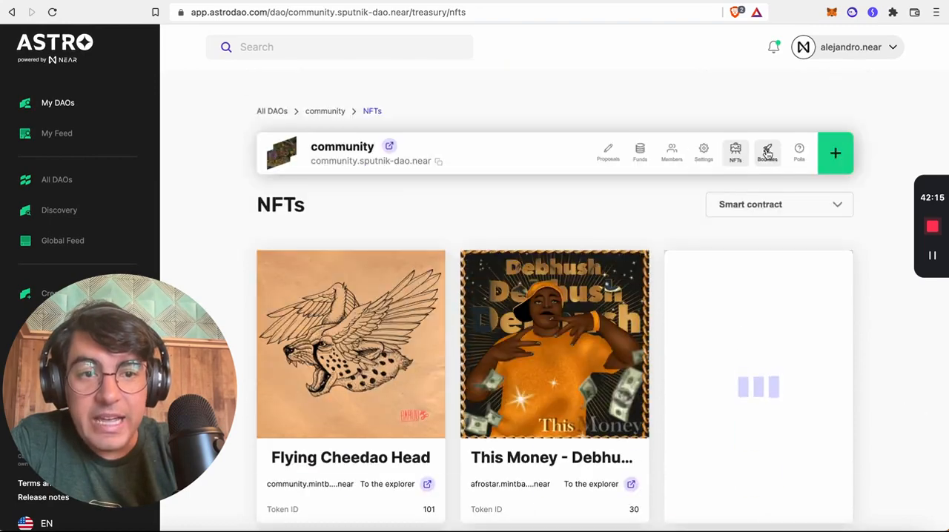
- View the community DAO's bounties list, then switch to the Paras NFT marketplace homepage
click(768, 152)
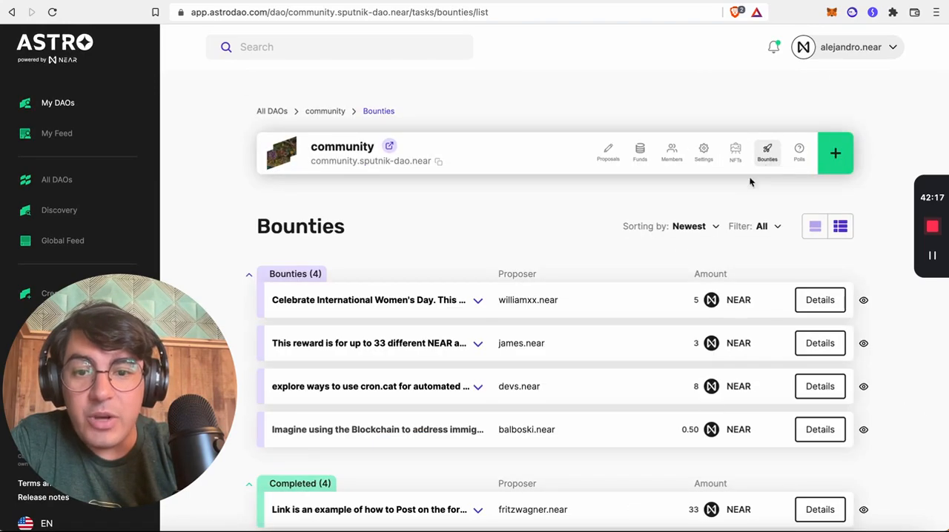
mouse_move(538, 393)
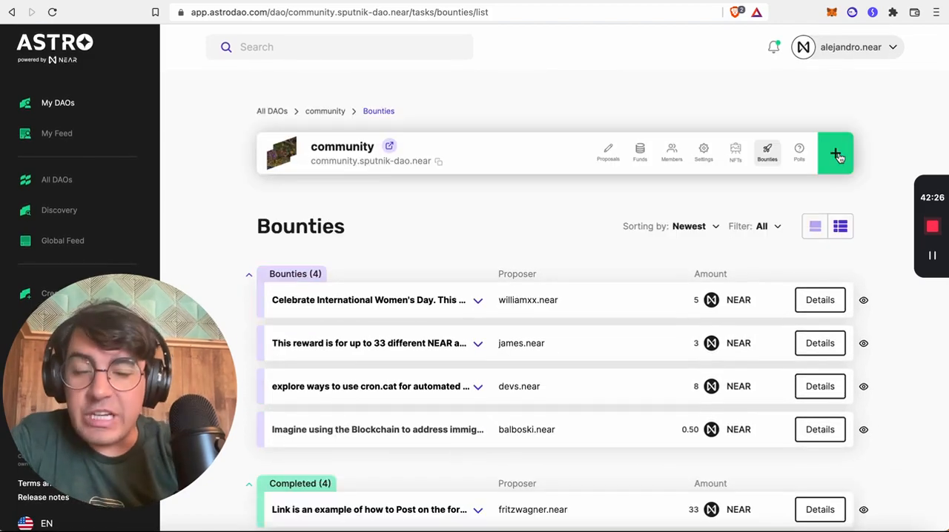
mouse_move(209, 239)
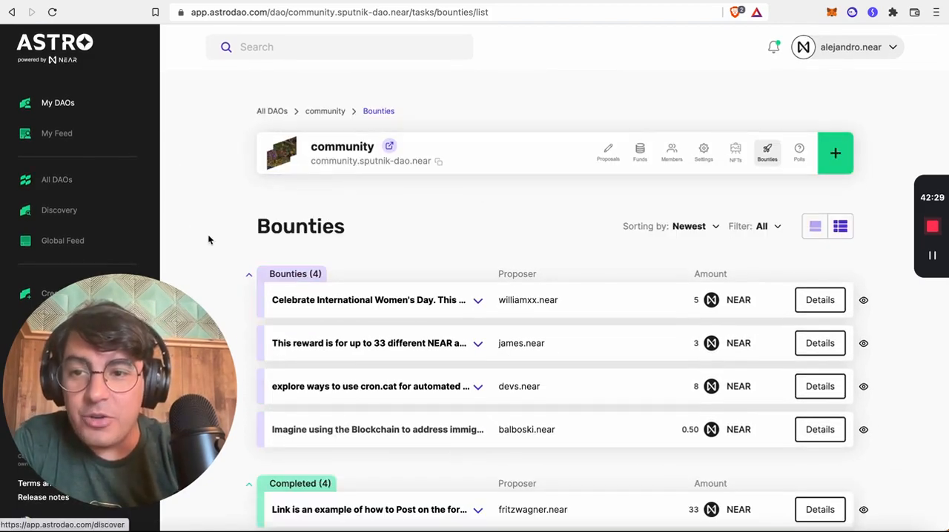
click(338, 12)
text(paras.id)
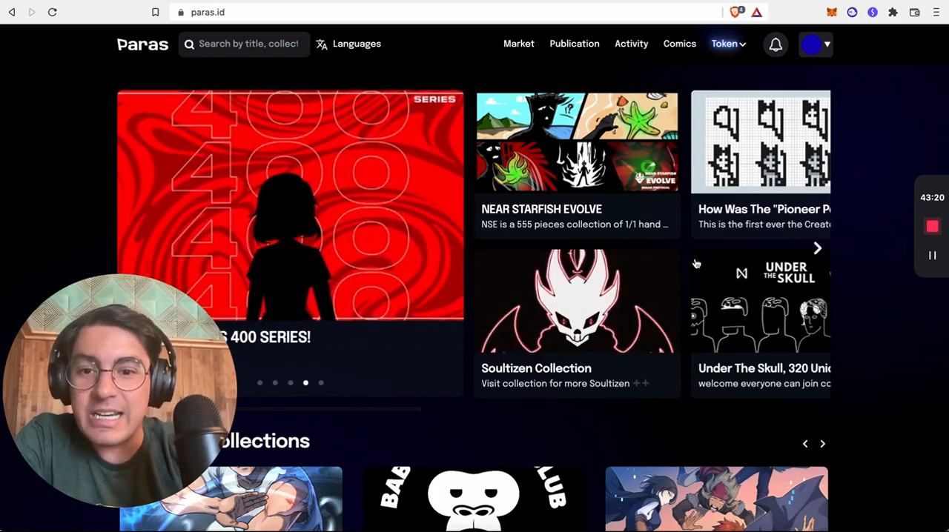
- Scroll the Paras homepage to the Top Collections ranking and 24-hour top sales
scroll(down, 3)
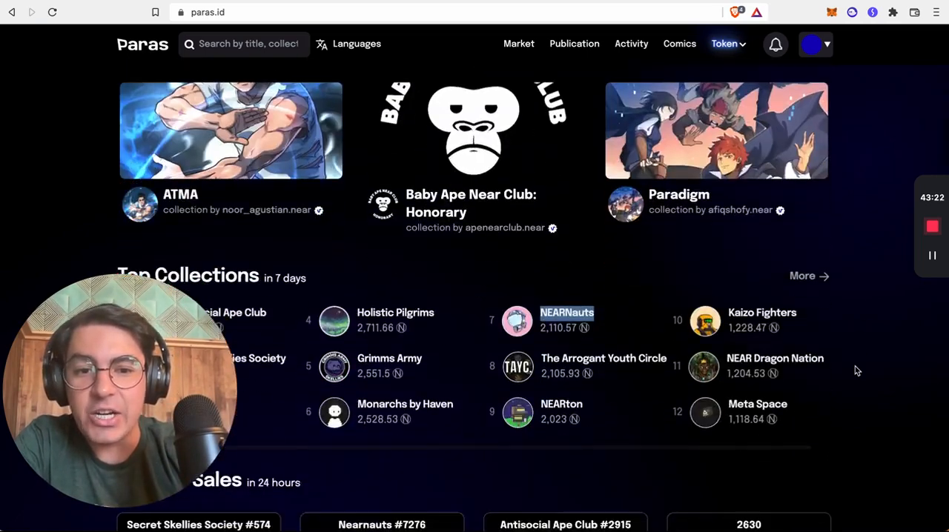
scroll(up, 3)
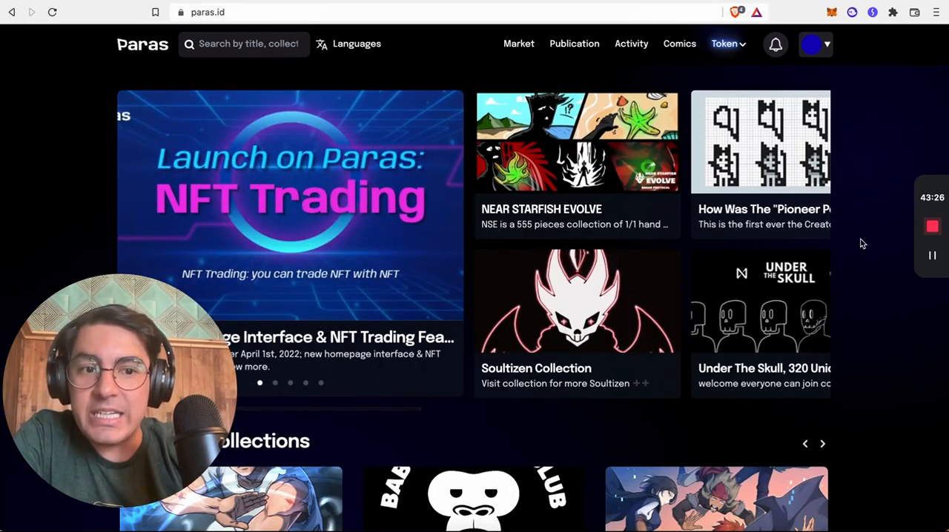
scroll(down, 3)
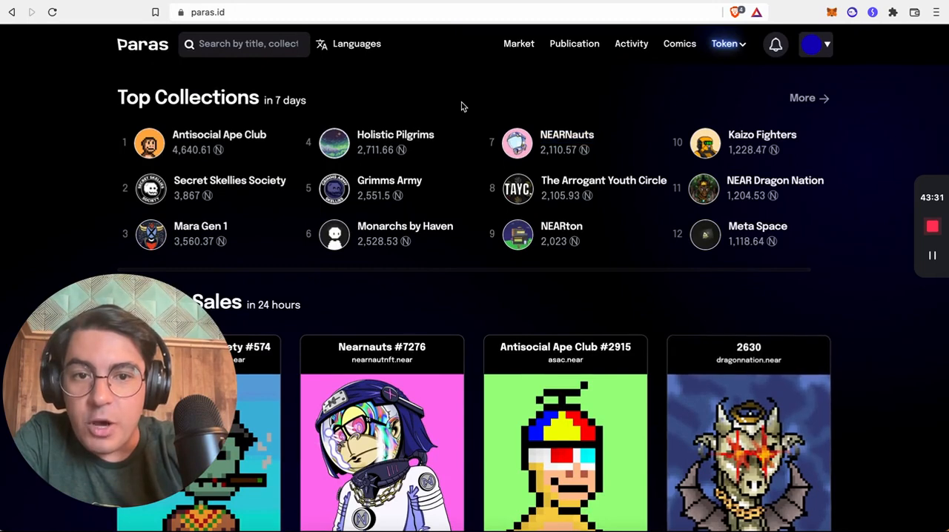
mouse_move(438, 117)
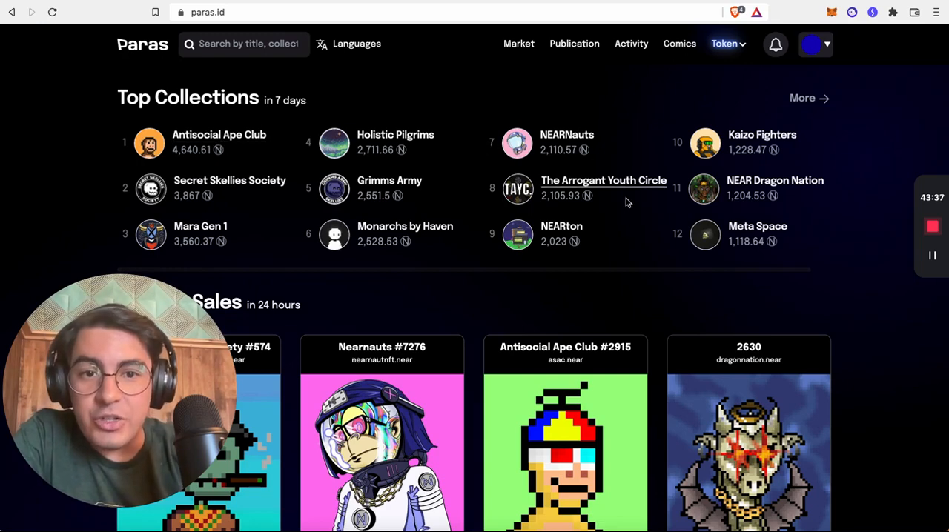
mouse_move(643, 284)
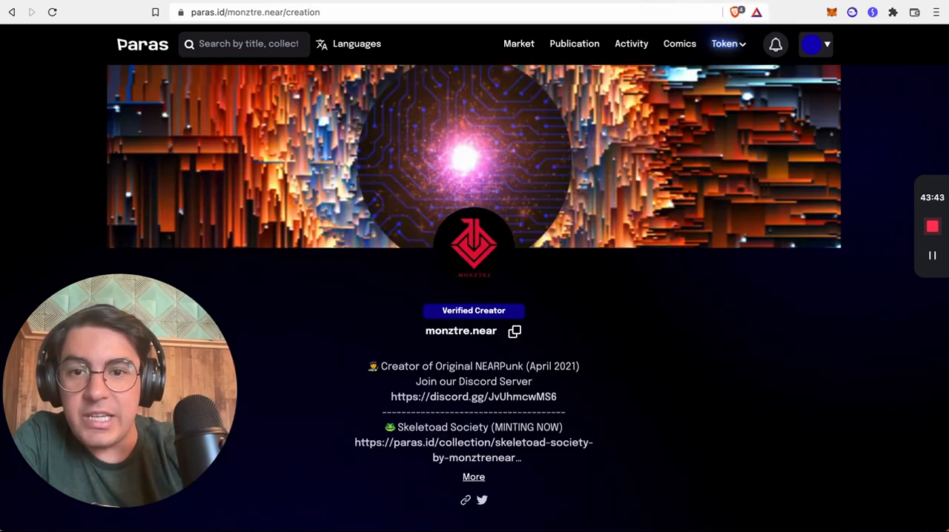
- Browse monztre.near's NEARPunk creations on Paras
scroll(down, 3)
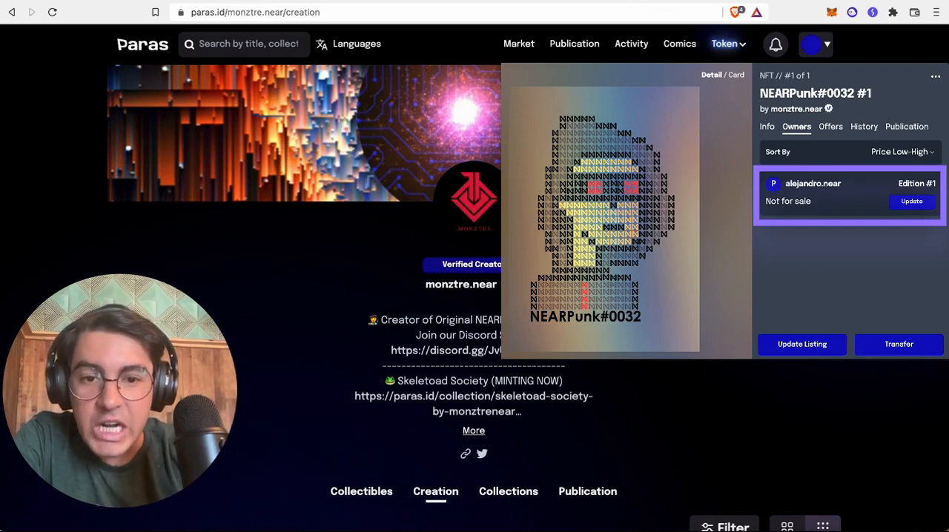
scroll(down, 3)
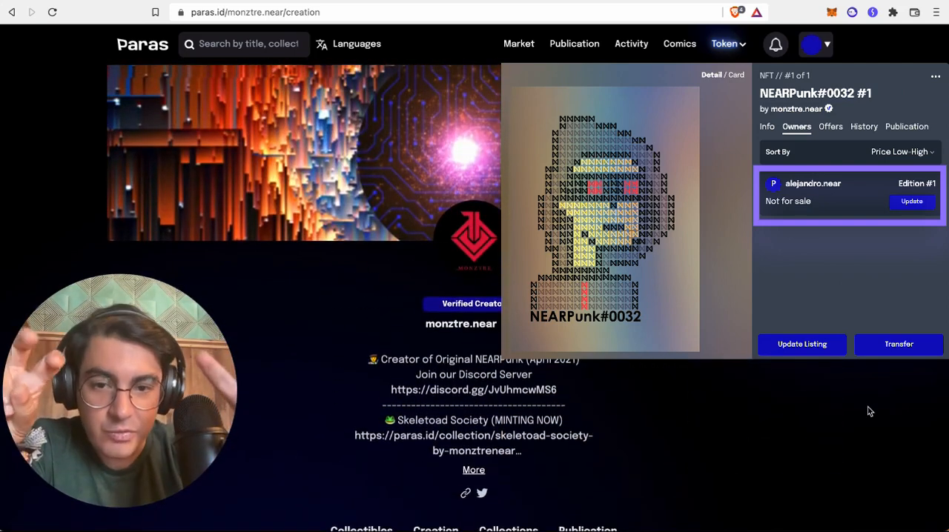
scroll(down, 3)
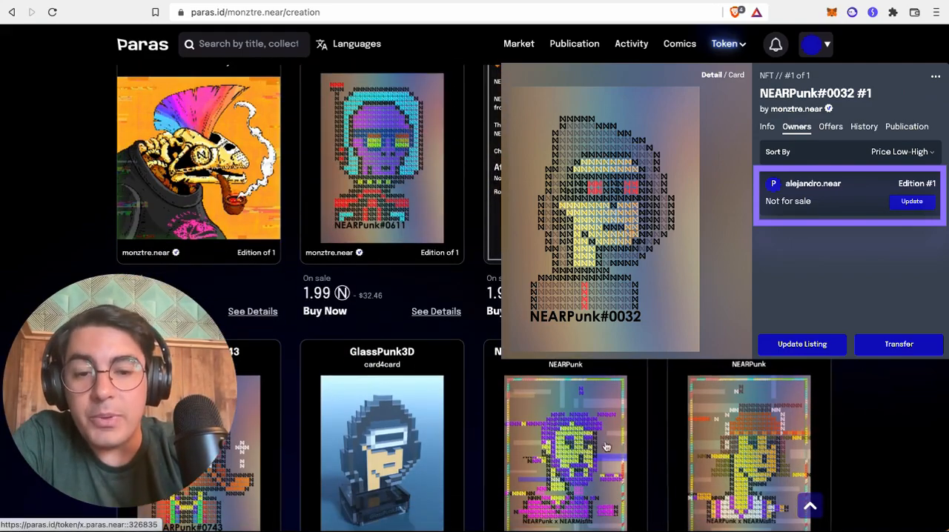
scroll(up, 3)
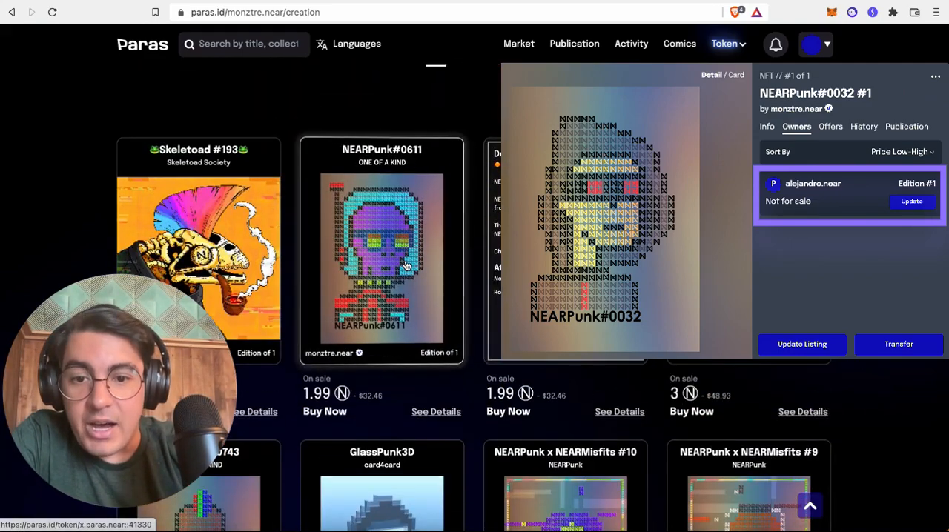
mouse_move(857, 363)
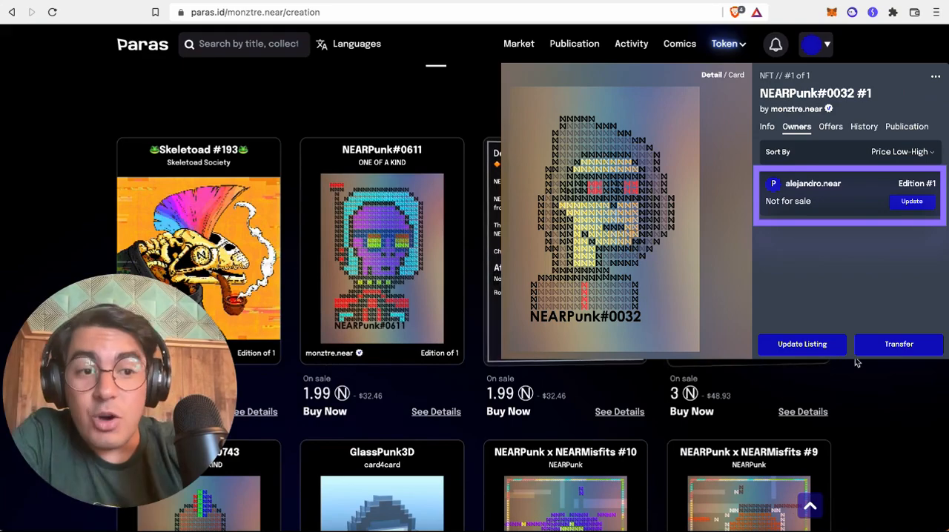
- Scroll through the NEAR Misfits collection: 1835 items, 875 owners, 17 N floor
scroll(down, 3)
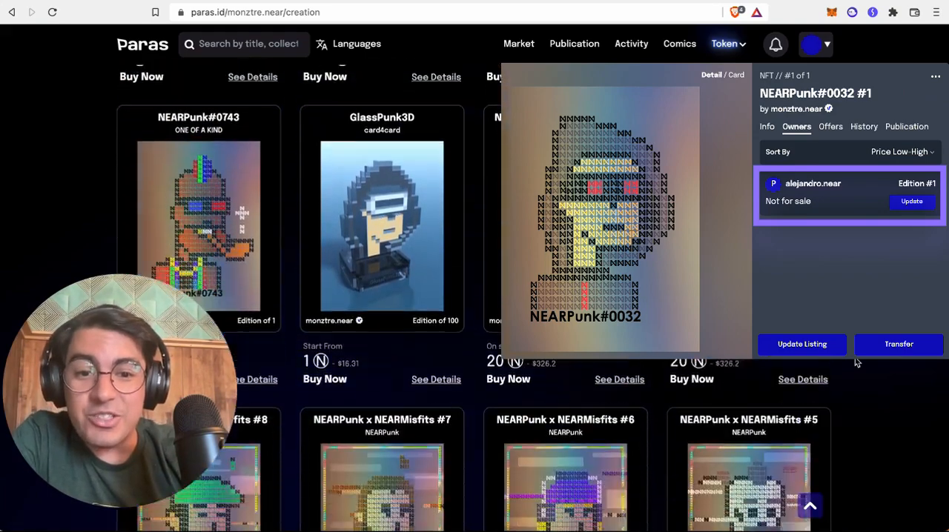
scroll(down, 3)
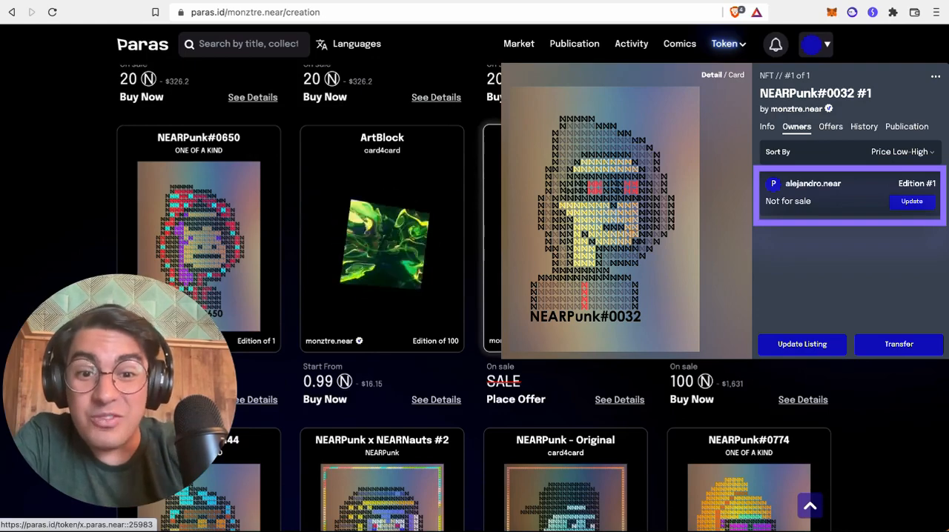
scroll(down, 3)
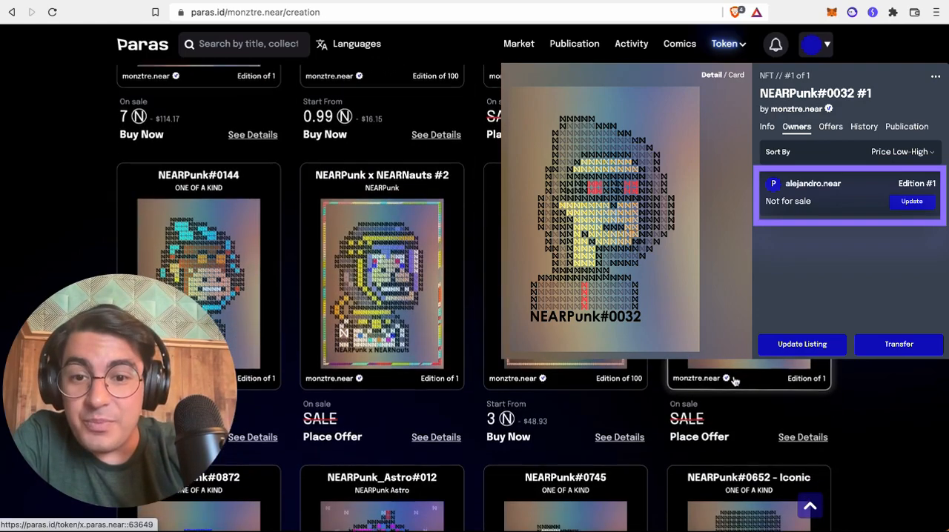
scroll(down, 3)
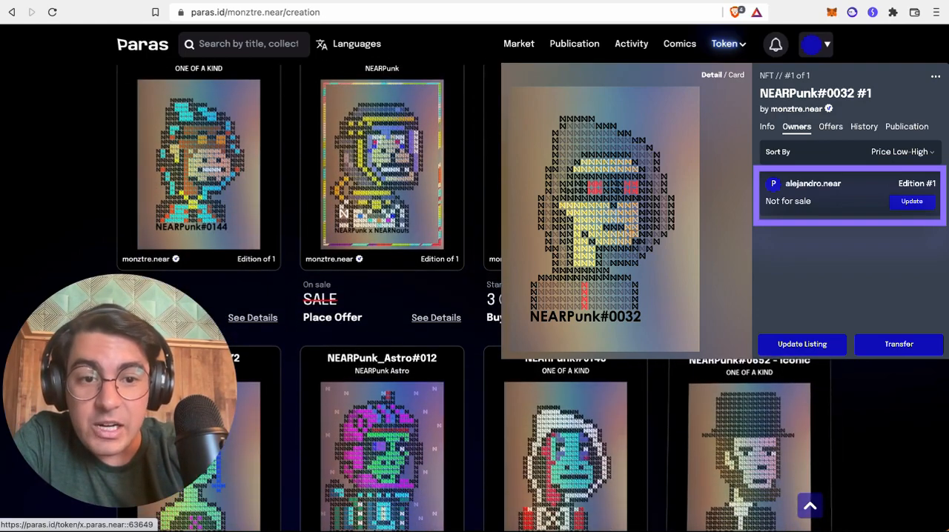
scroll(down, 3)
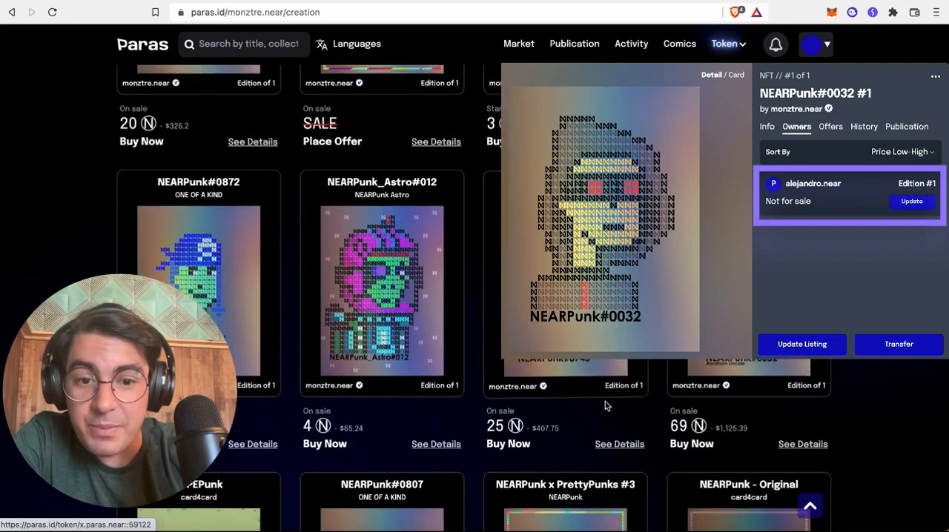
scroll(down, 3)
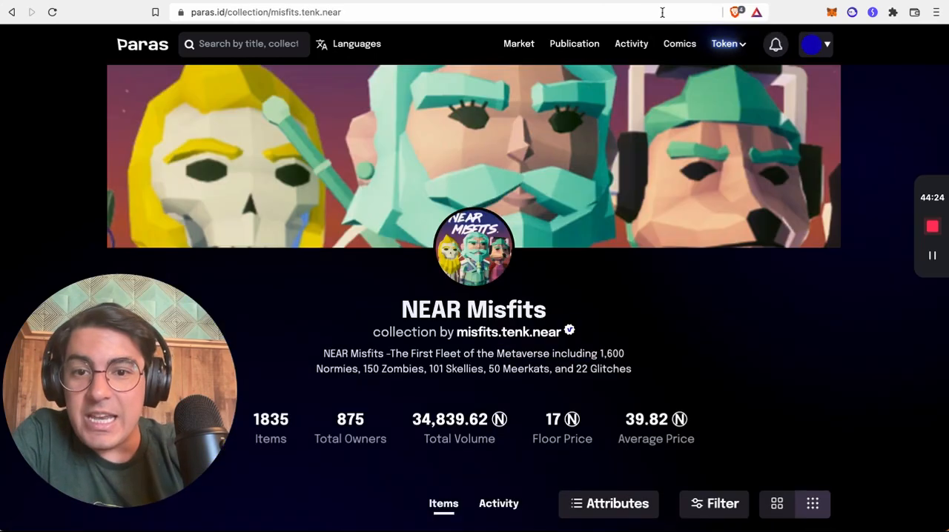
scroll(down, 3)
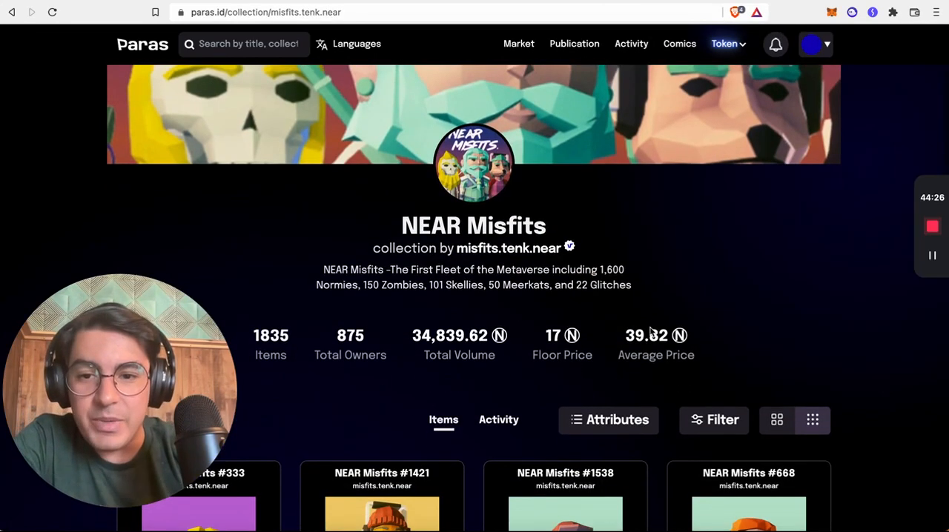
scroll(up, 3)
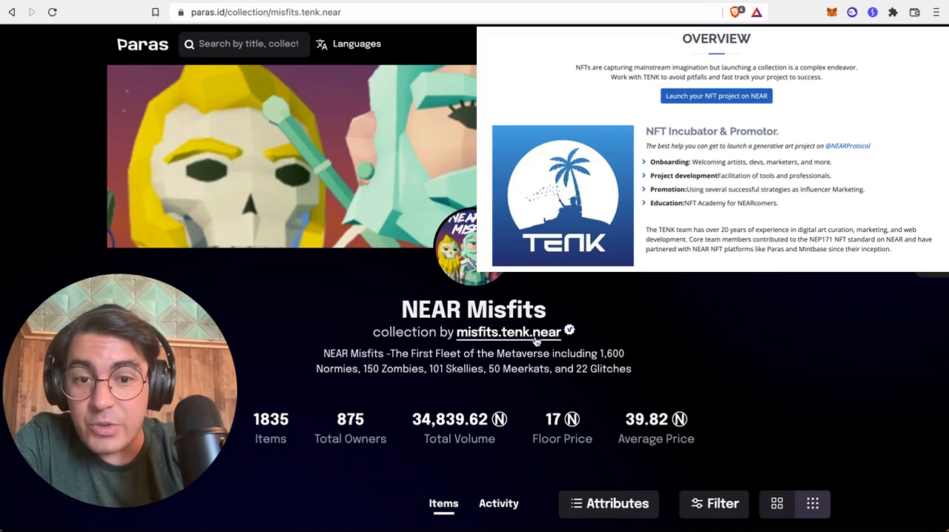
mouse_move(534, 332)
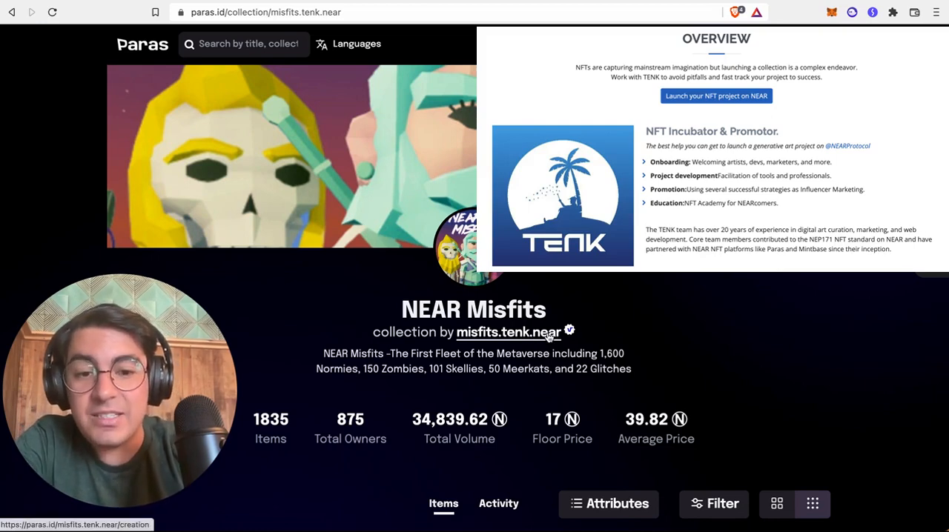
mouse_move(569, 330)
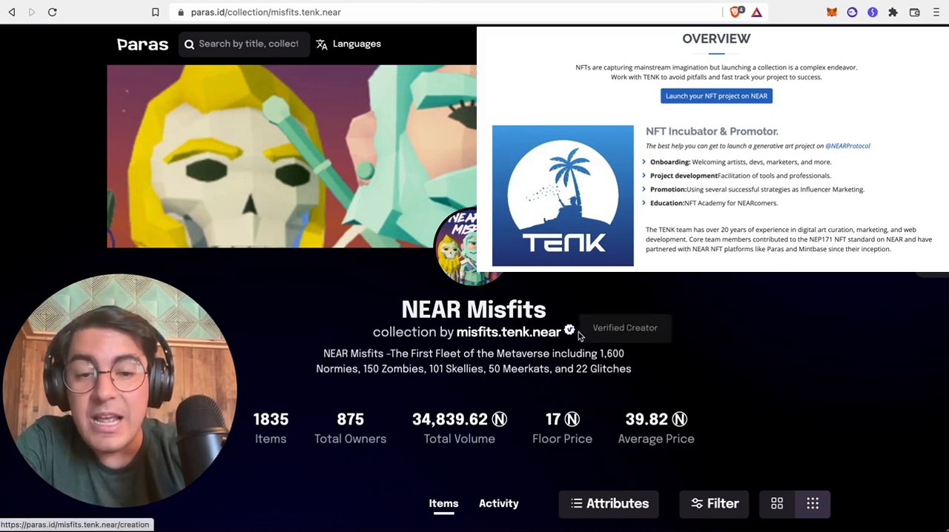
mouse_move(612, 337)
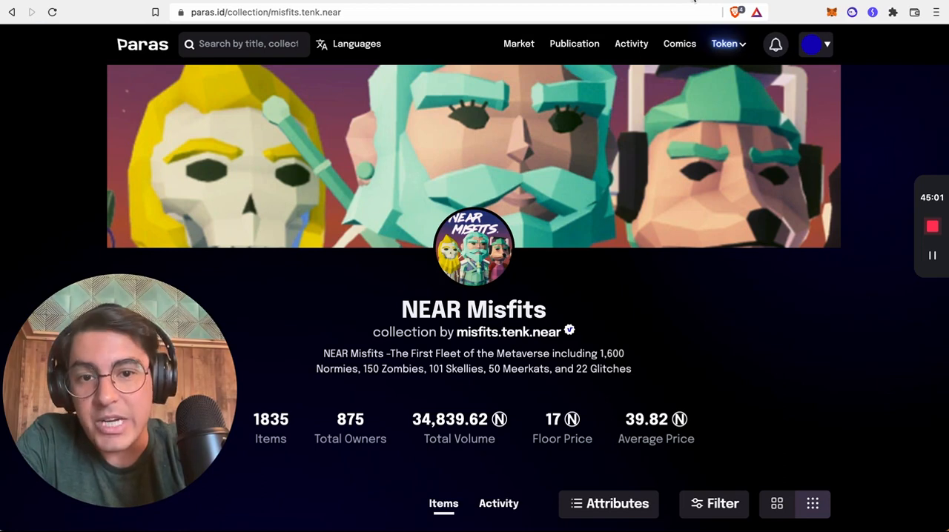
mouse_move(685, 327)
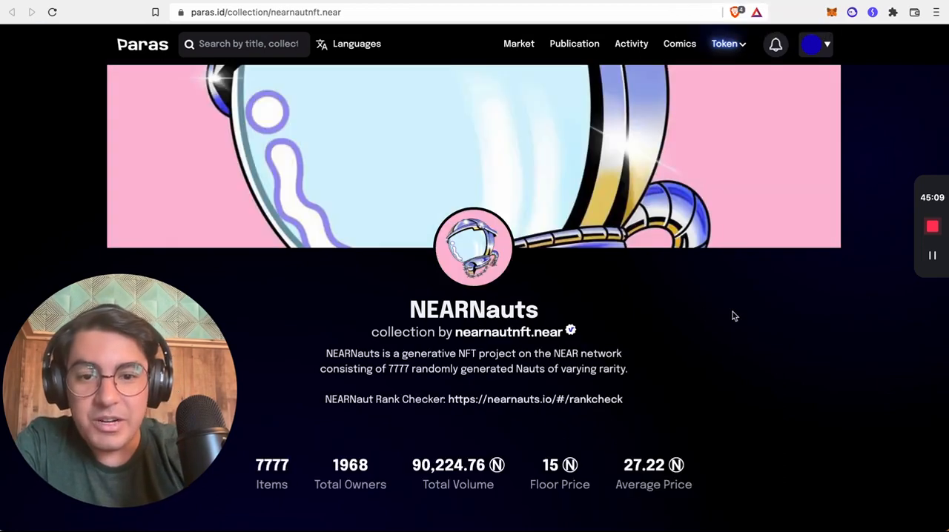
- Scroll through the NEARNauts collection's grid of Nauts for sale
scroll(down, 3)
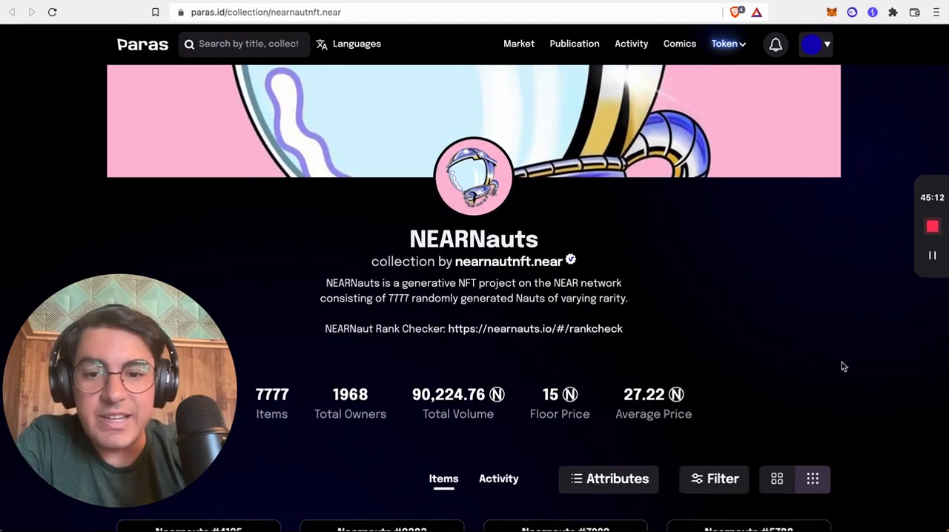
scroll(down, 3)
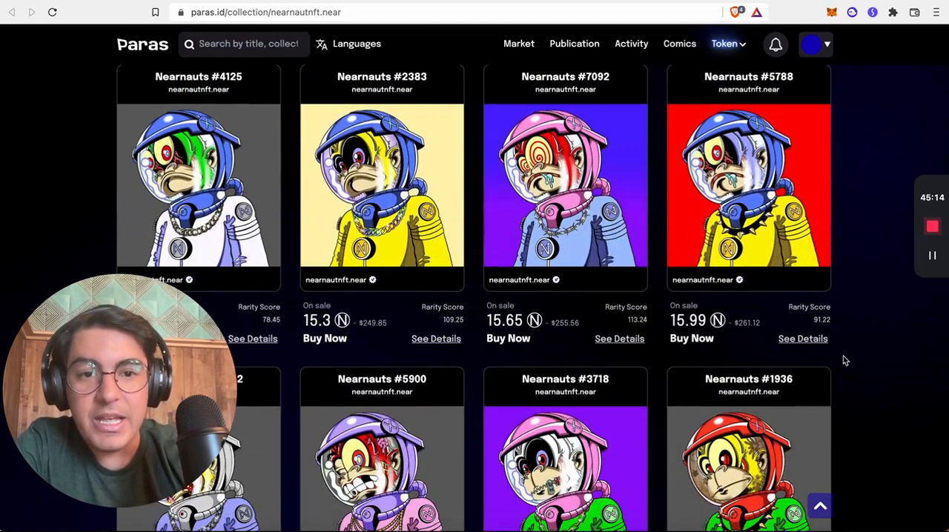
scroll(up, 3)
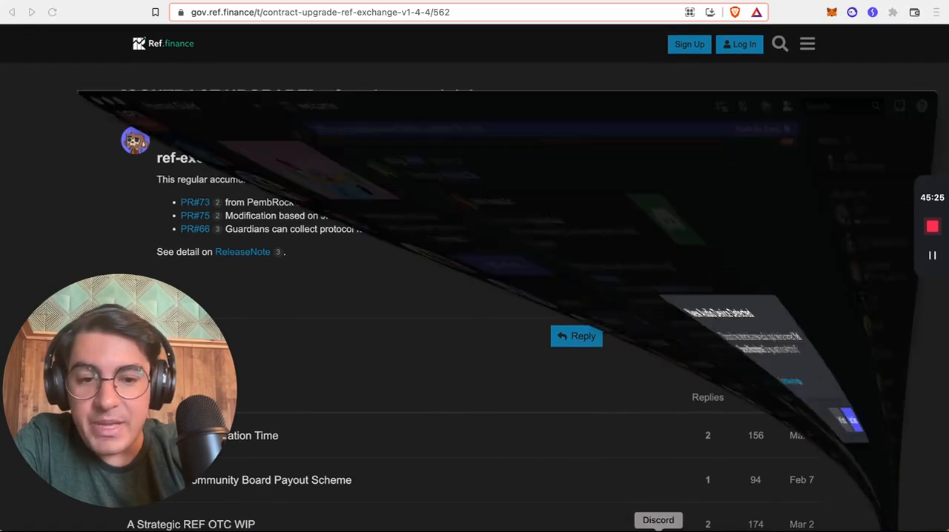
- Switch from the browser to Discord's Human Guild welcome channel
click(657, 520)
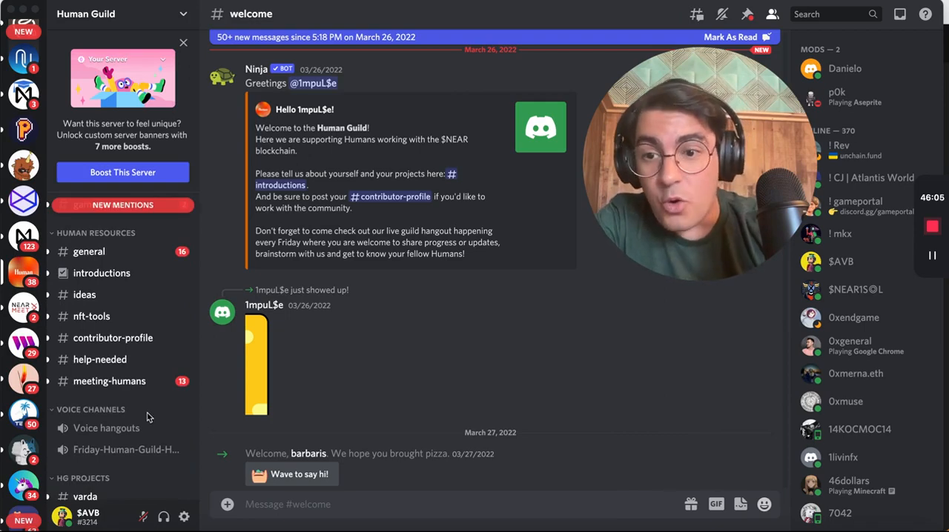
scroll(down, 3)
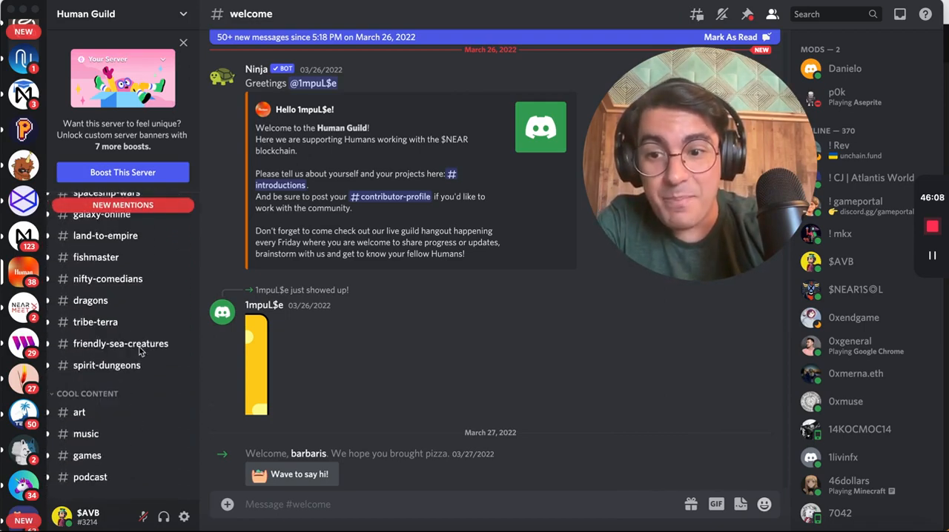
scroll(up, 3)
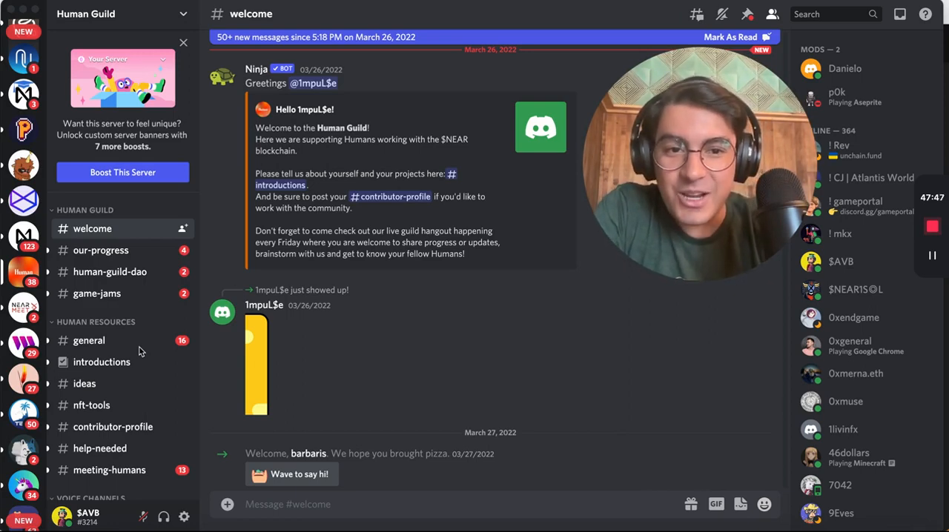
mouse_move(147, 380)
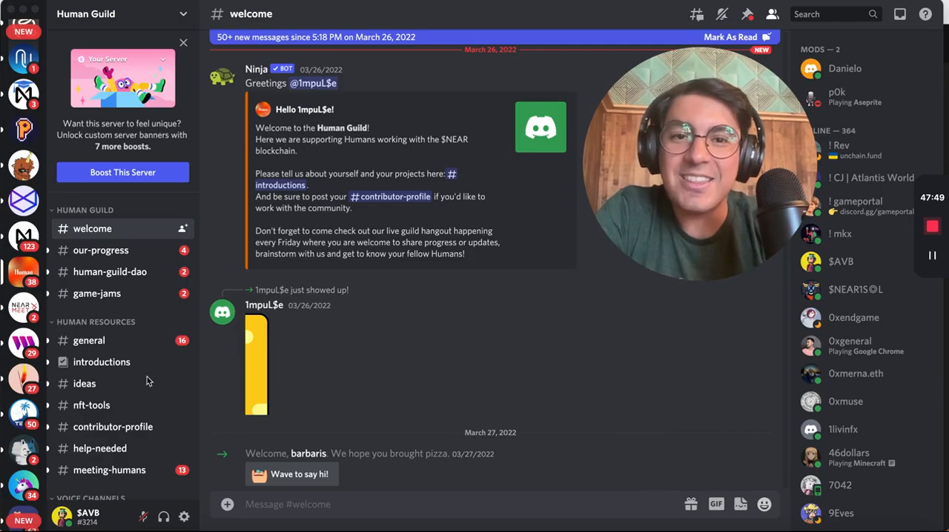